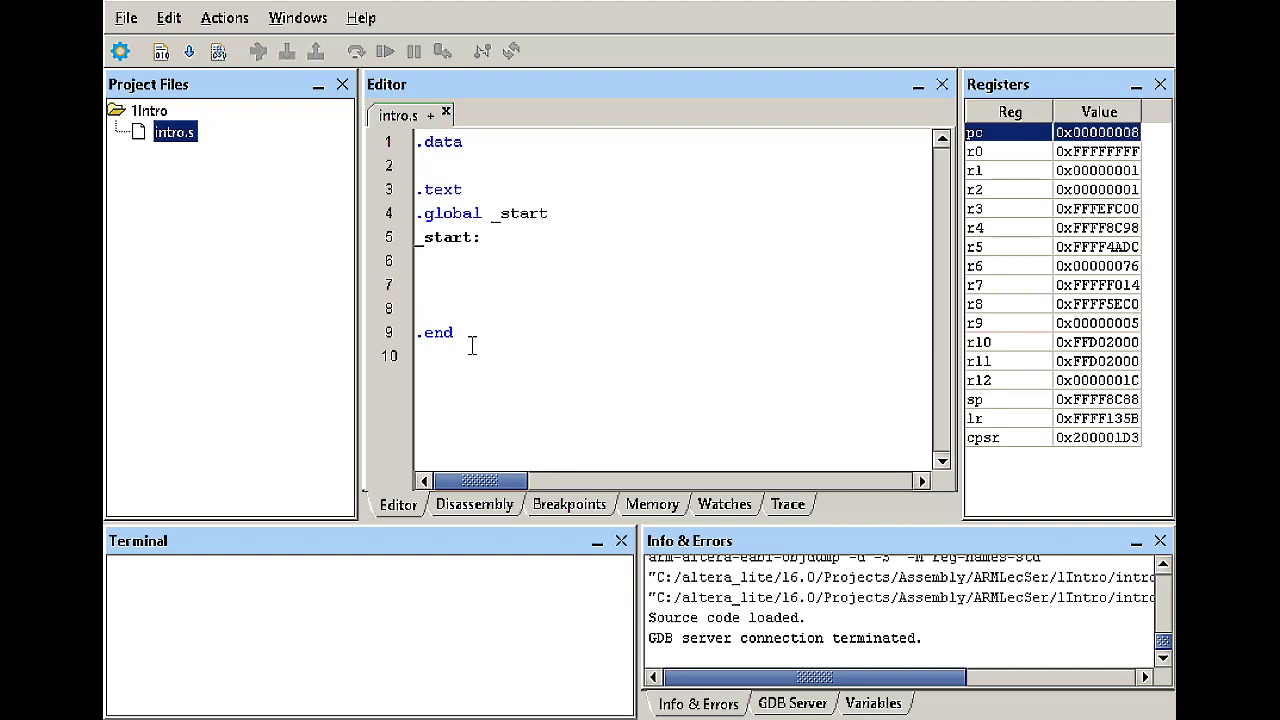
- Write the .if, .else and .endif directive lines under _start: in intro.s
{"action": "type", "text": "."}
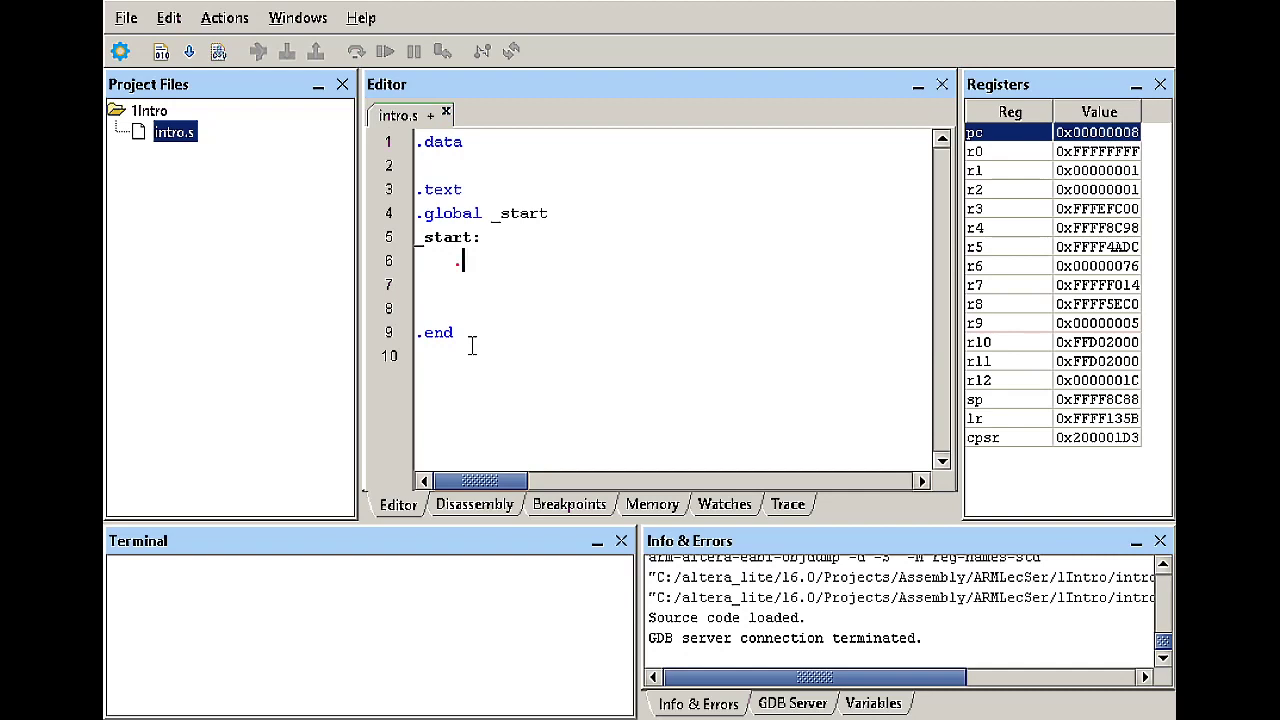
{"action": "type", "text": ".if"}
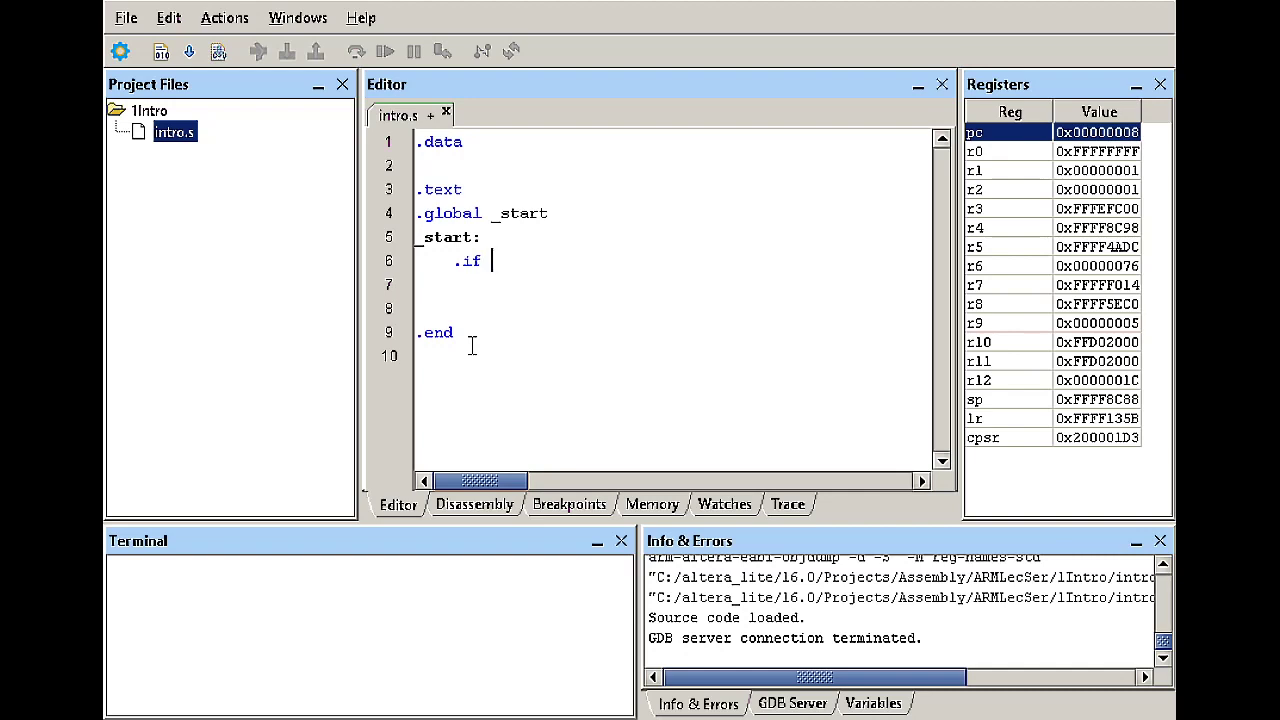
{"action": "key", "text": "Enter"}
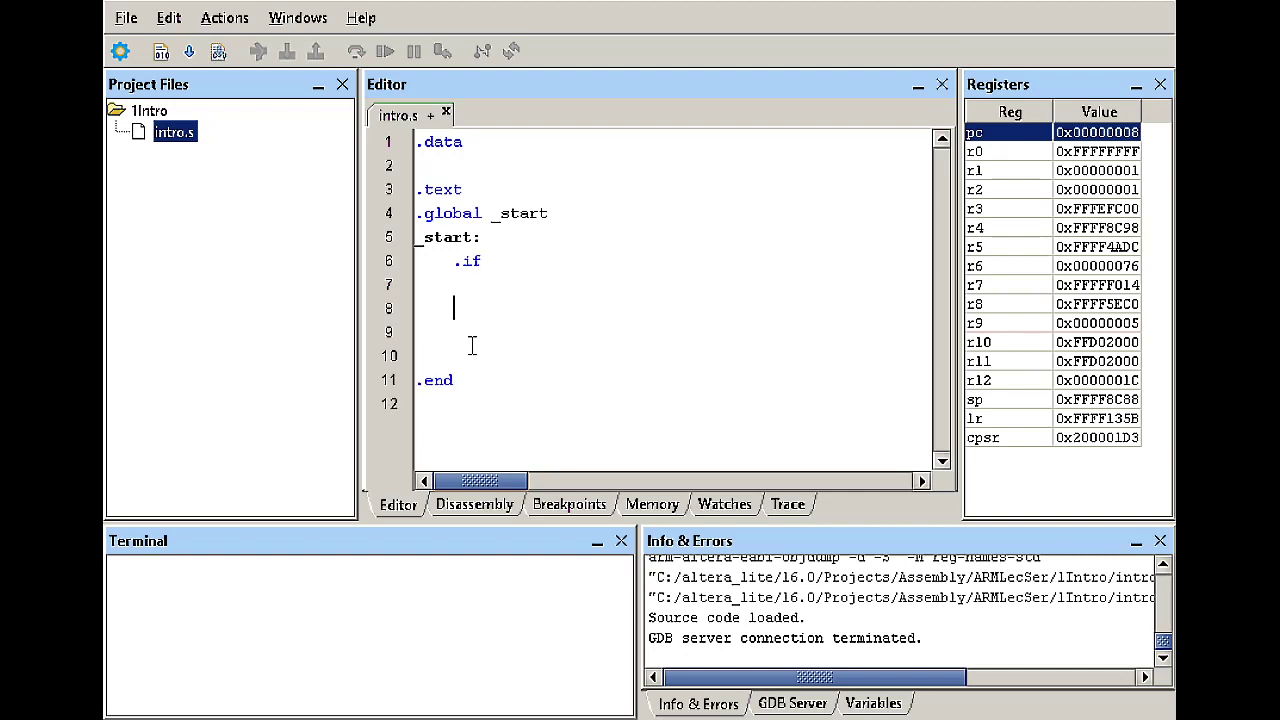
{"action": "type", "text": ".else"}
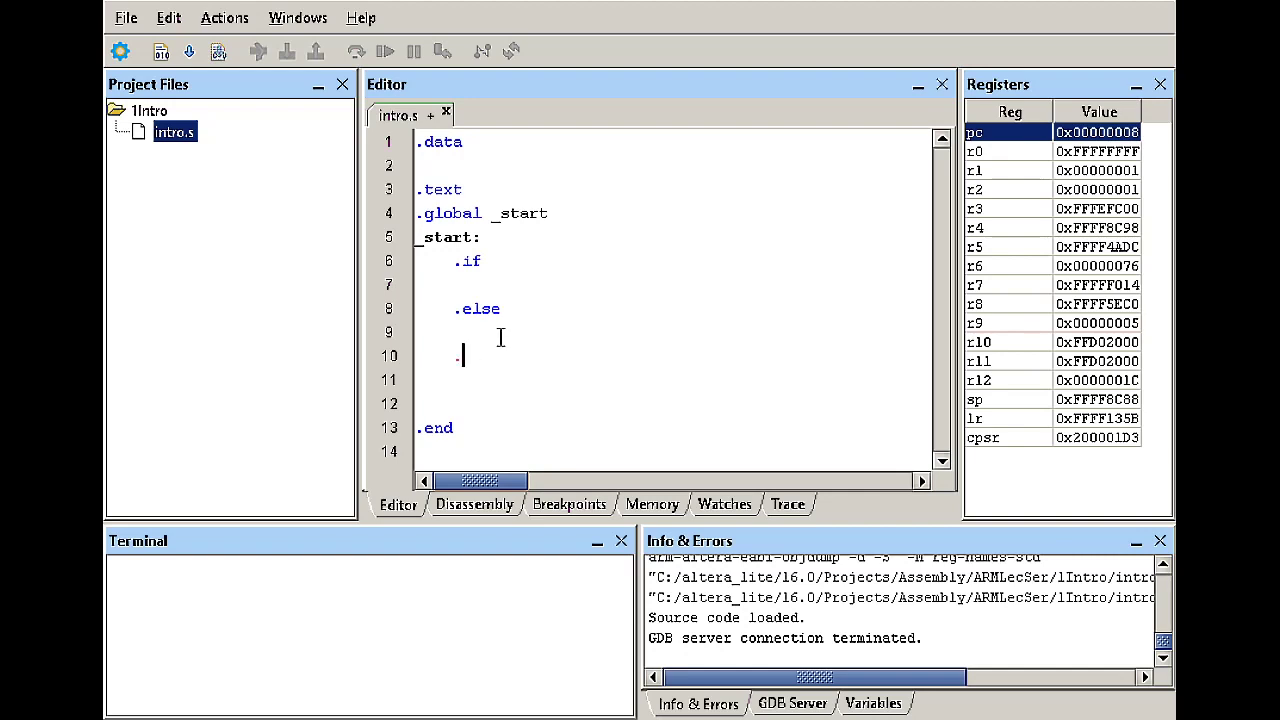
{"action": "type", "text": ".endif"}
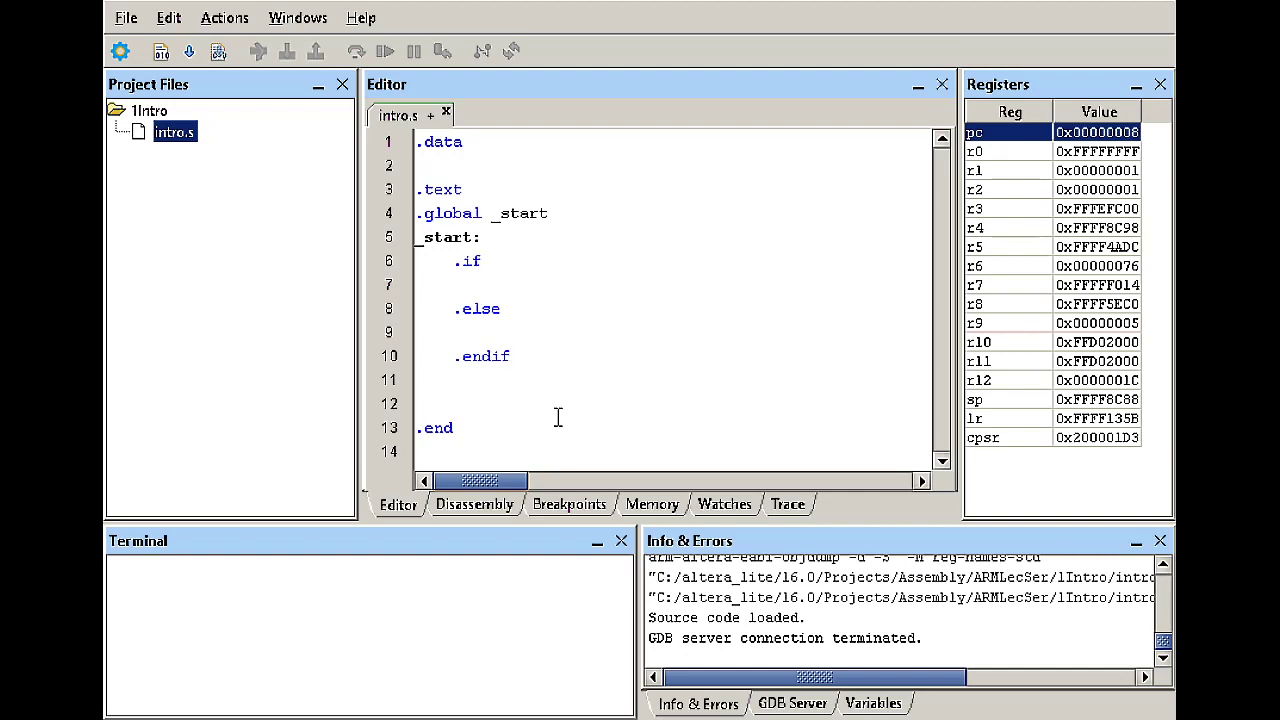
{"action": "mouse_move", "coordinate": [517, 253]}
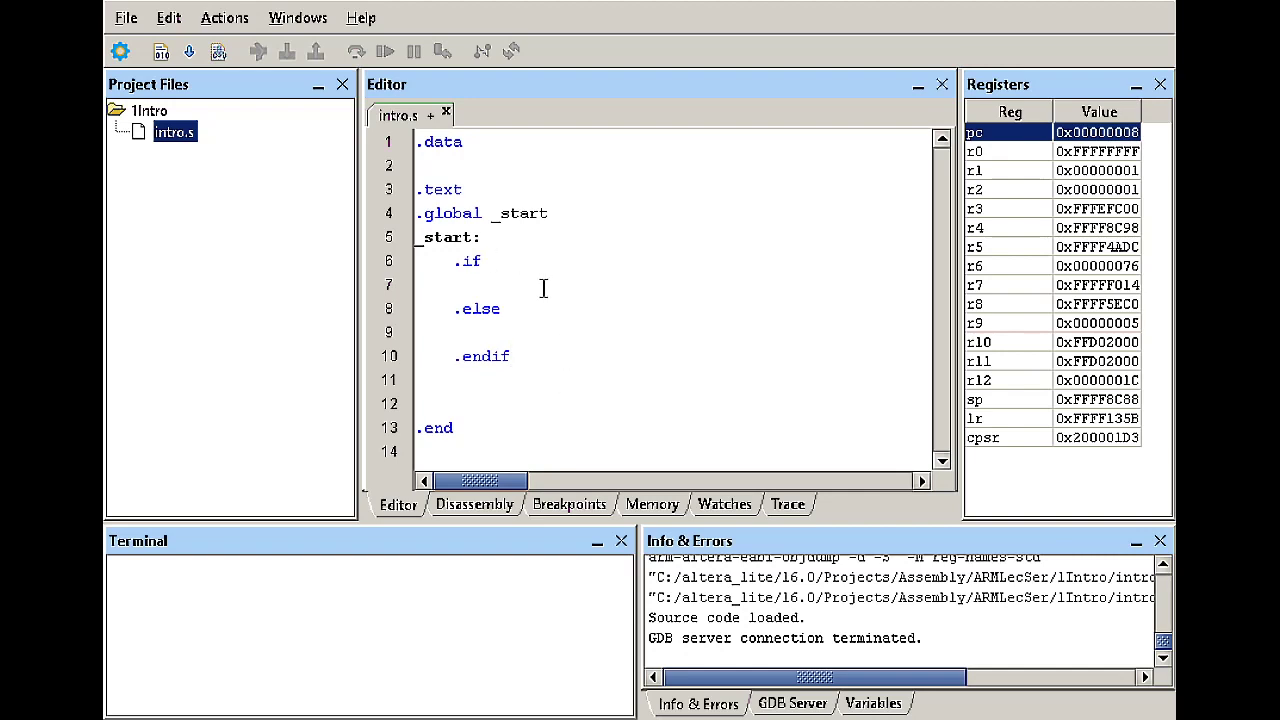
- Make the condition '.if 1' and load r1 with #5 and #6 in the two branches
{"action": "type", "text": "1"}
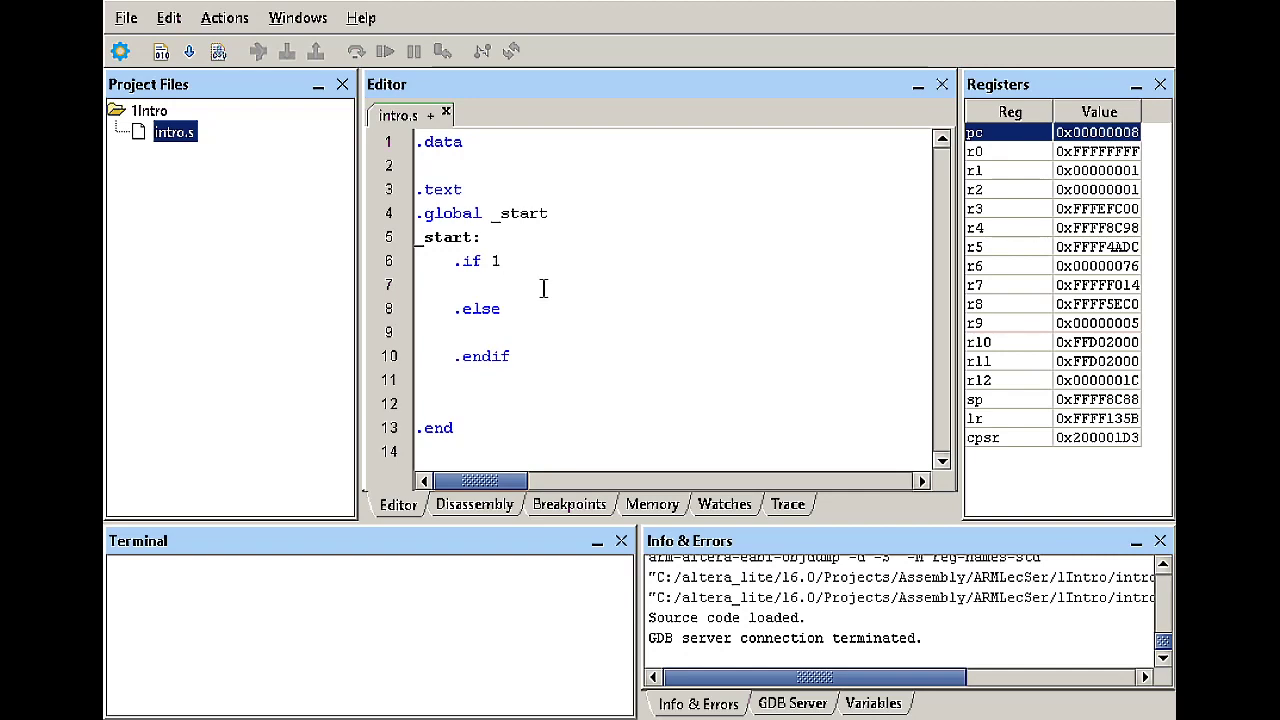
{"action": "key", "text": "Return"}
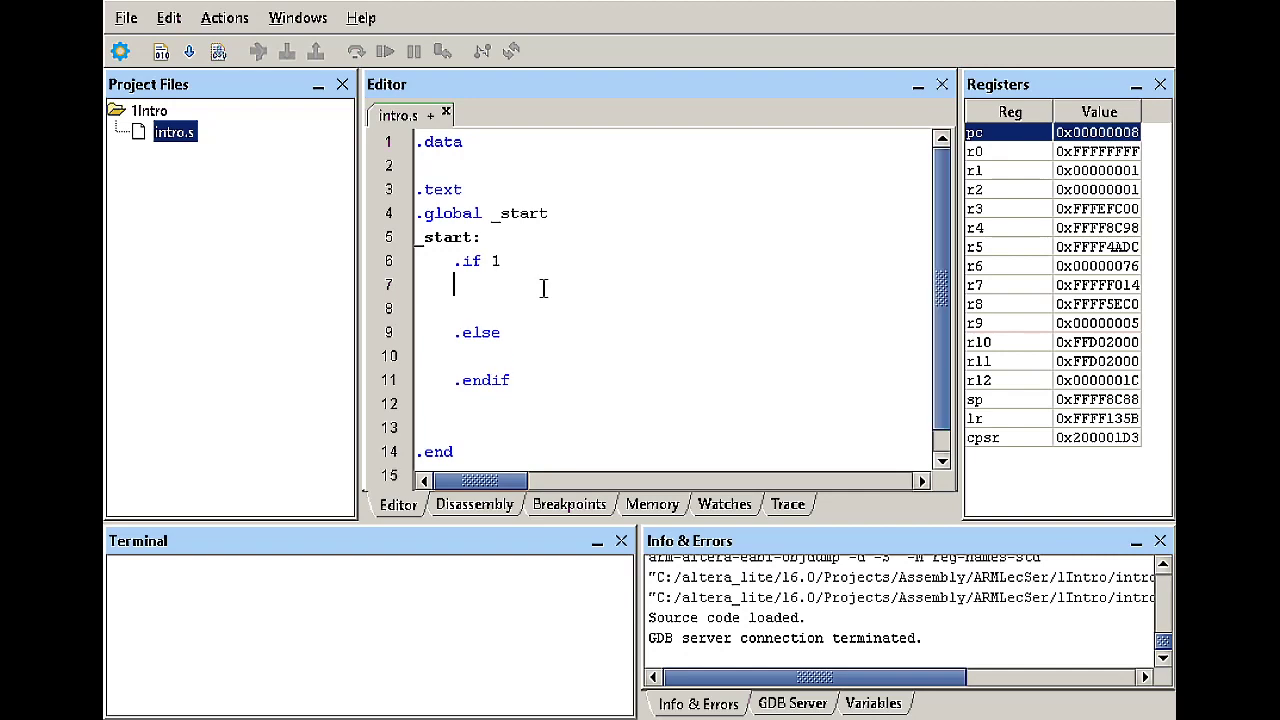
{"action": "type", "text": "mov"}
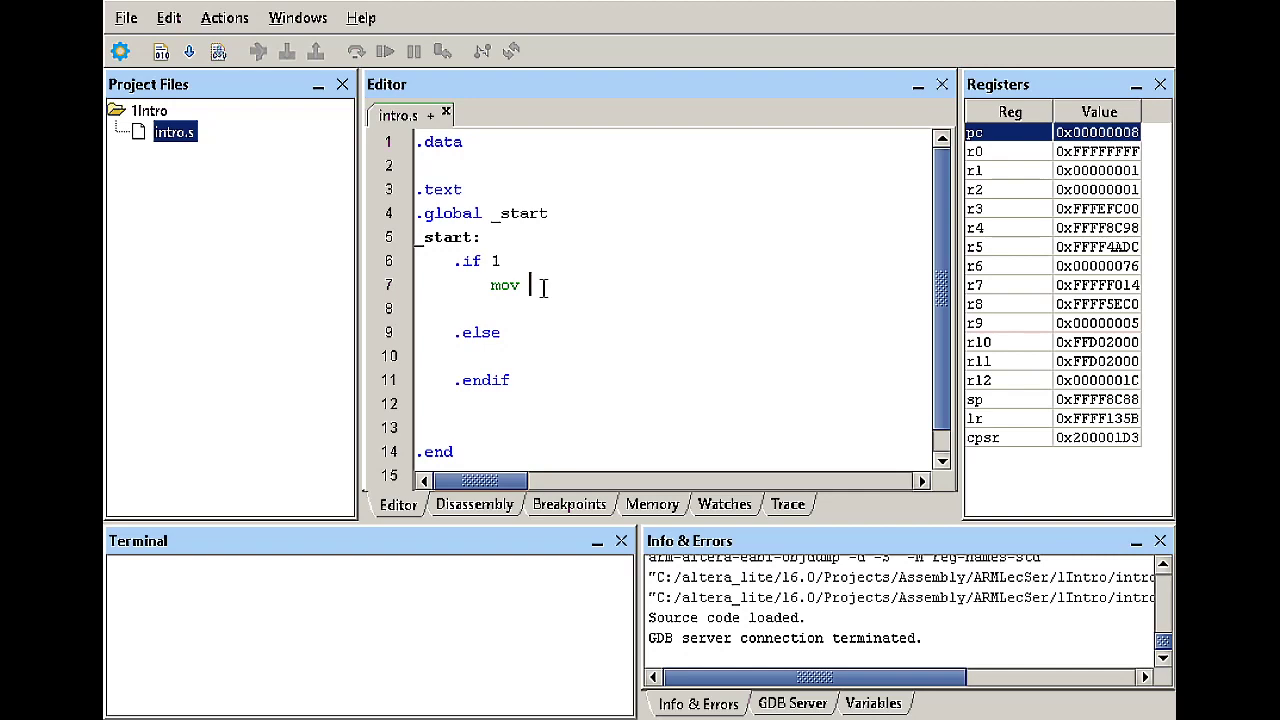
{"action": "type", "text": "r1,#"}
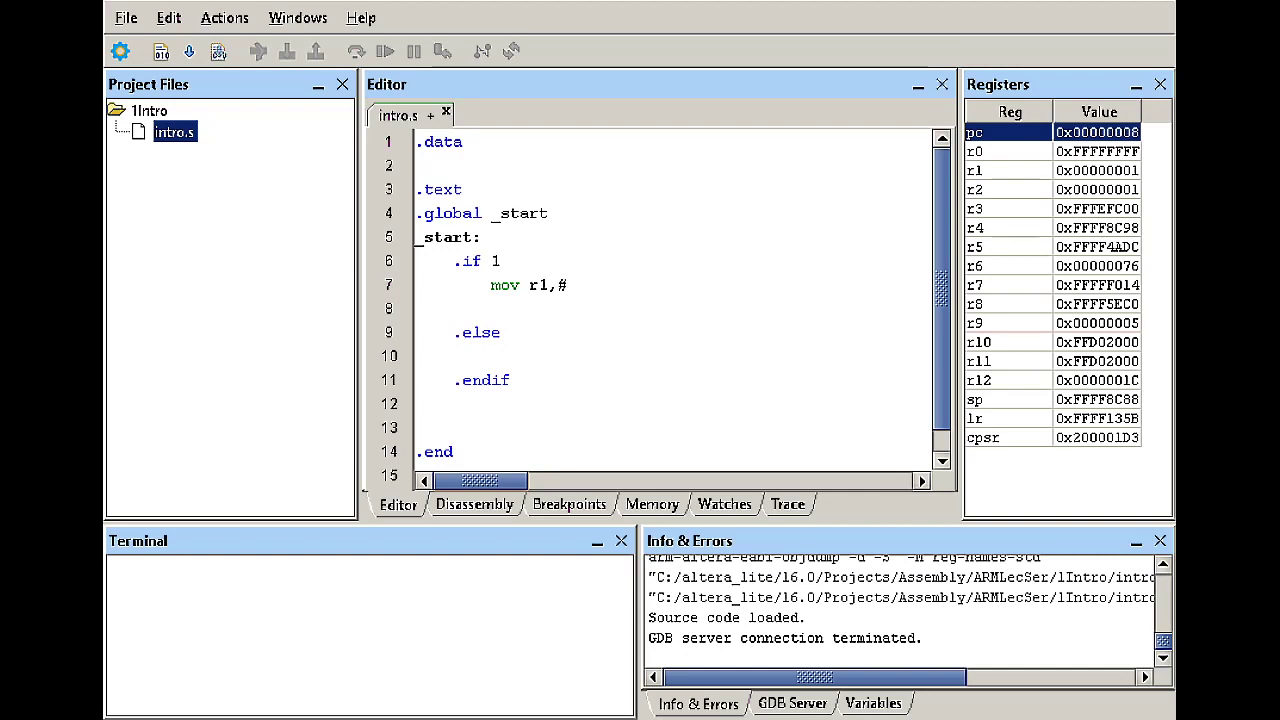
{"action": "type", "text": "5"}
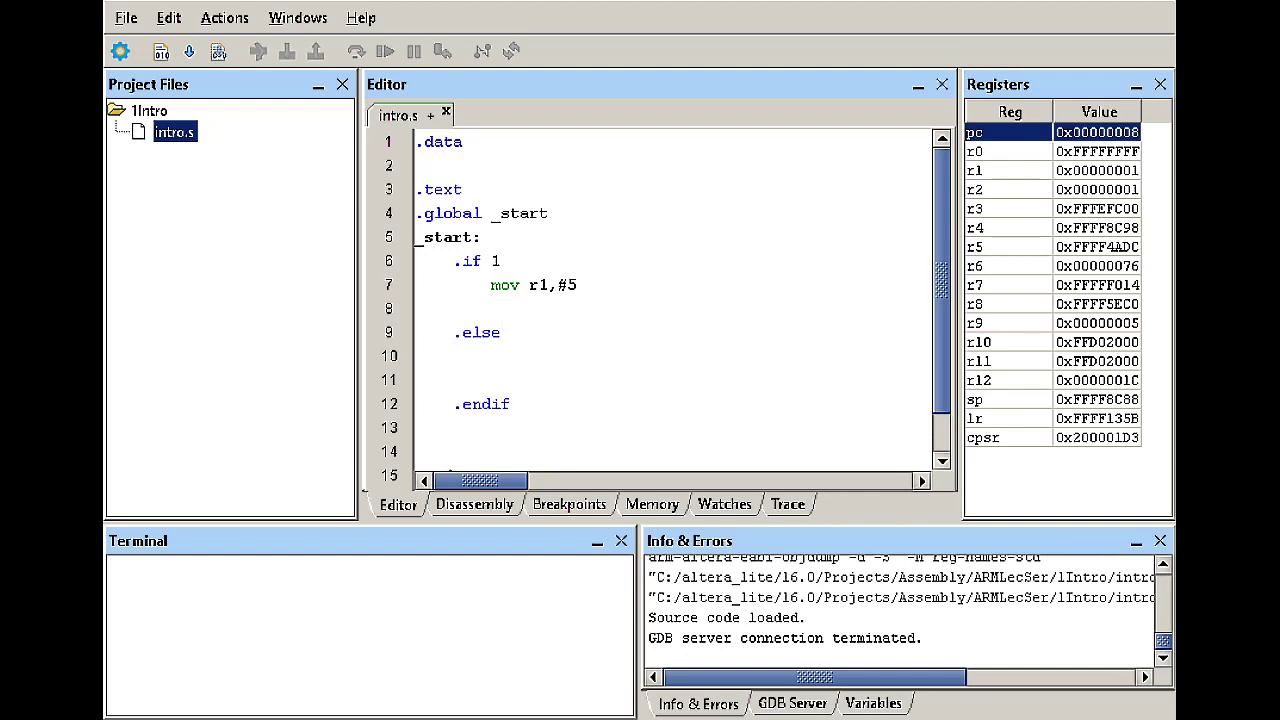
{"action": "type", "text": "mov r"}
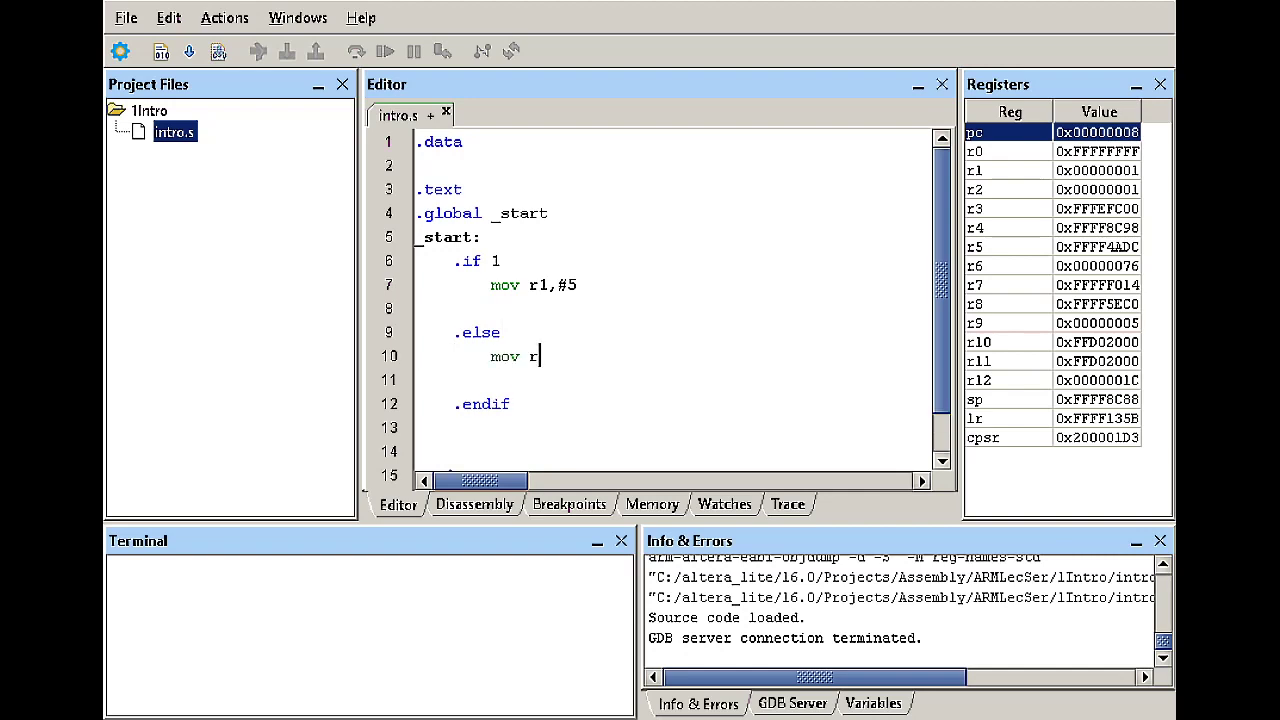
{"action": "type", "text": "1,"}
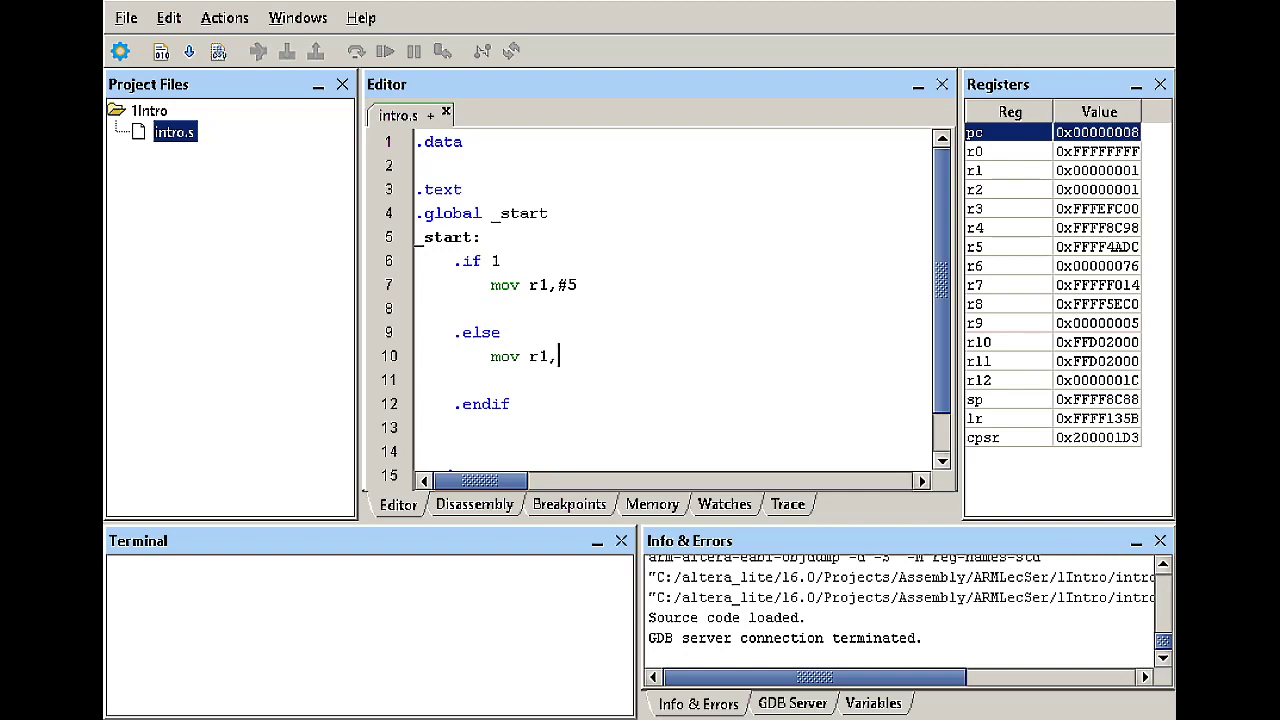
{"action": "type", "text": "#6"}
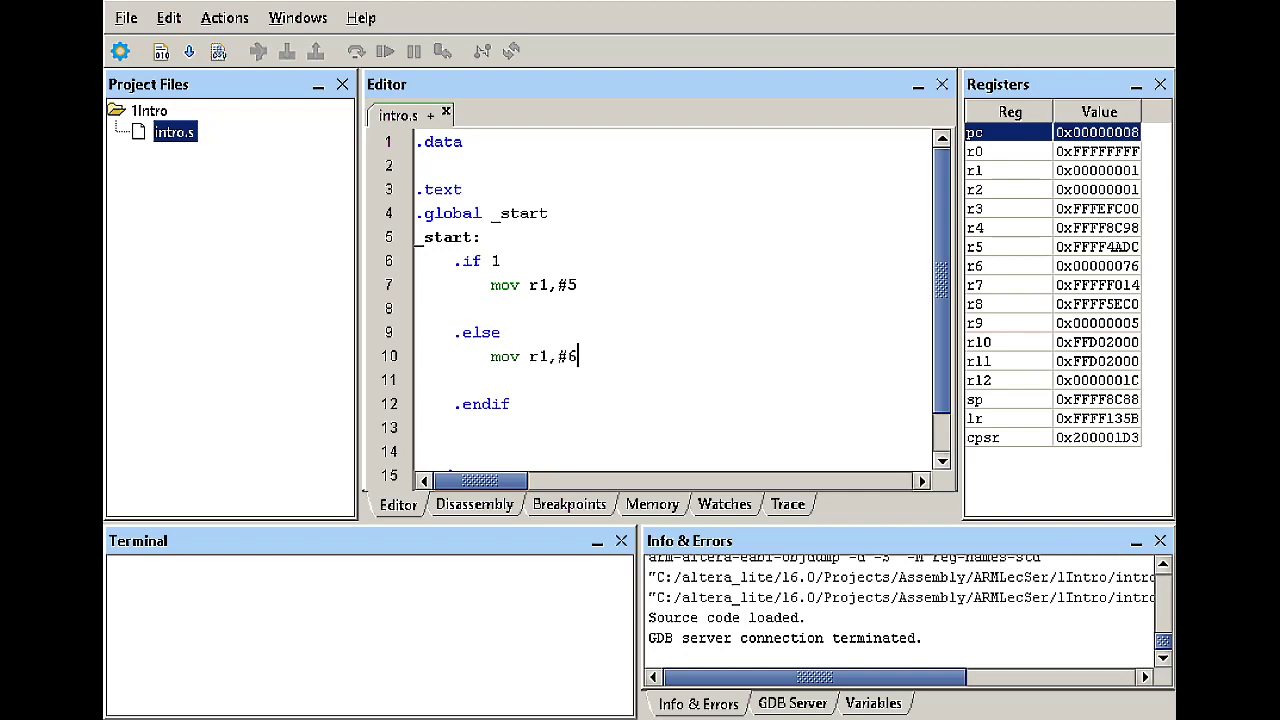
- Add 'b end' after each mov line and a new end: label line
{"action": "left_click", "coordinate": [578, 285]}
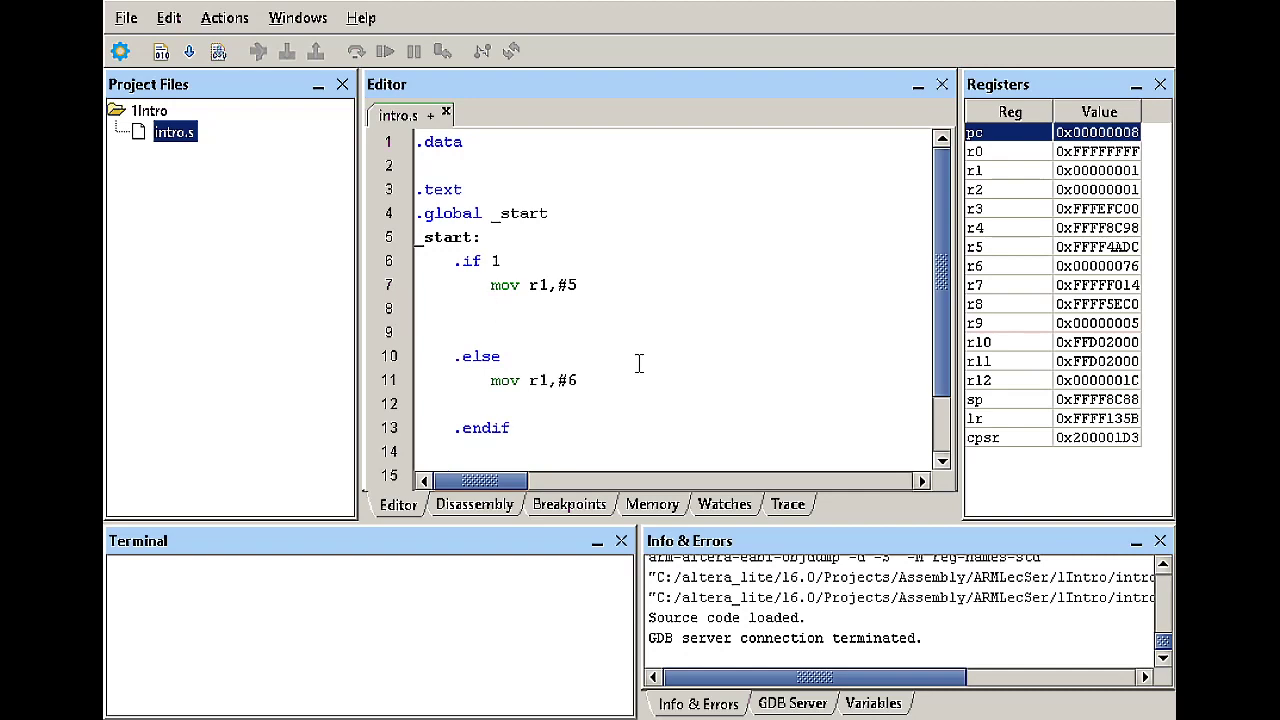
{"action": "type", "text": "b"}
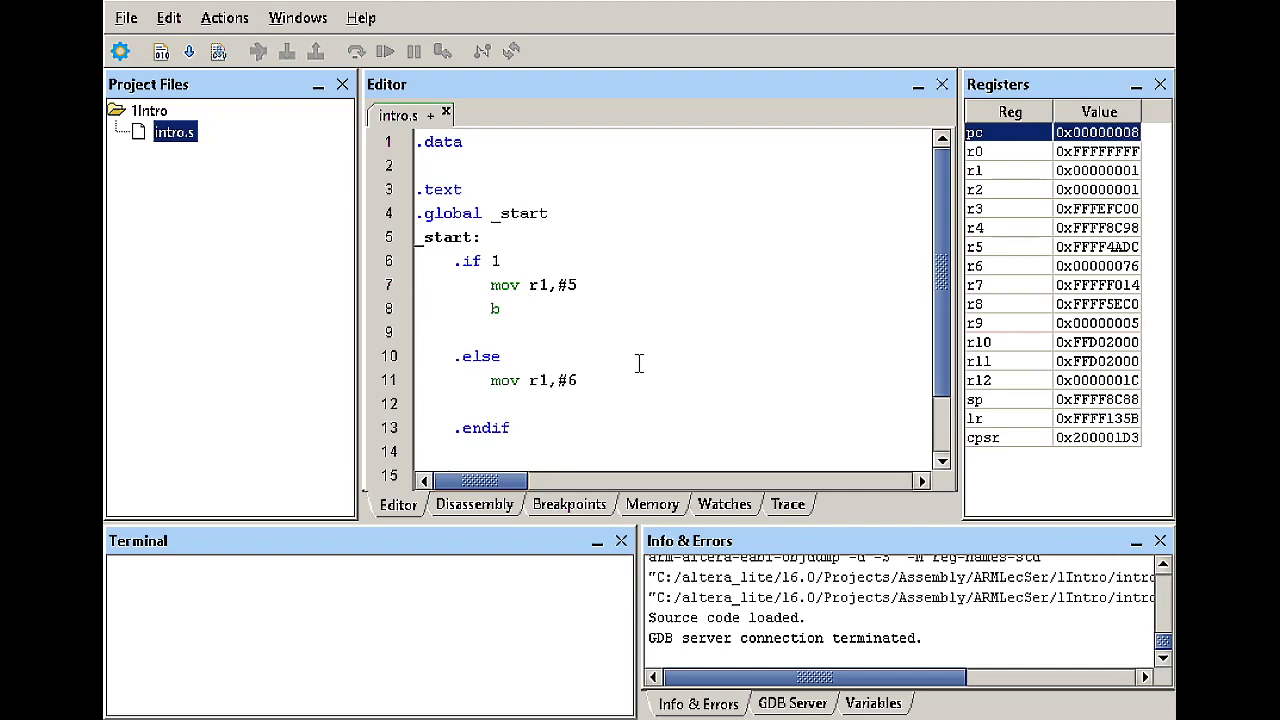
{"action": "type", "text": "end"}
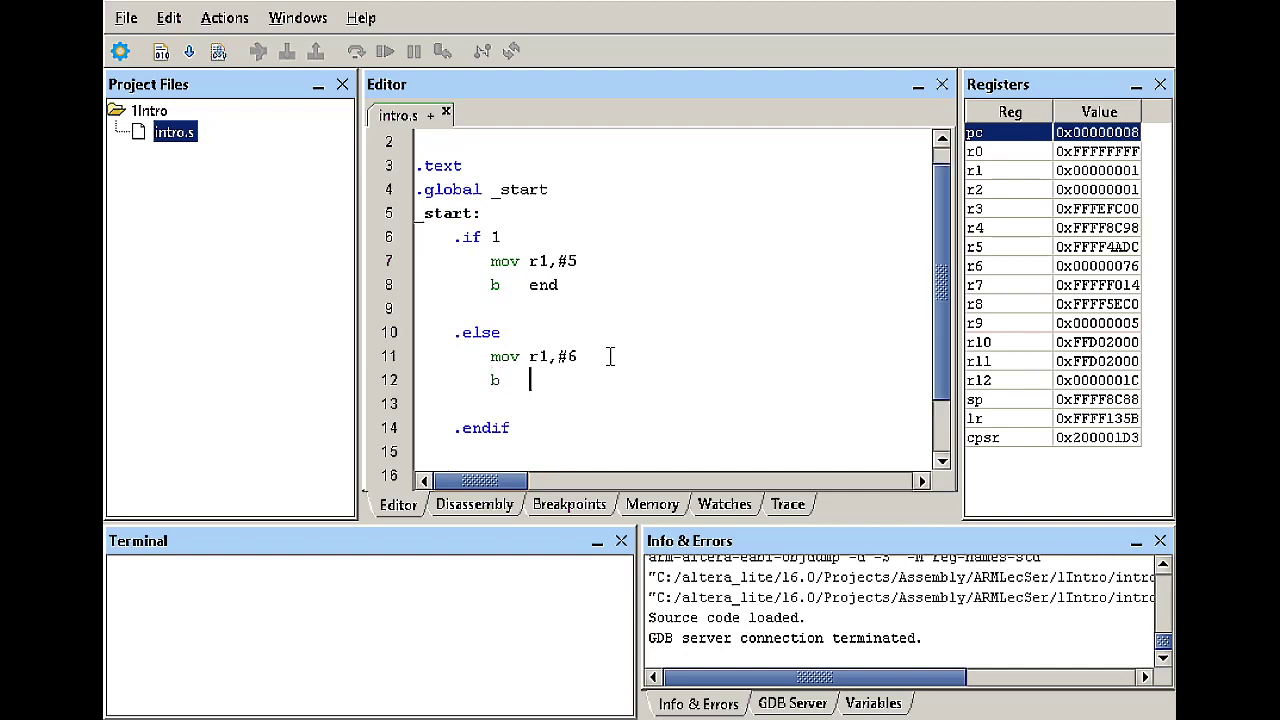
{"action": "type", "text": "end"}
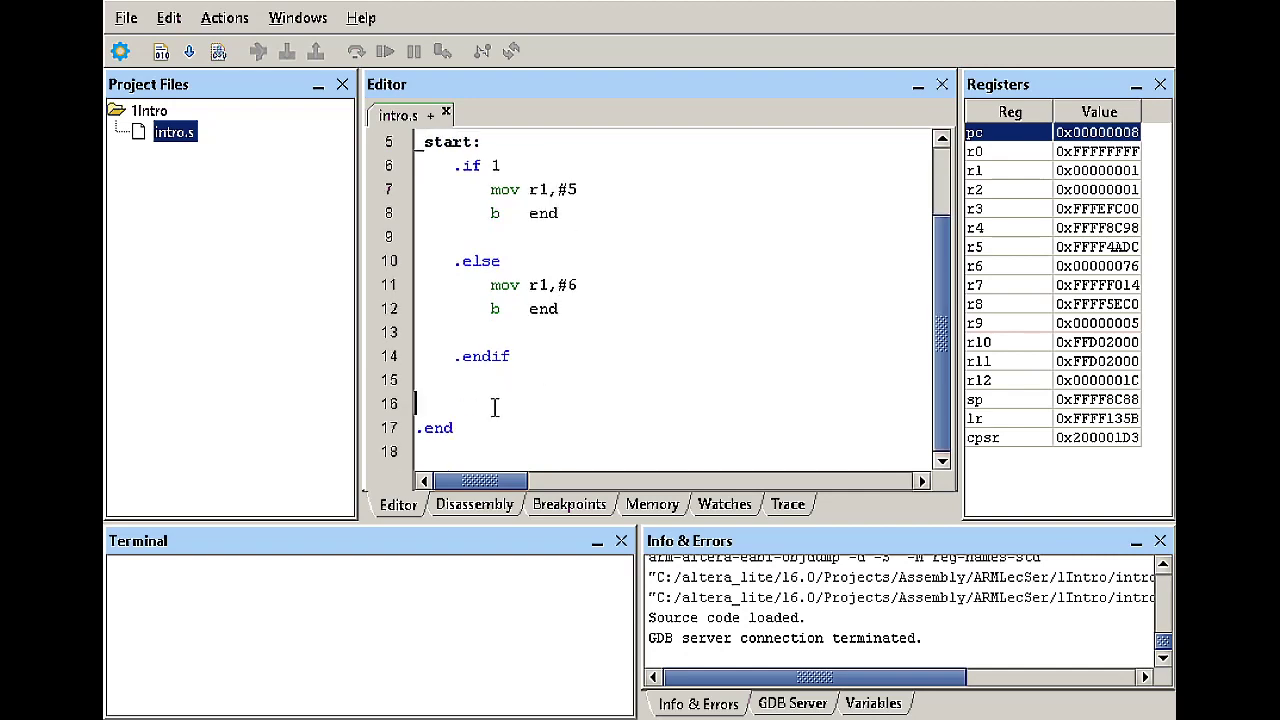
{"action": "type", "text": "end:"}
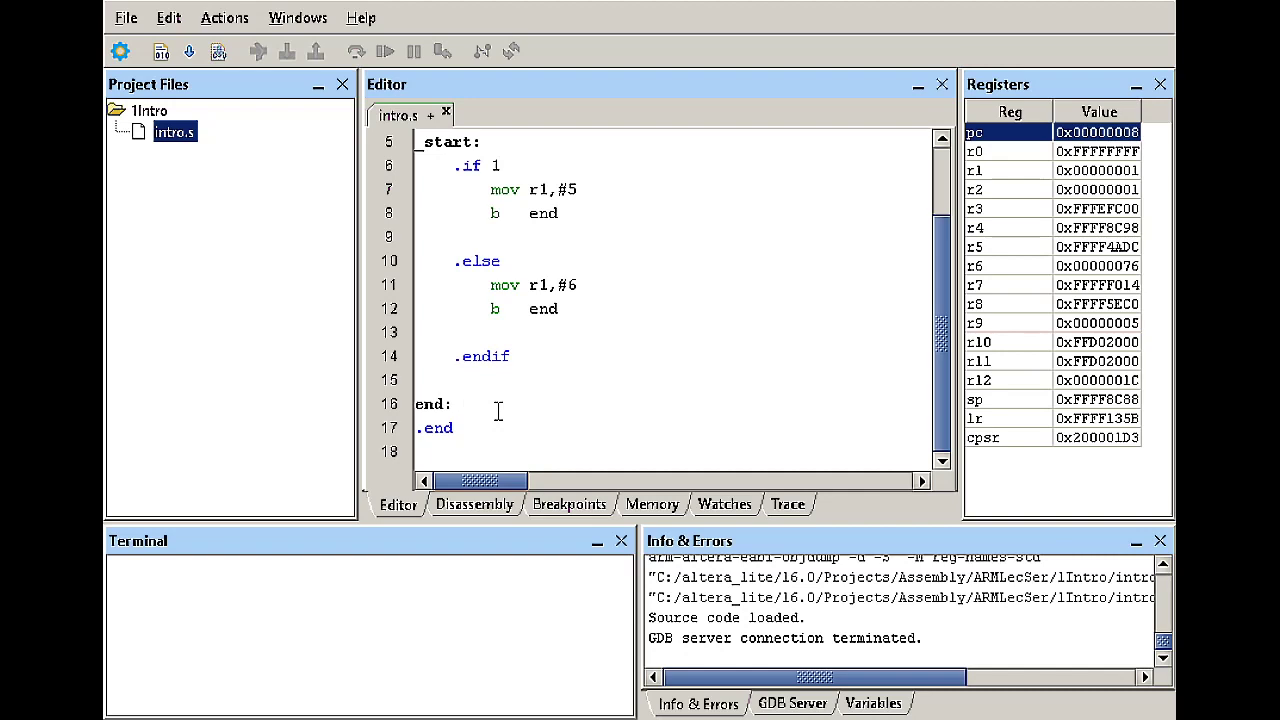
{"action": "type", "text": "r e"}
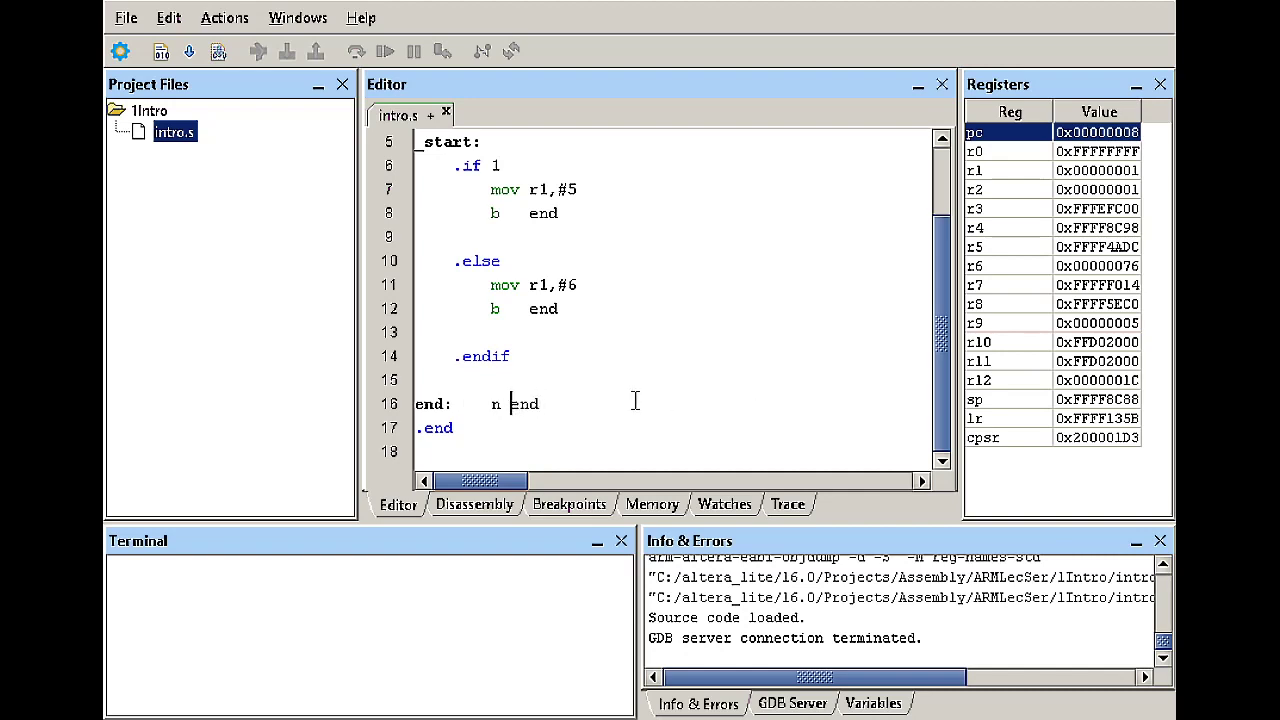
- Fix the mistyped branch so the label line reads 'end: b end'
{"action": "key", "text": "BackSpace"}
{"action": "type", "text": "b"}
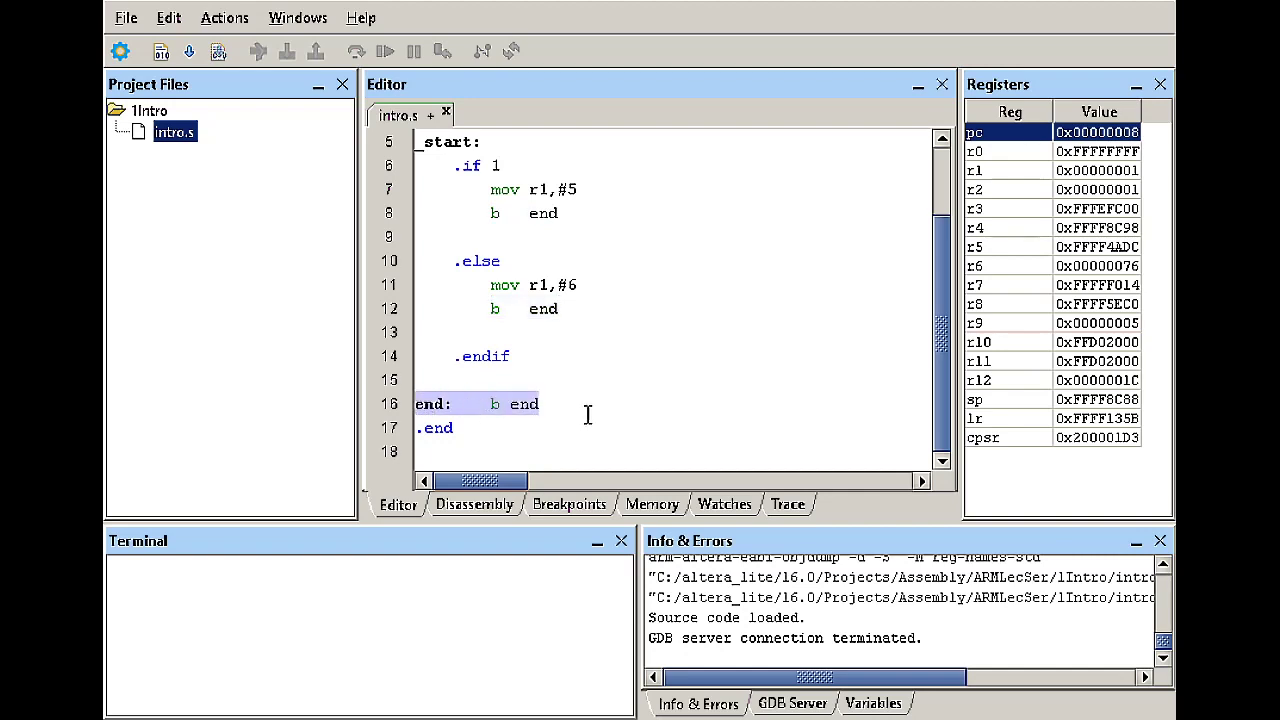
{"action": "mouse_move", "coordinate": [598, 404]}
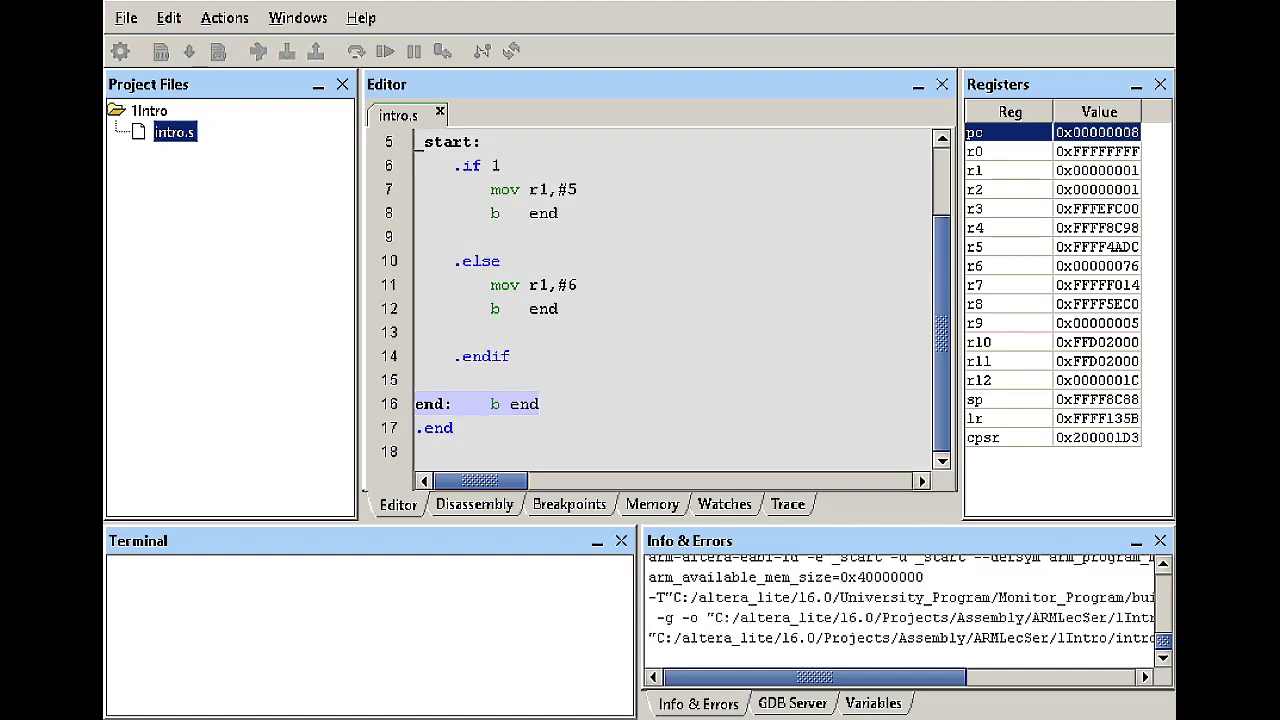
- Step through the program until r1 holds 5 and execution reaches the end: loop
{"action": "left_click", "coordinate": [355, 51]}
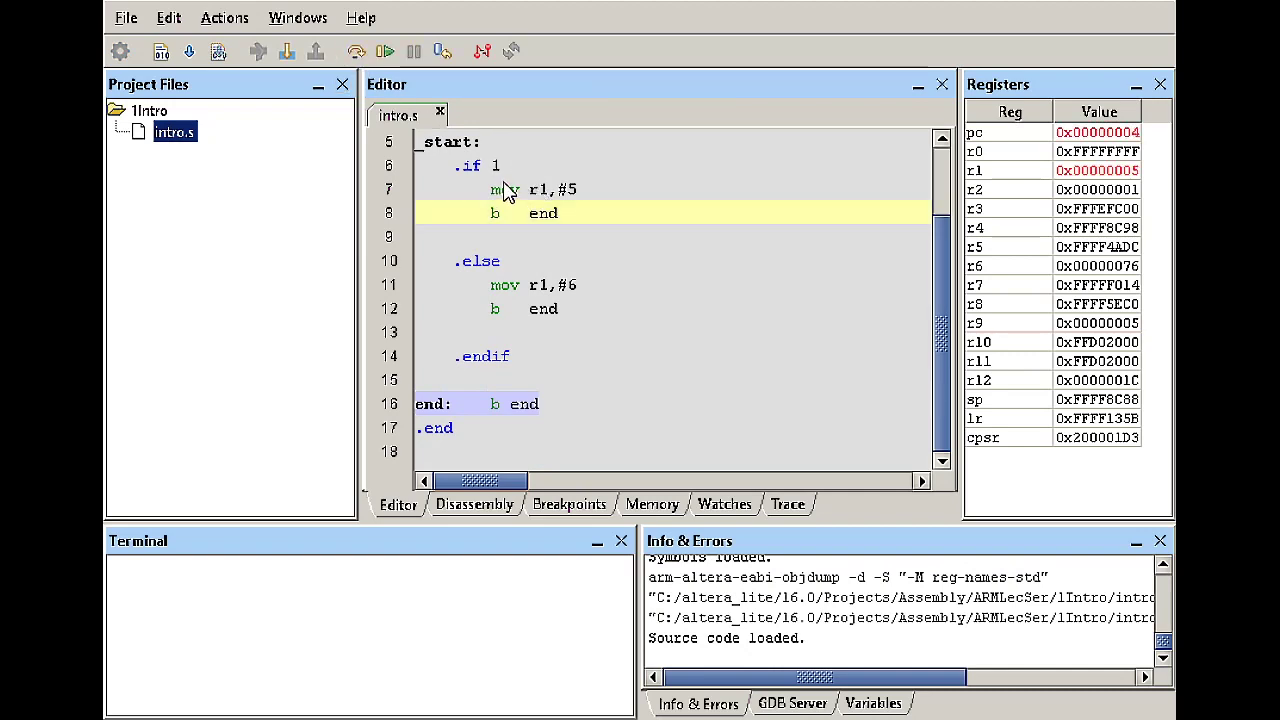
{"action": "scroll", "scroll_direction": "up", "scroll_amount": 3}
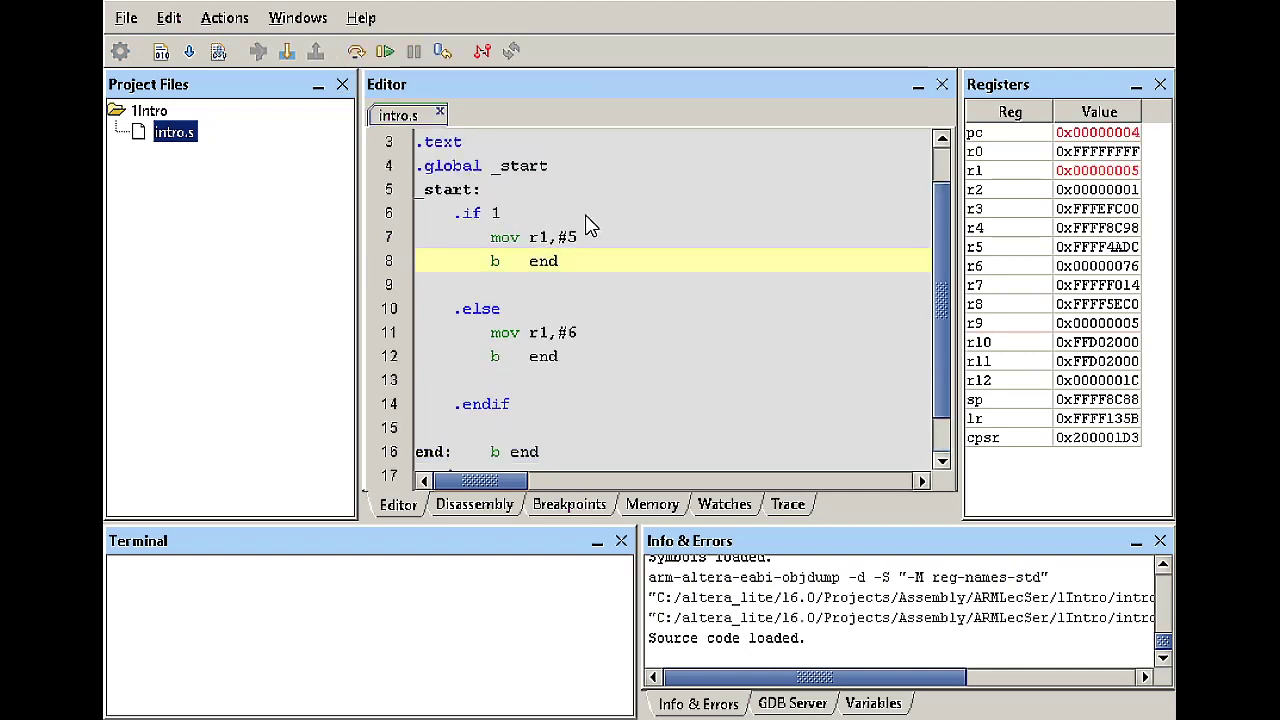
{"action": "mouse_move", "coordinate": [455, 238]}
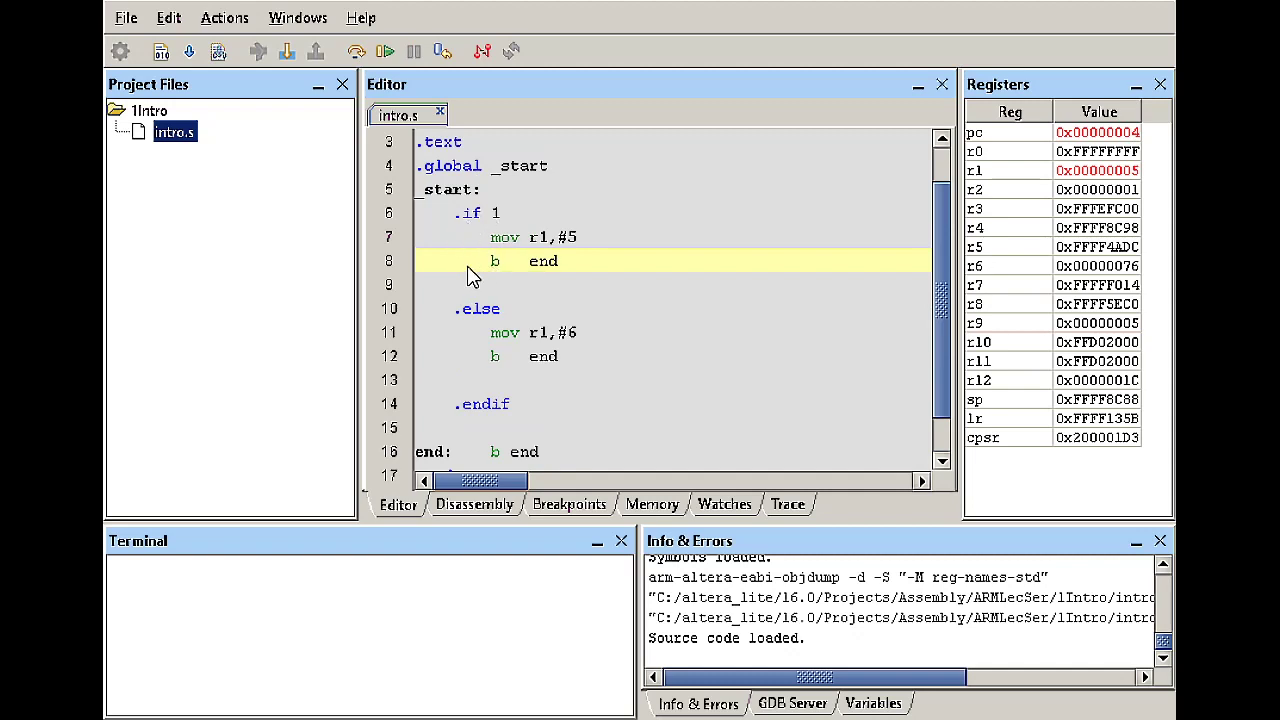
{"action": "mouse_move", "coordinate": [478, 253]}
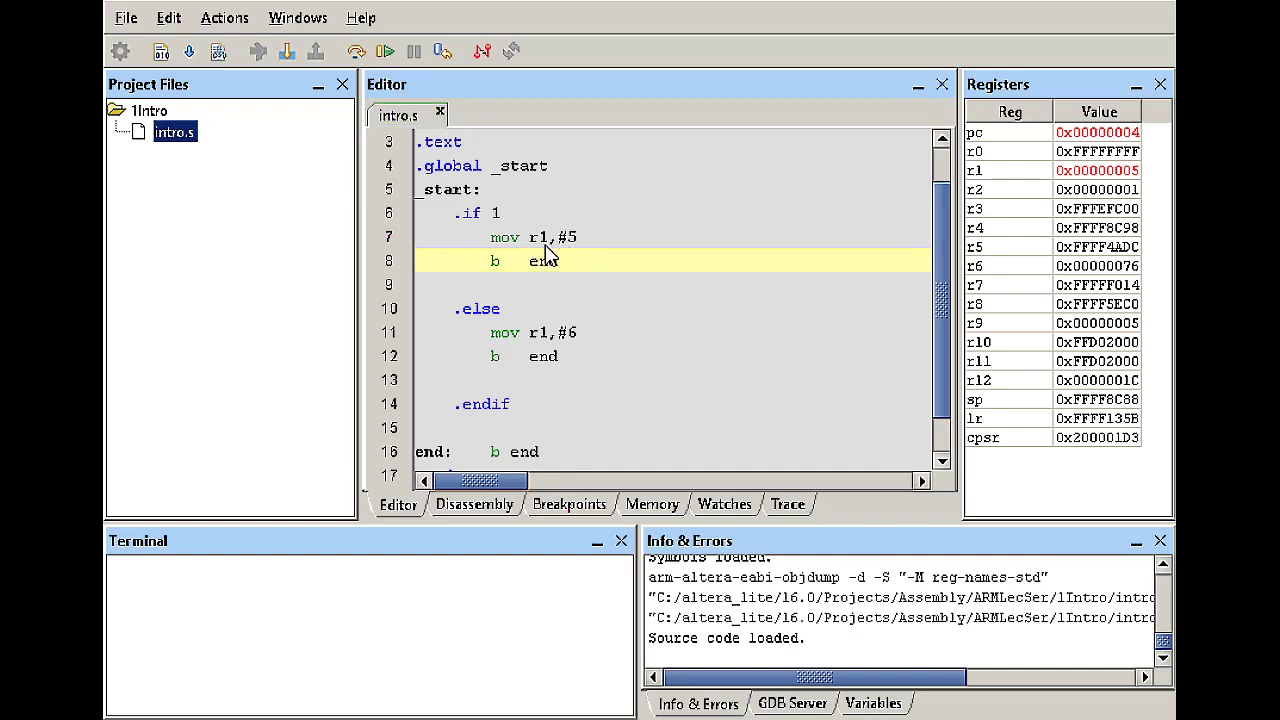
{"action": "mouse_move", "coordinate": [580, 255]}
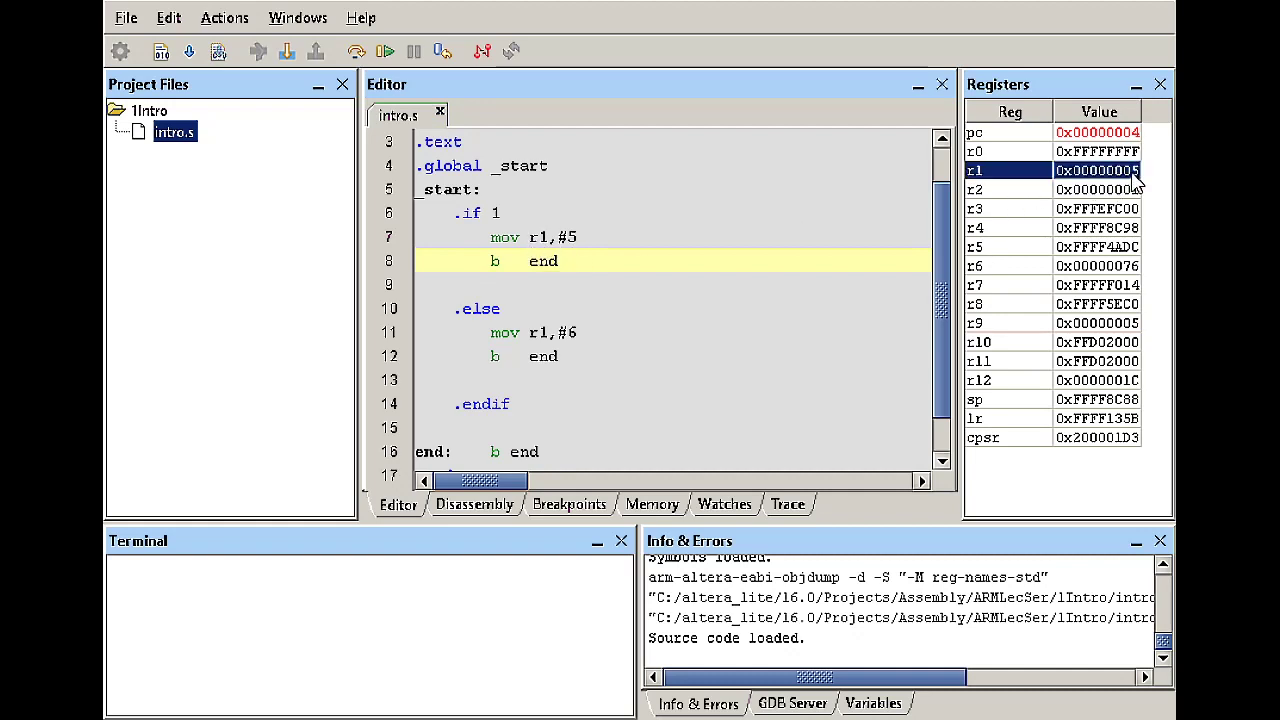
{"action": "left_click", "coordinate": [384, 51]}
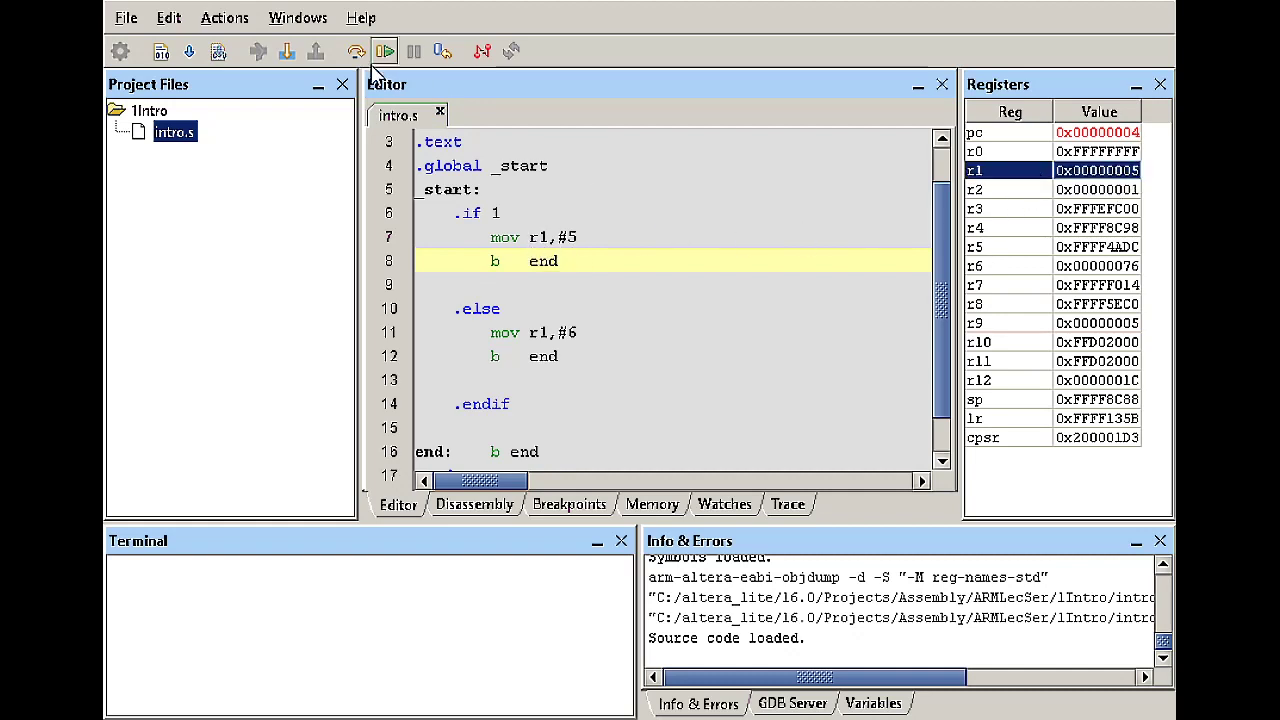
{"action": "mouse_move", "coordinate": [538, 303]}
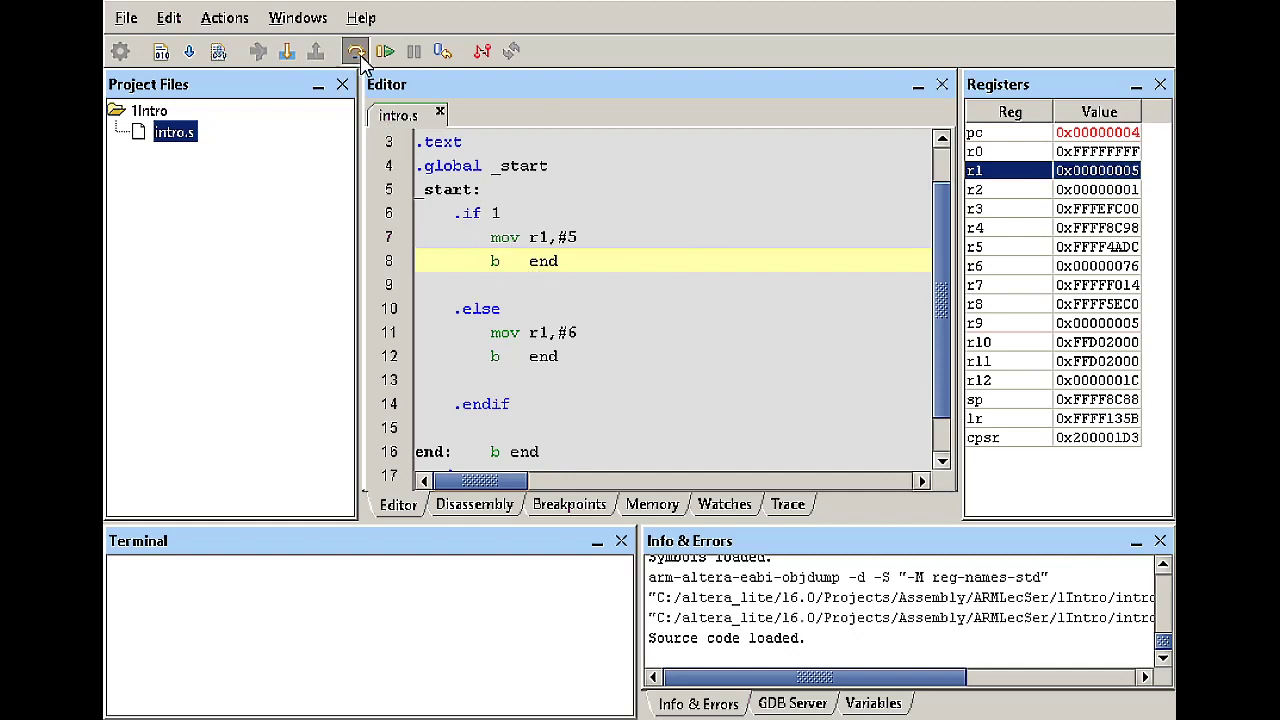
{"action": "left_click", "coordinate": [355, 51]}
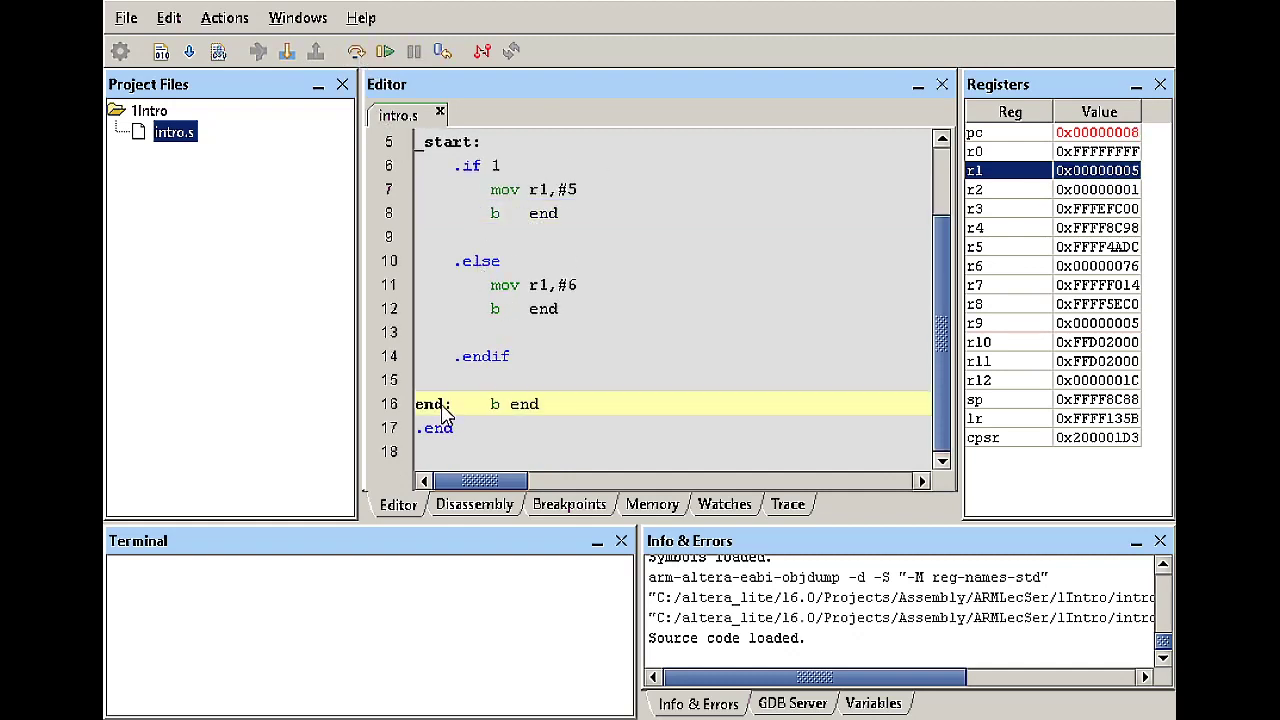
{"action": "mouse_move", "coordinate": [510, 420]}
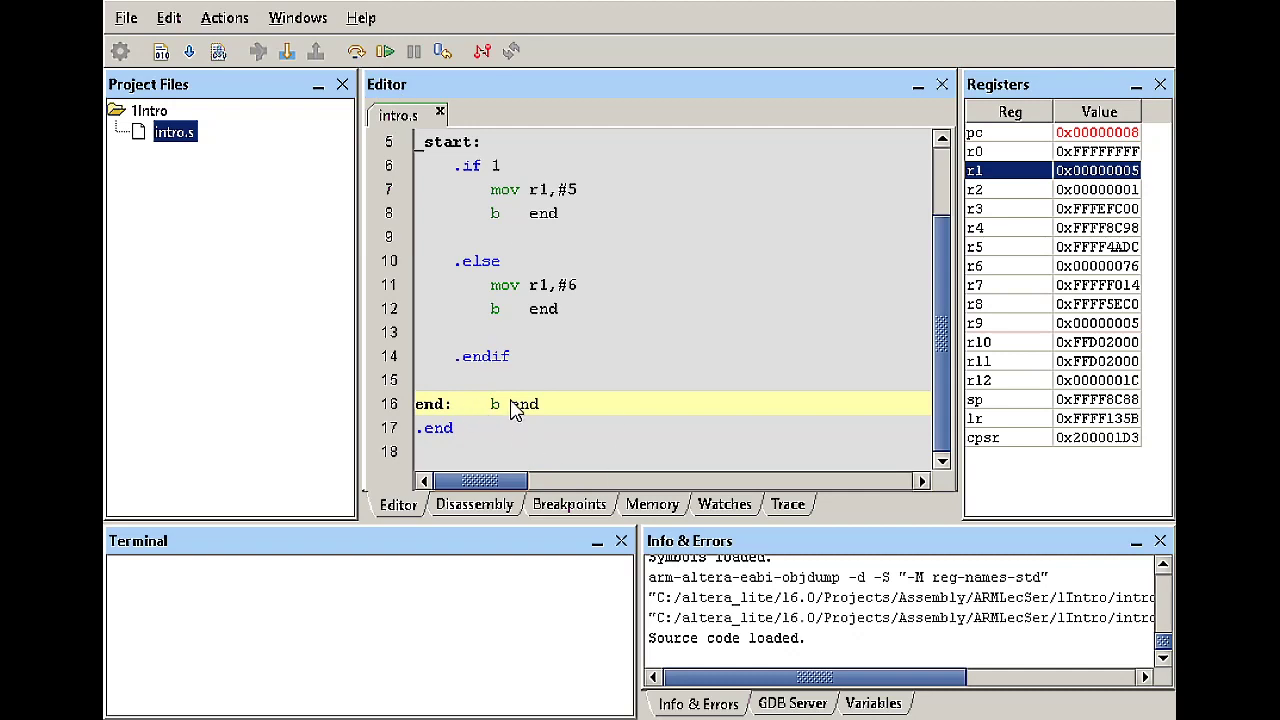
{"action": "mouse_move", "coordinate": [387, 80]}
{"action": "type", "text": "0"}
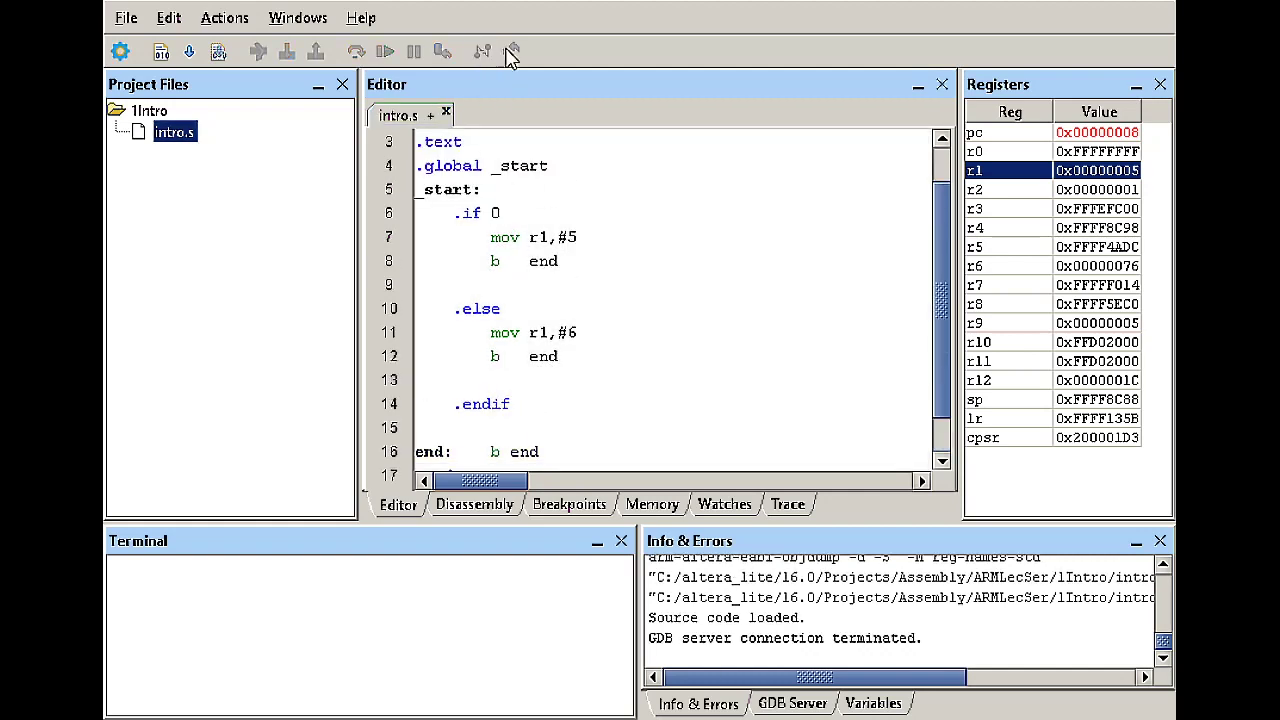
- Rebuild and load the edited '.if 0' version of intro.s
{"action": "double_click", "coordinate": [505, 237]}
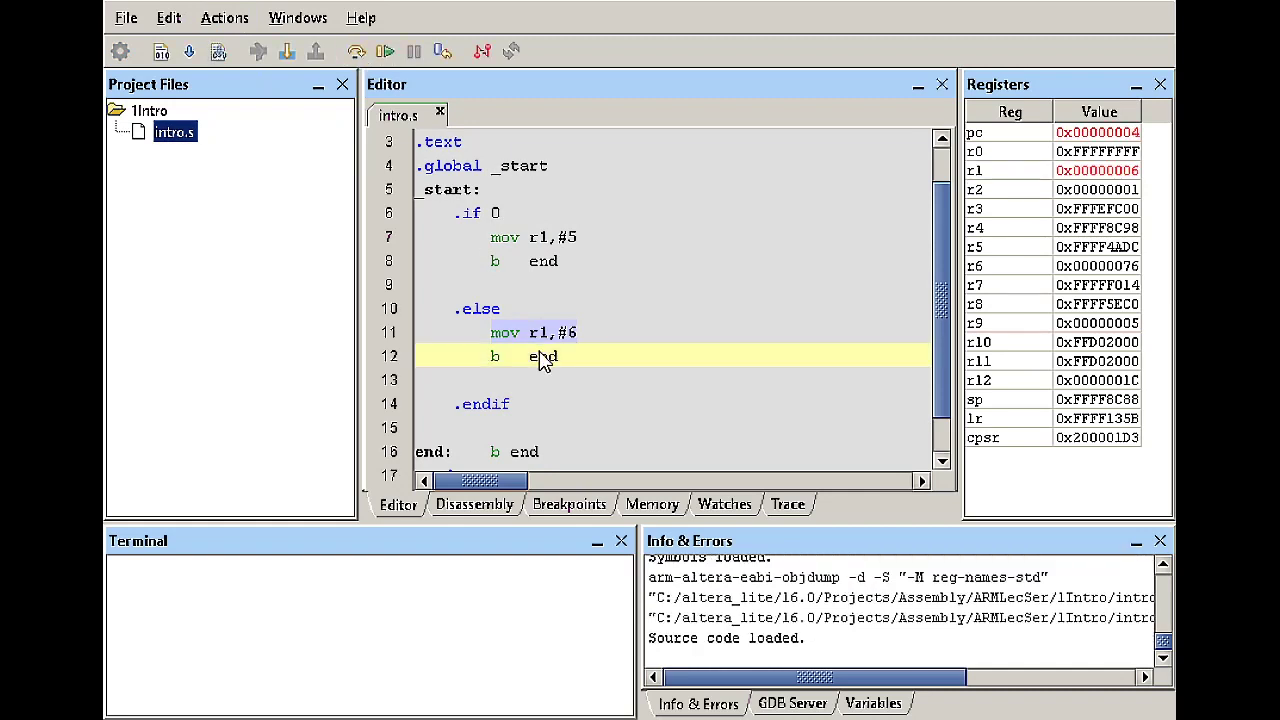
{"action": "mouse_move", "coordinate": [490, 252]}
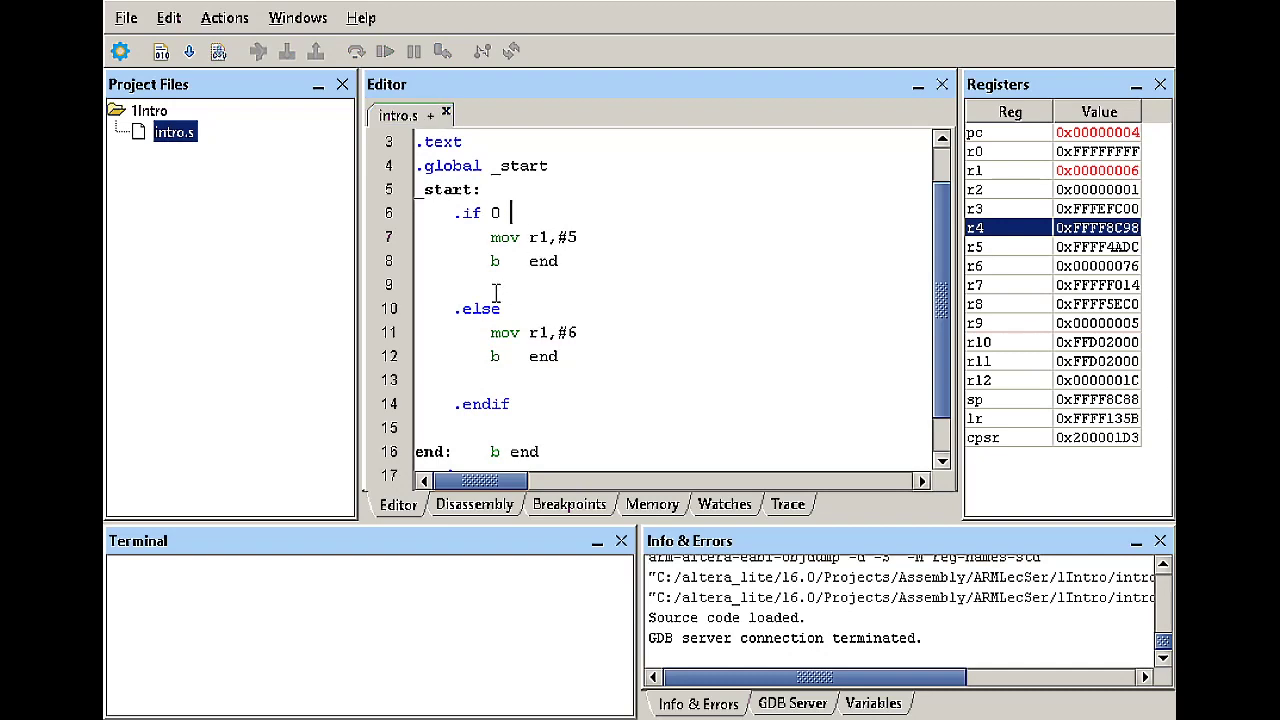
- Replace the 0 after .if with '(x)' and move to the end of the .endif line
{"action": "key", "text": "Backspace"}
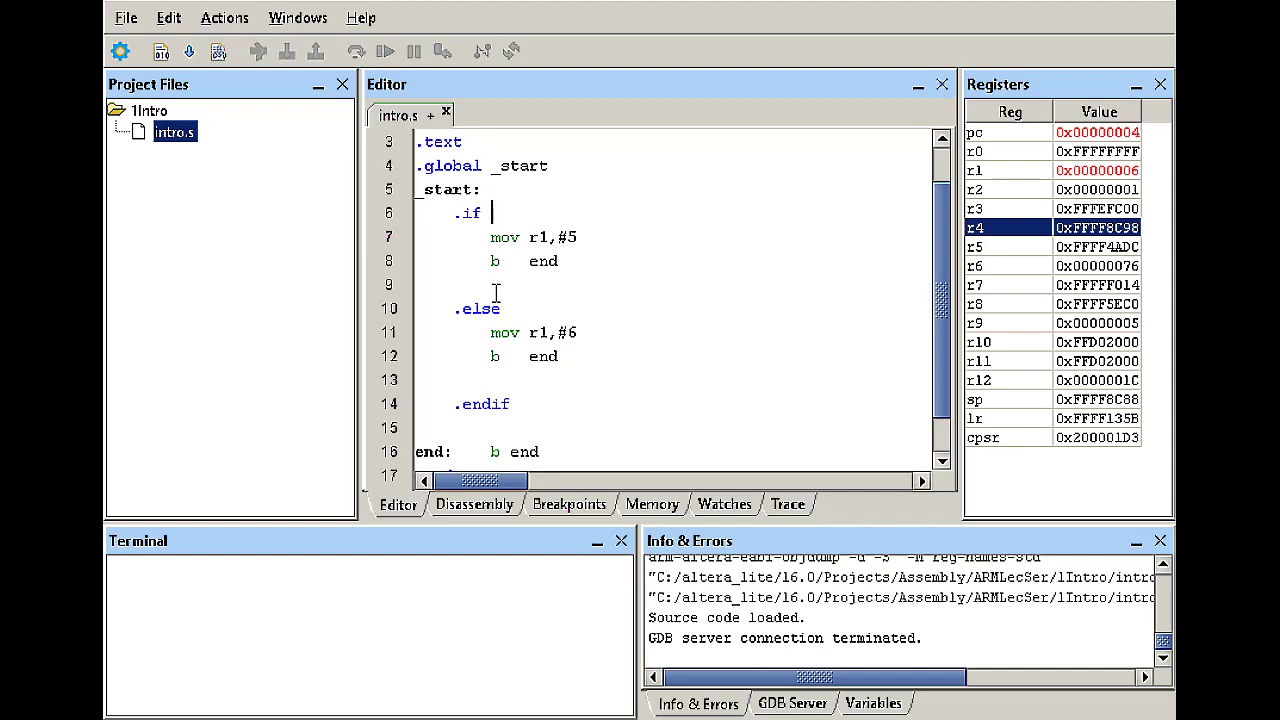
{"action": "type", "text": "("}
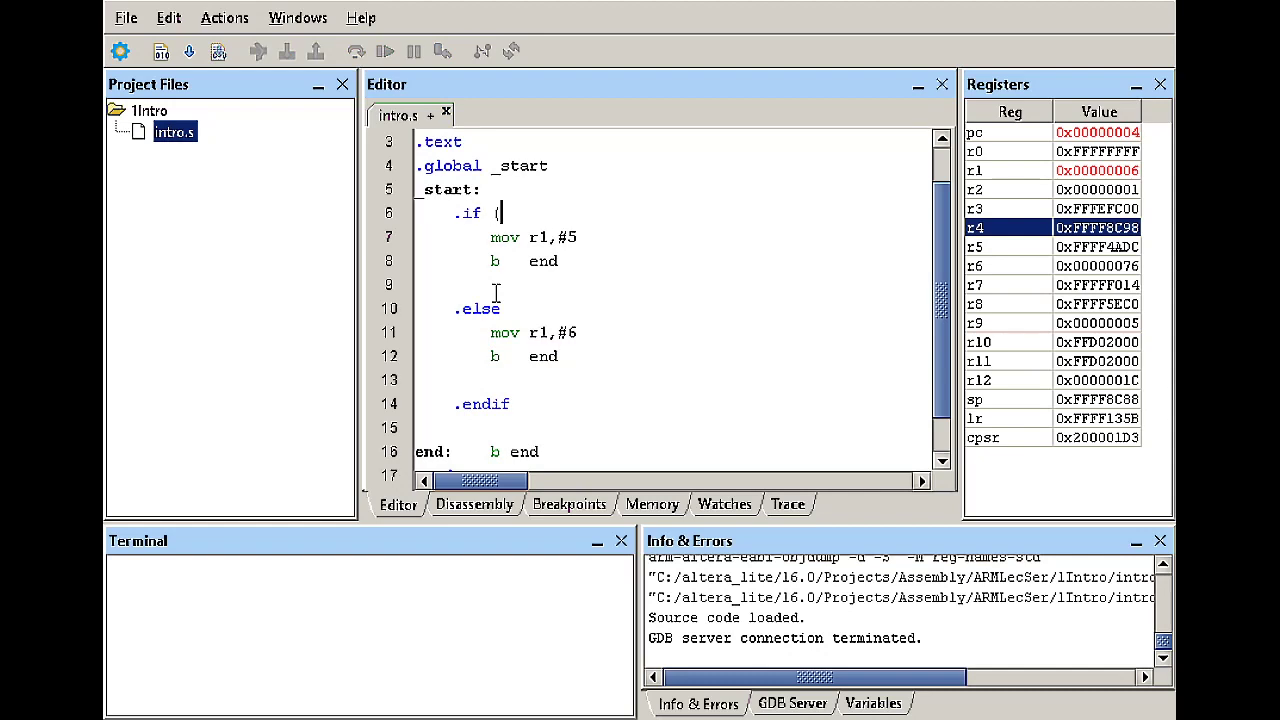
{"action": "type", "text": "x)"}
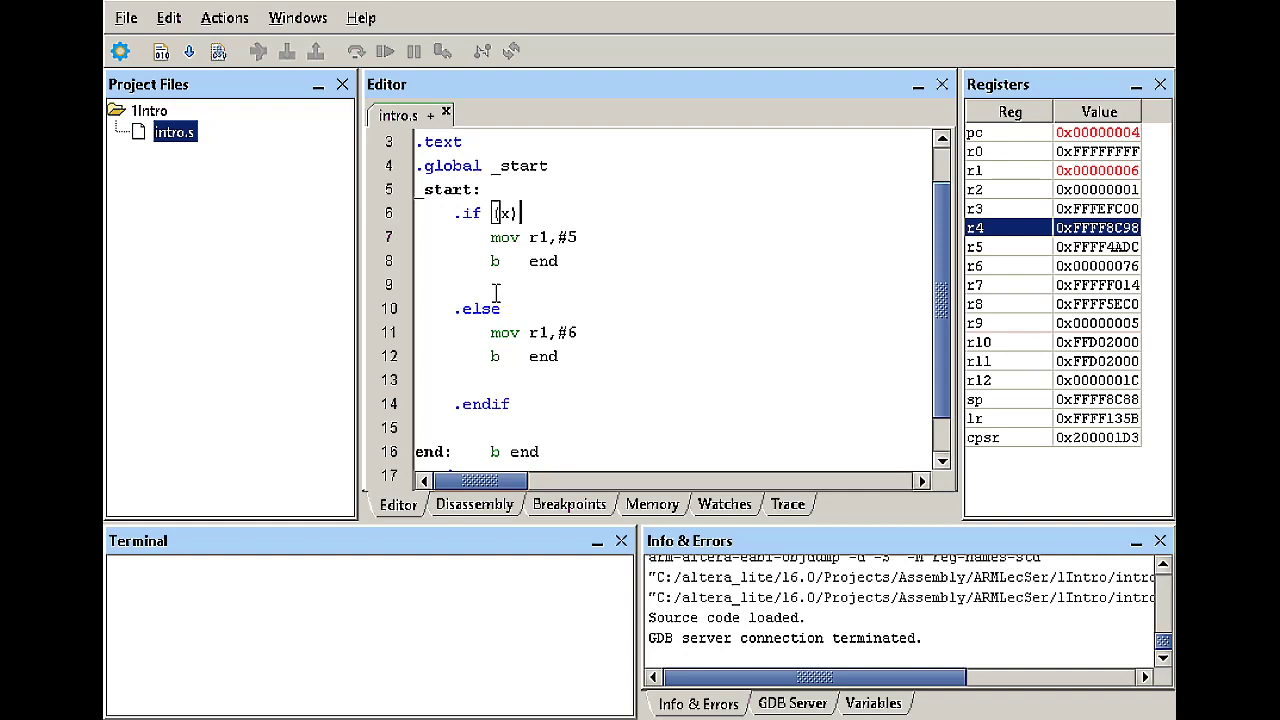
{"action": "scroll", "scroll_direction": "down", "scroll_amount": 3}
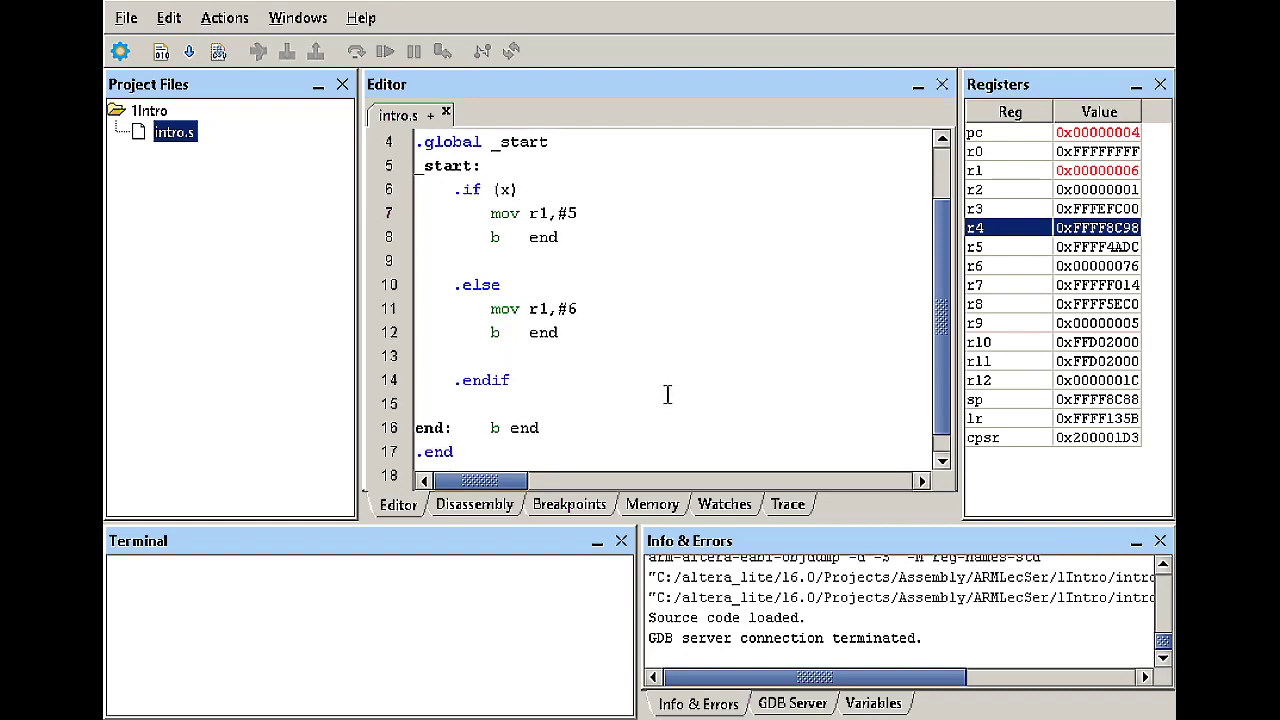
{"action": "left_click", "coordinate": [512, 380]}
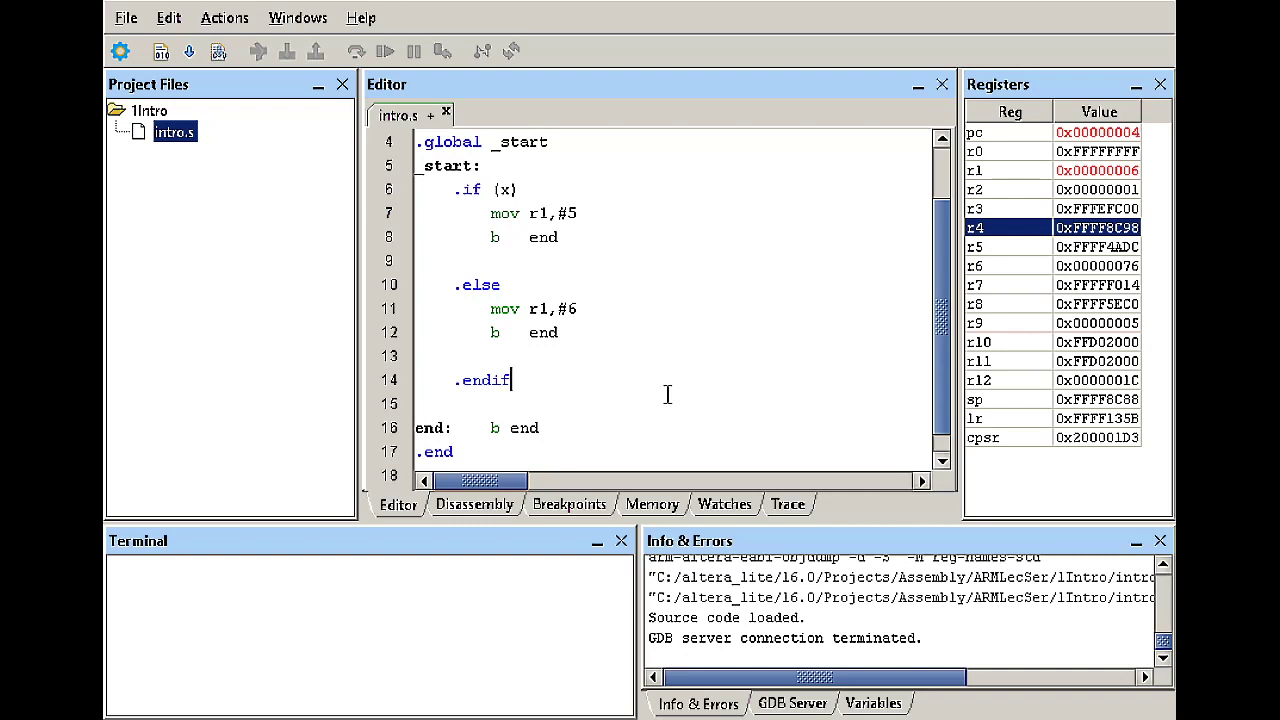
{"action": "mouse_move", "coordinate": [667, 394]}
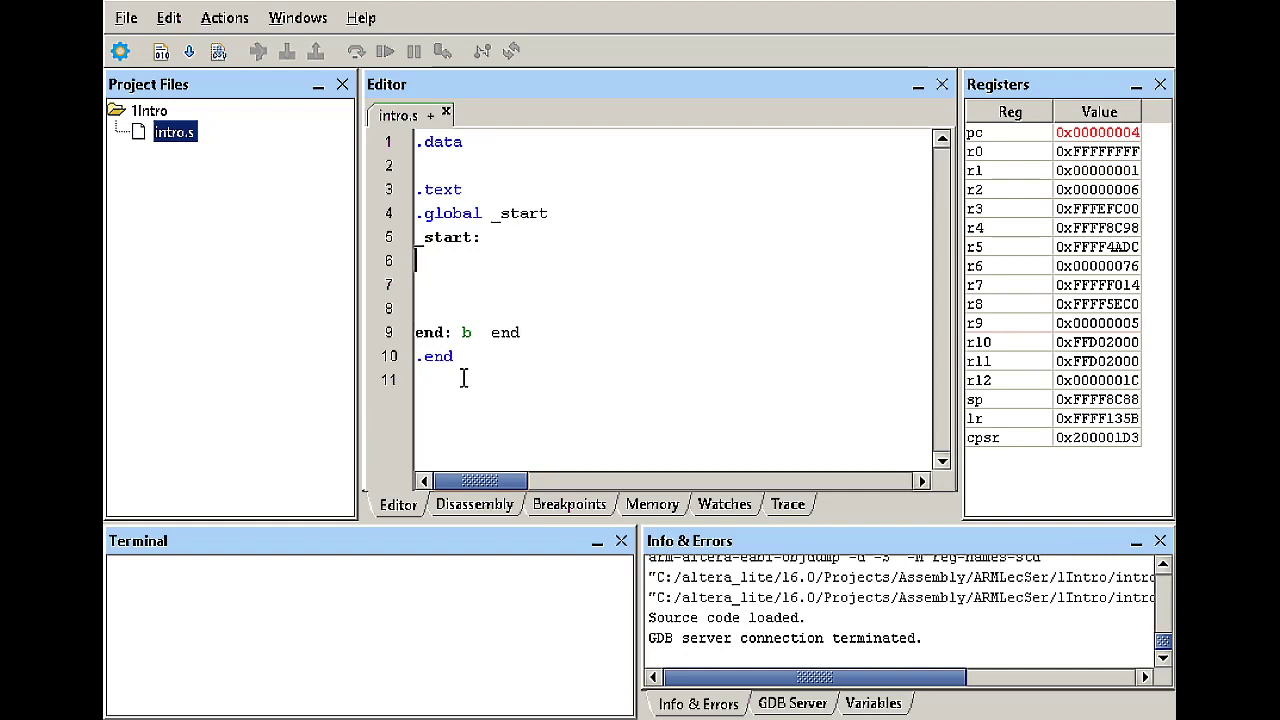
{"action": "mouse_move", "coordinate": [513, 356]}
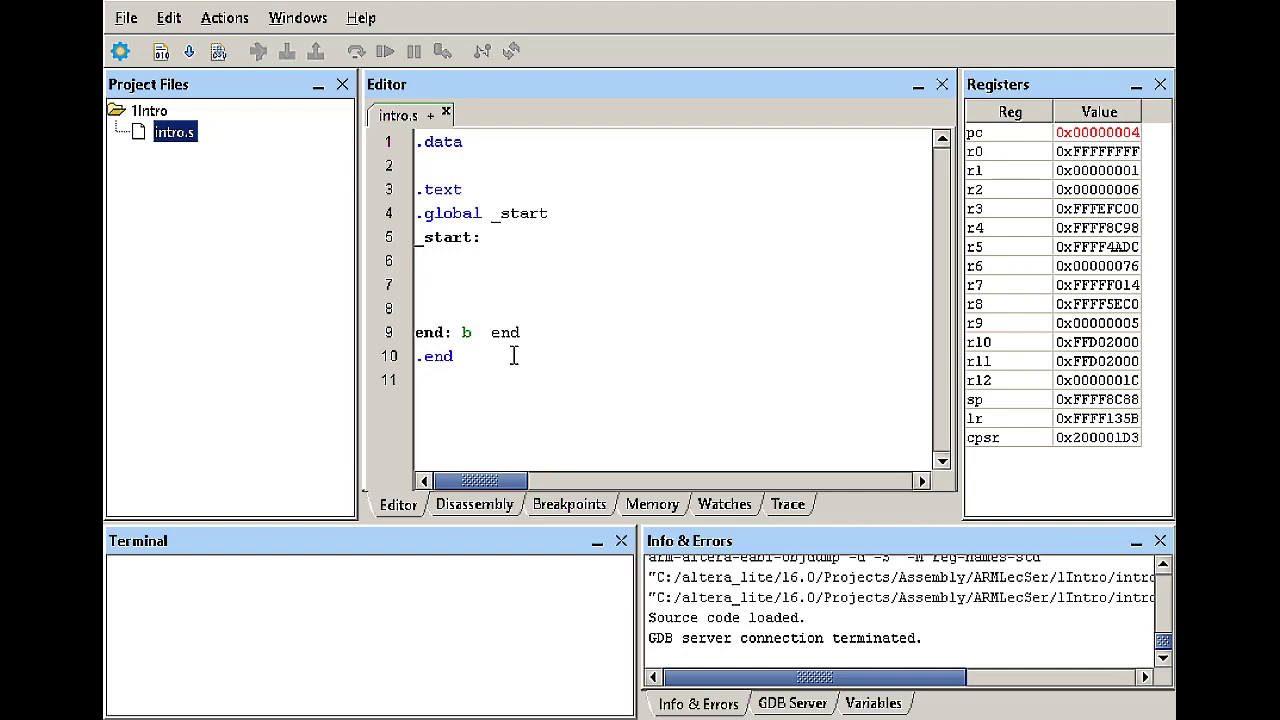
- Write the '.macro check p1' header, trying extra p2, p3 parameters, and close it with .endm
{"action": "type", "text": "."}
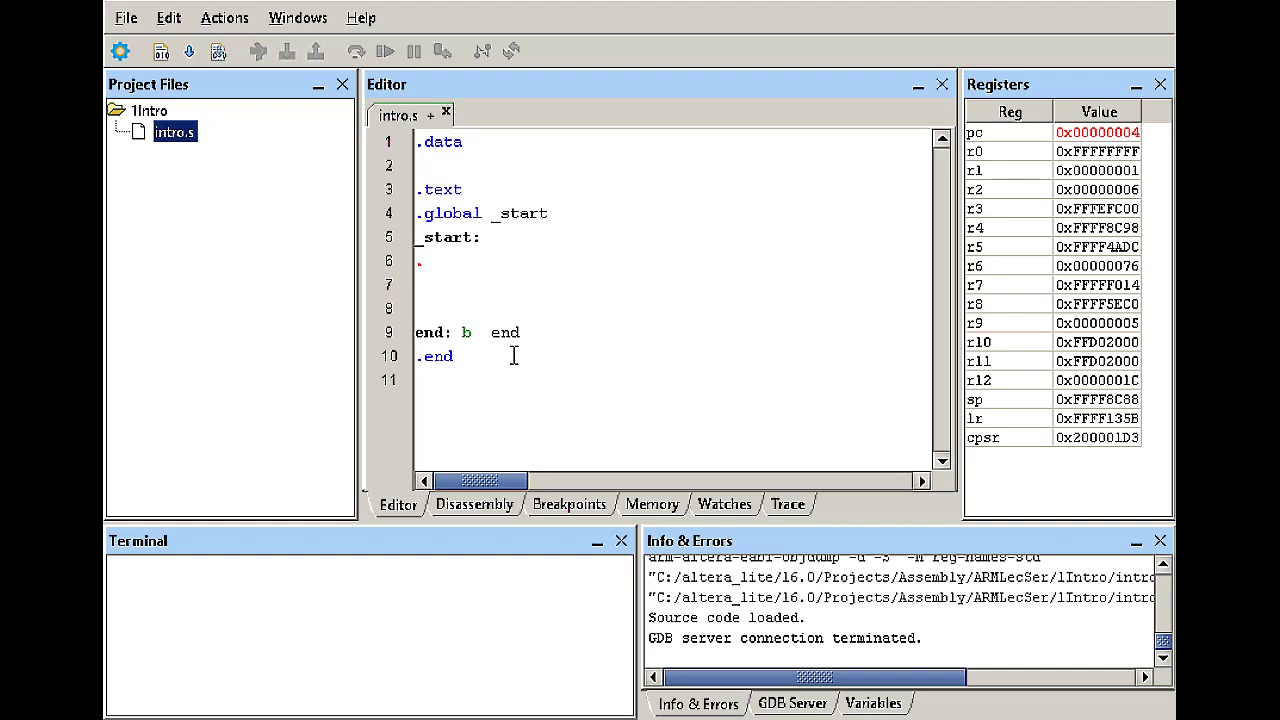
{"action": "type", "text": "macro"}
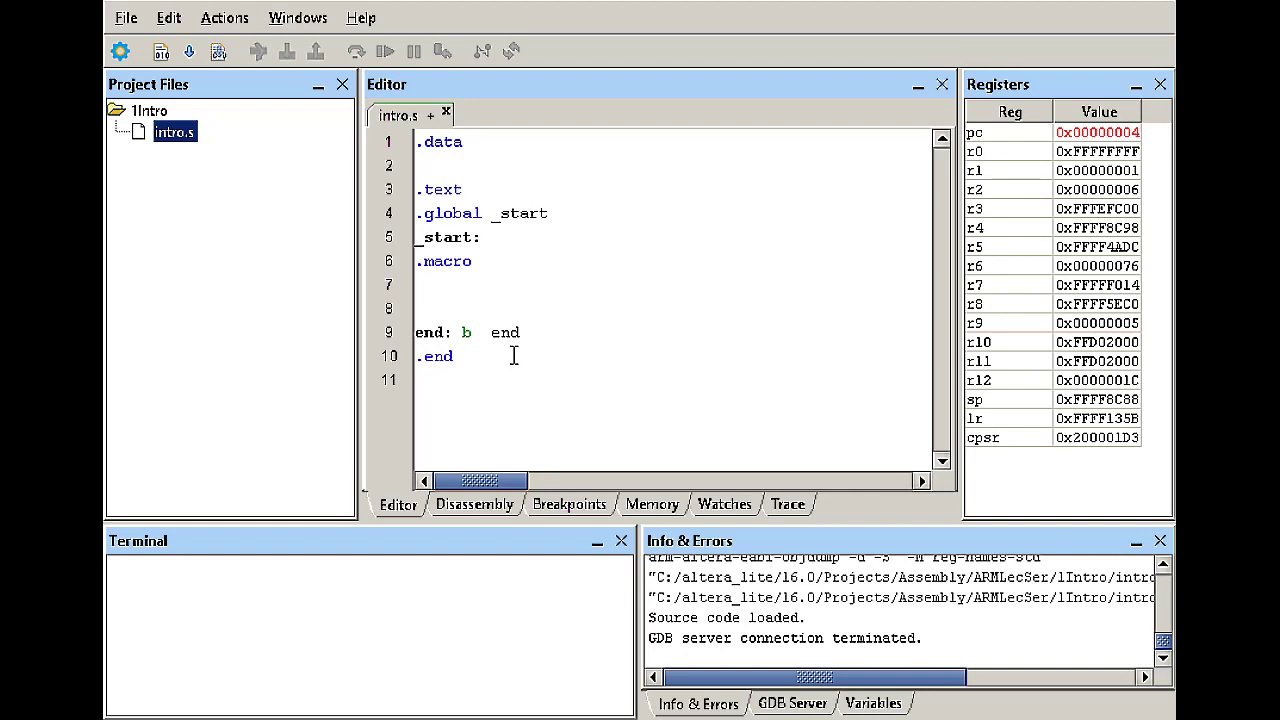
{"action": "type", "text": "ch"}
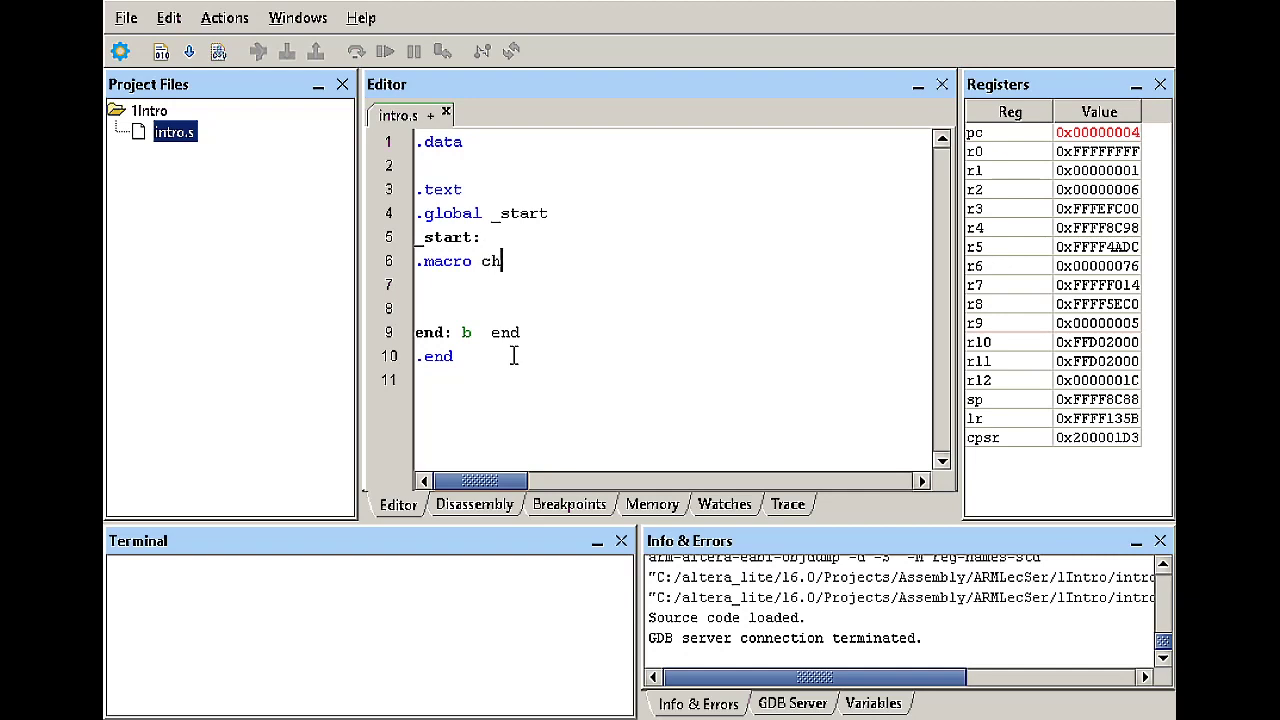
{"action": "type", "text": "e"}
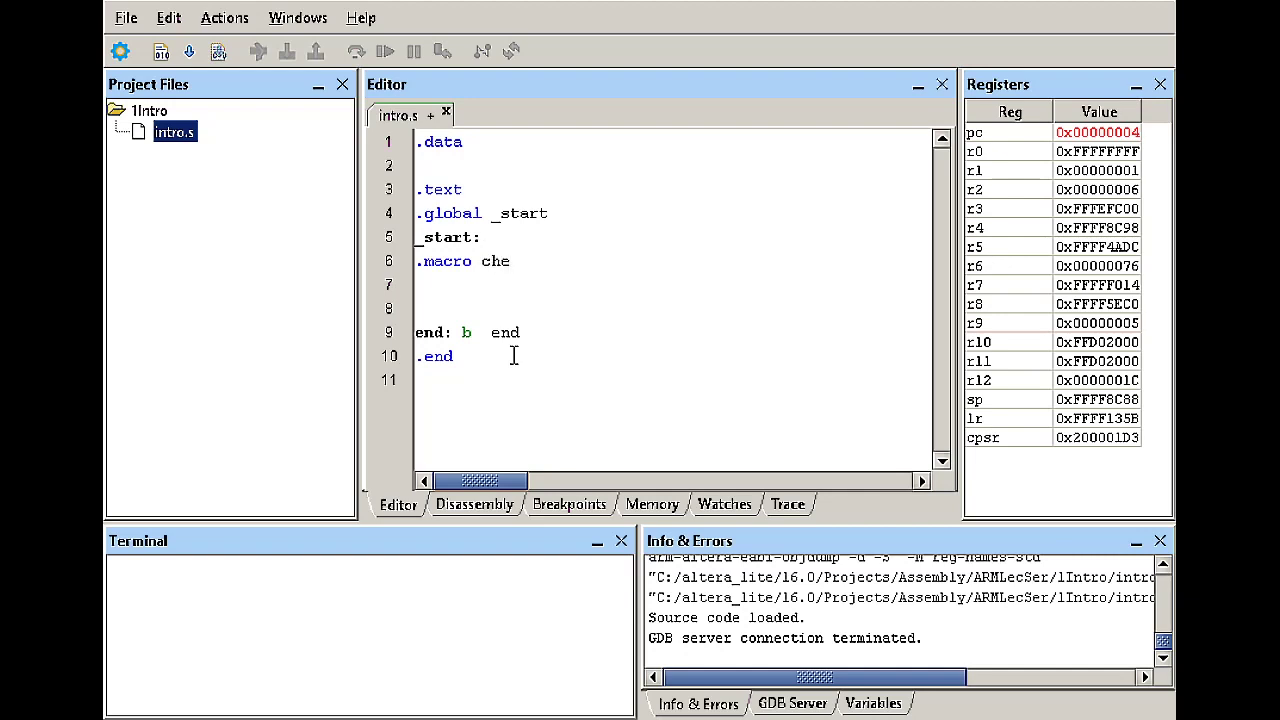
{"action": "type", "text": "ck"}
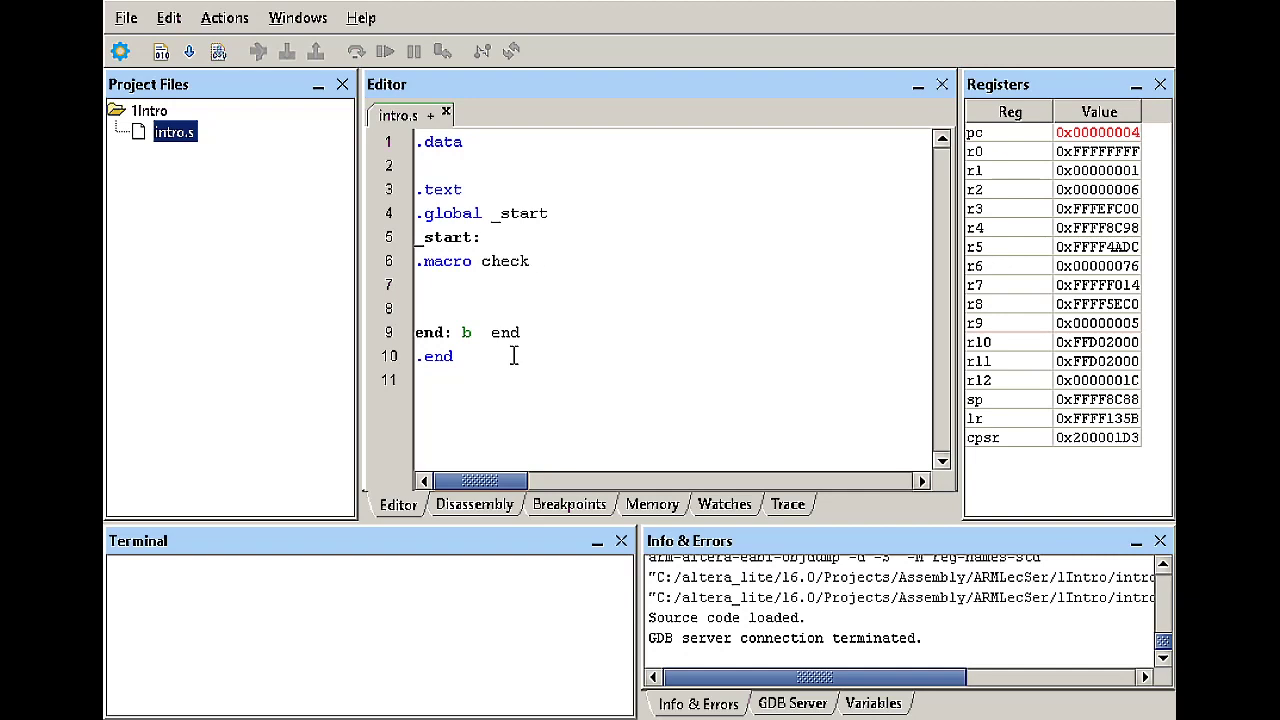
{"action": "type", "text": "p1"}
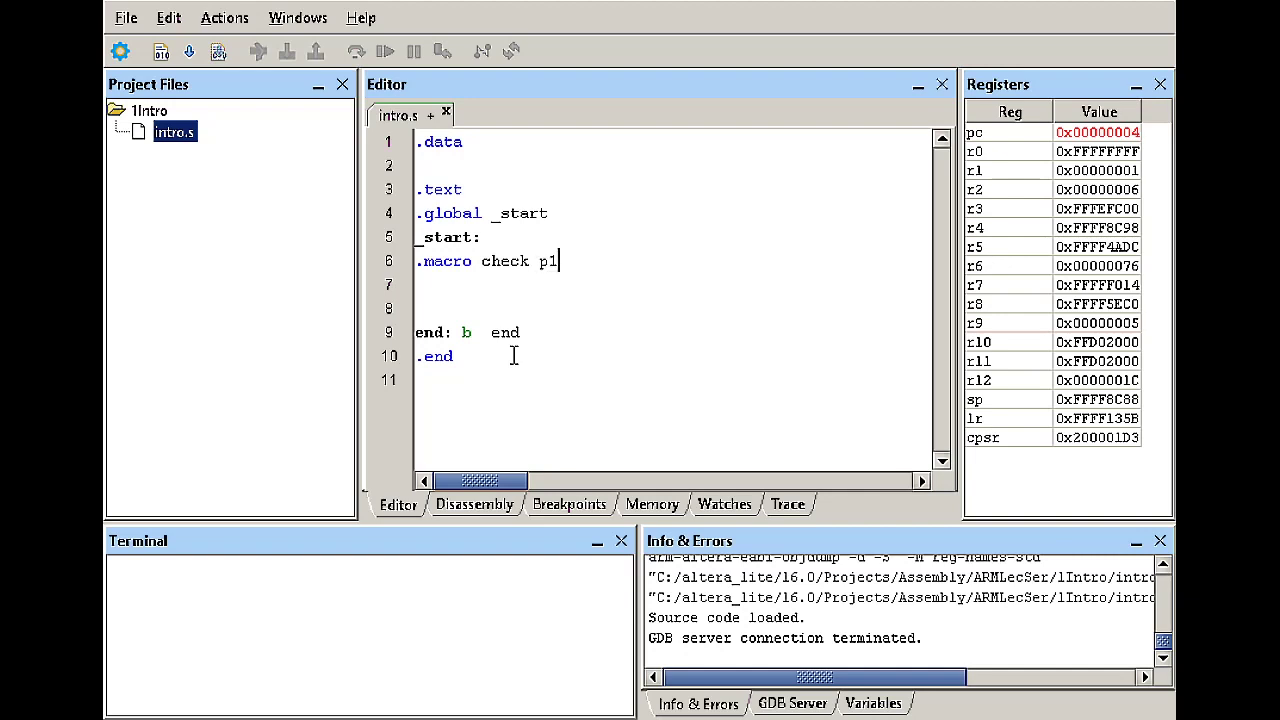
{"action": "type", "text": ",p2"}
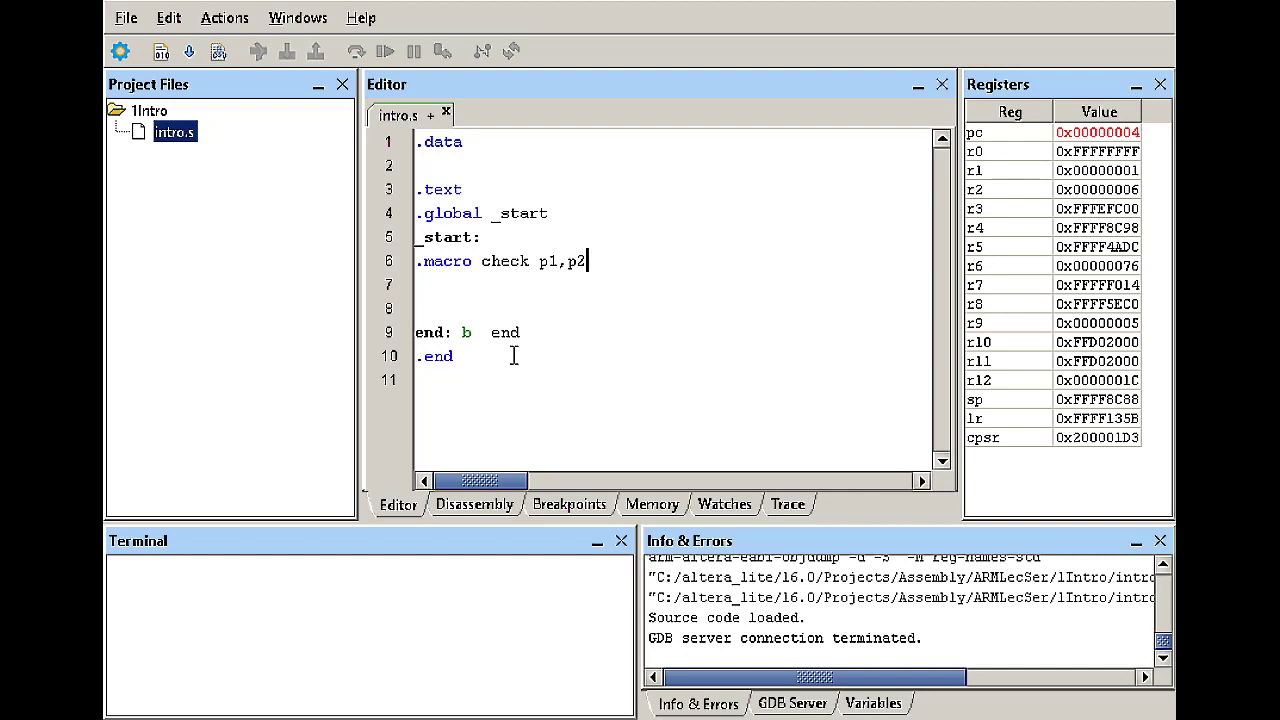
{"action": "type", "text": ",p3"}
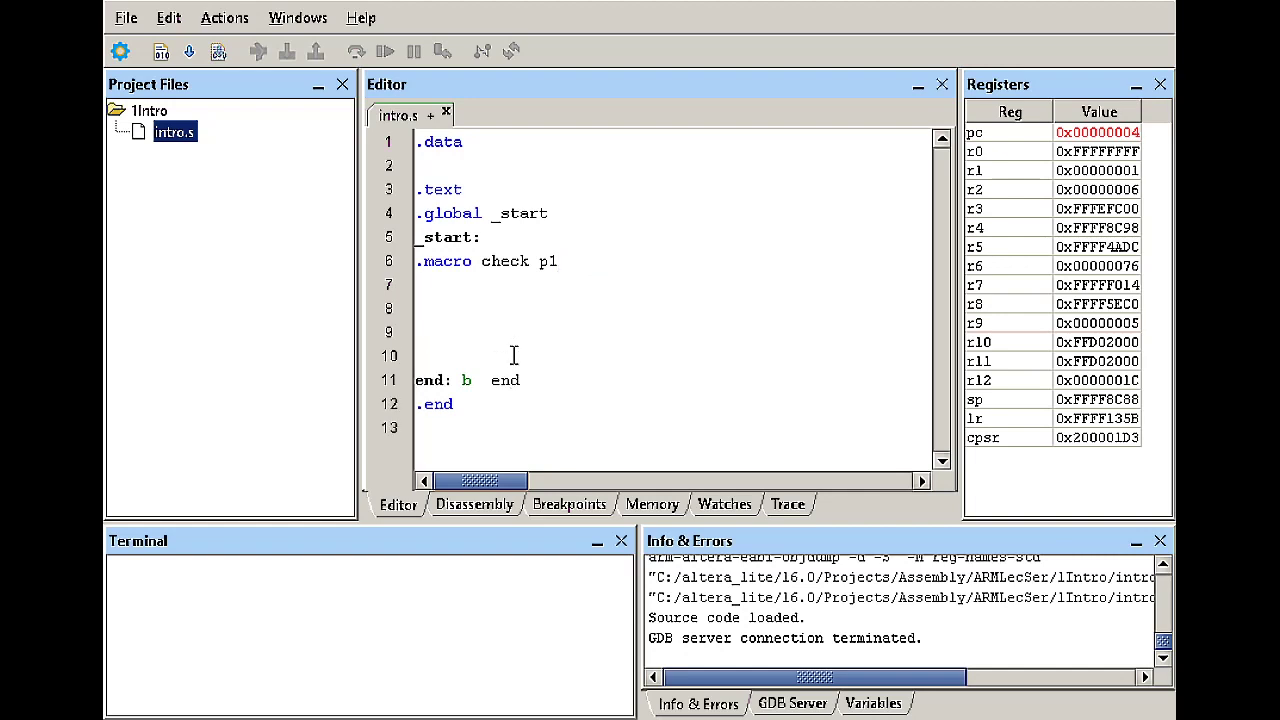
{"action": "type", "text": ".endm"}
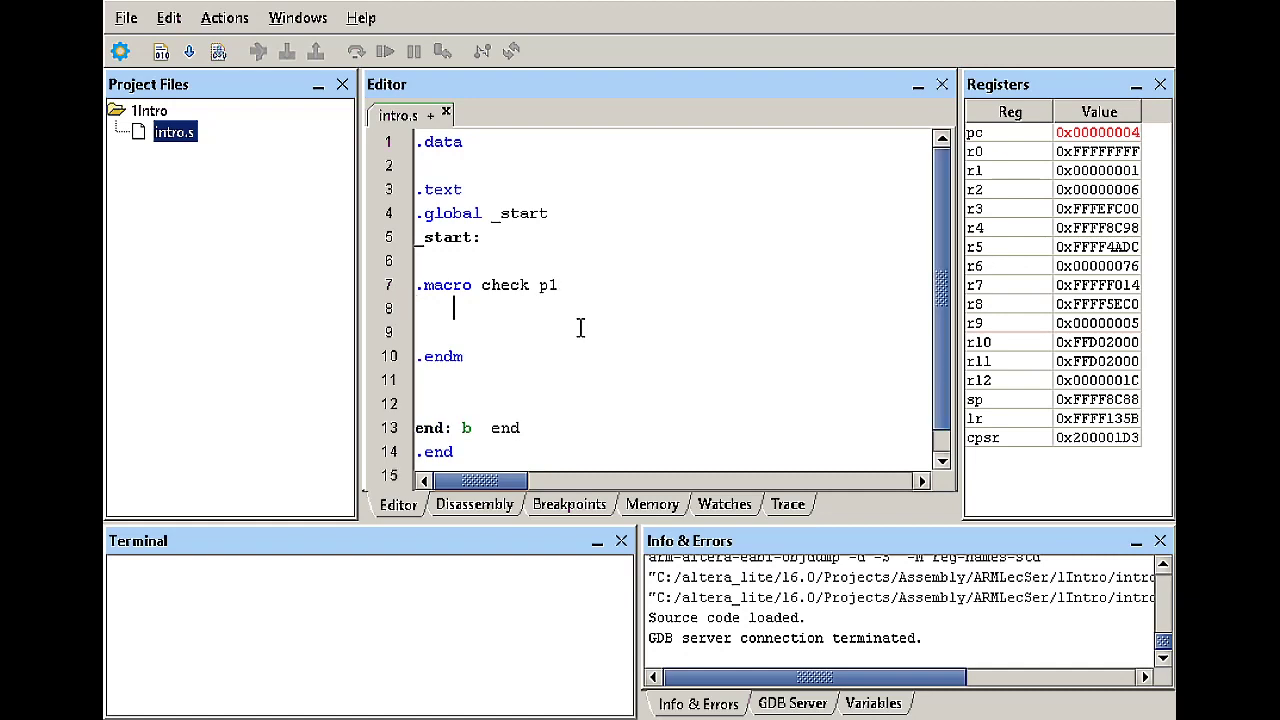
- Inside the macro, add '.if \p1==0' with 'mov r1,#0' as its branch
{"action": "type", "text": ".if \\"}
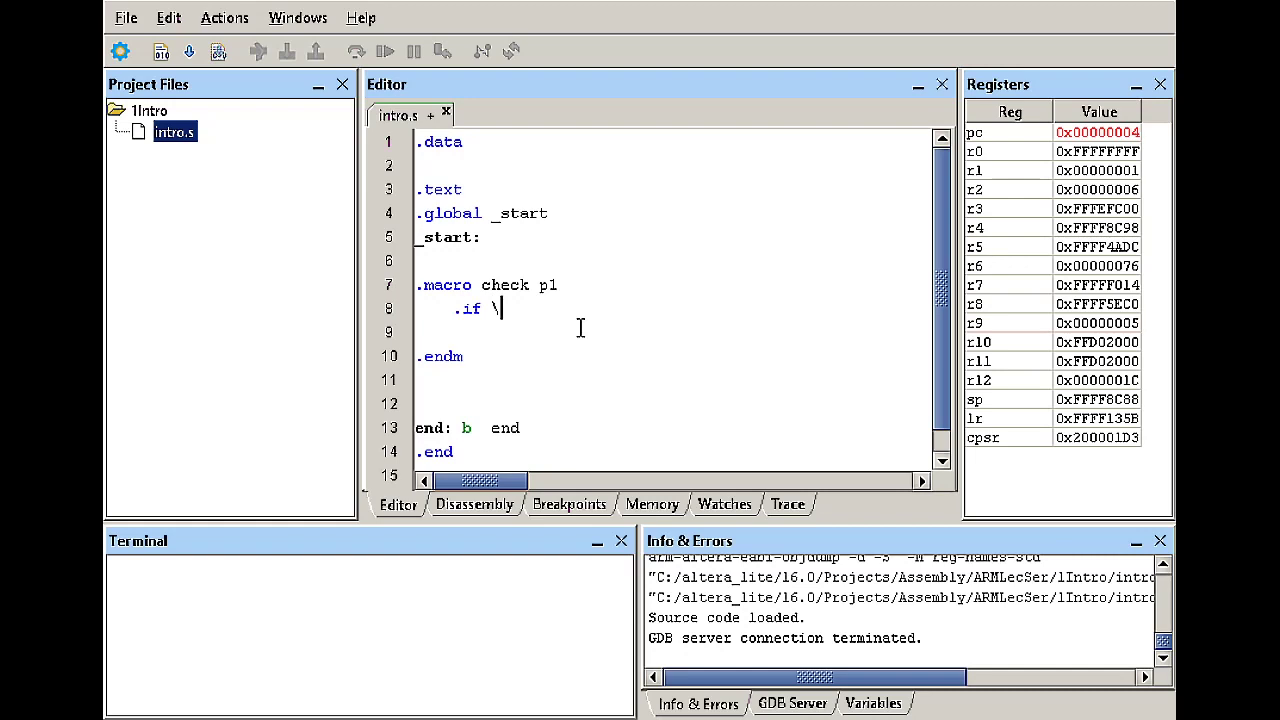
{"action": "type", "text": "p"}
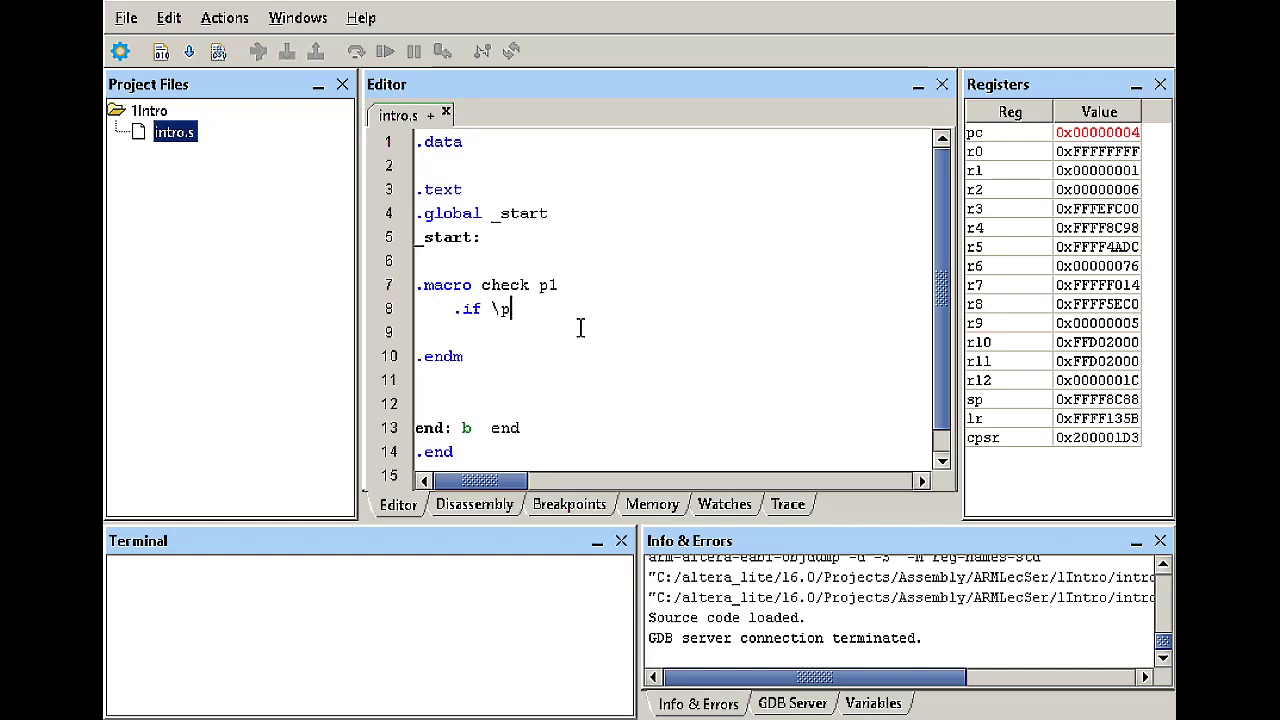
{"action": "type", "text": "1"}
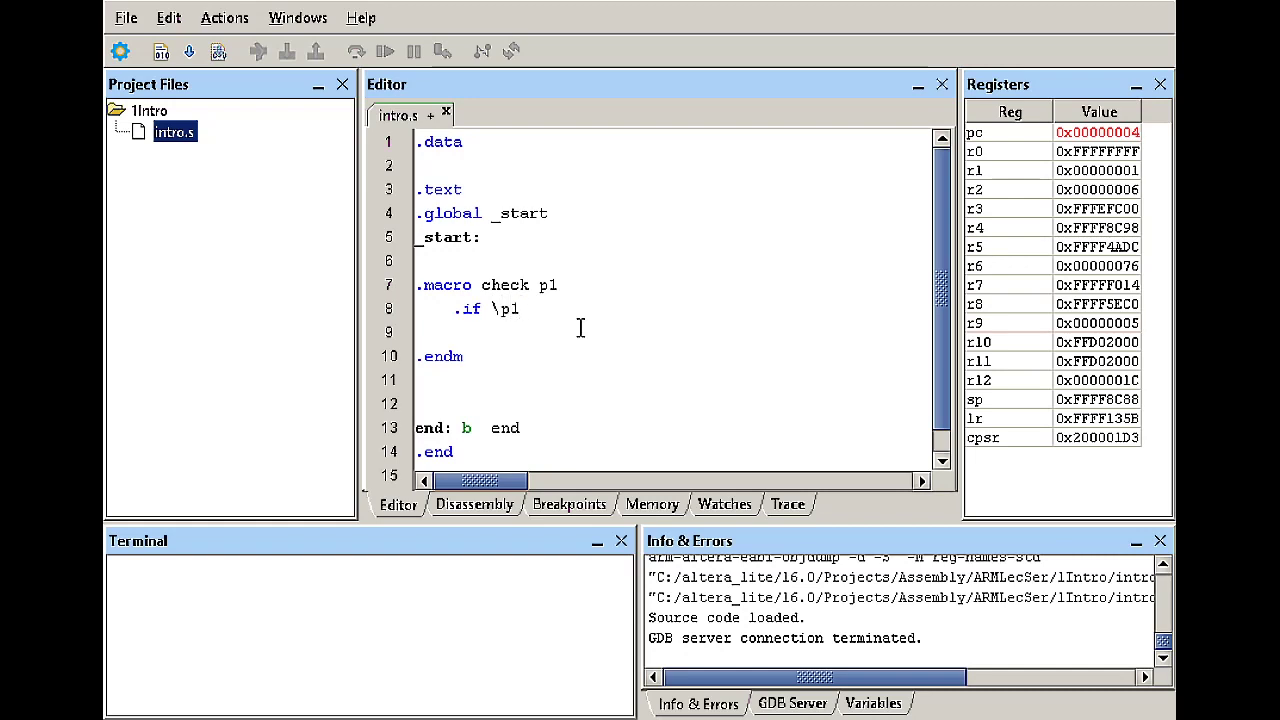
{"action": "type", "text": "==0"}
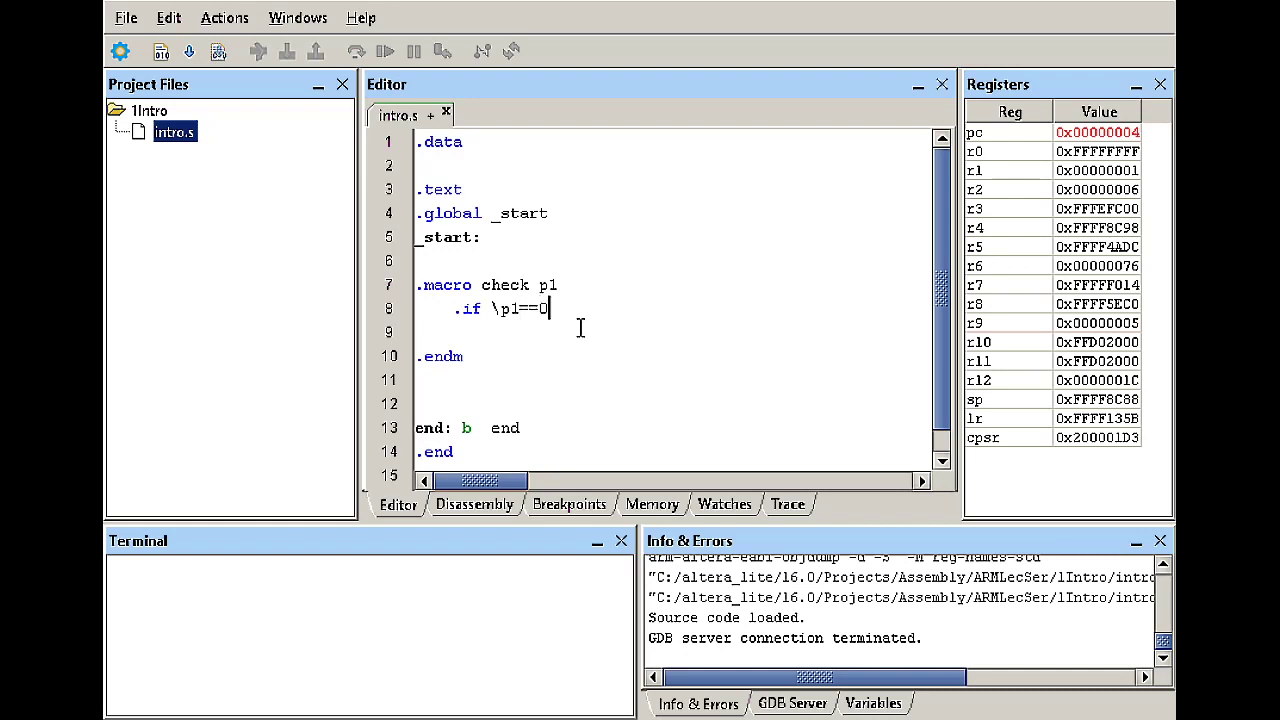
{"action": "mouse_move", "coordinate": [680, 440]}
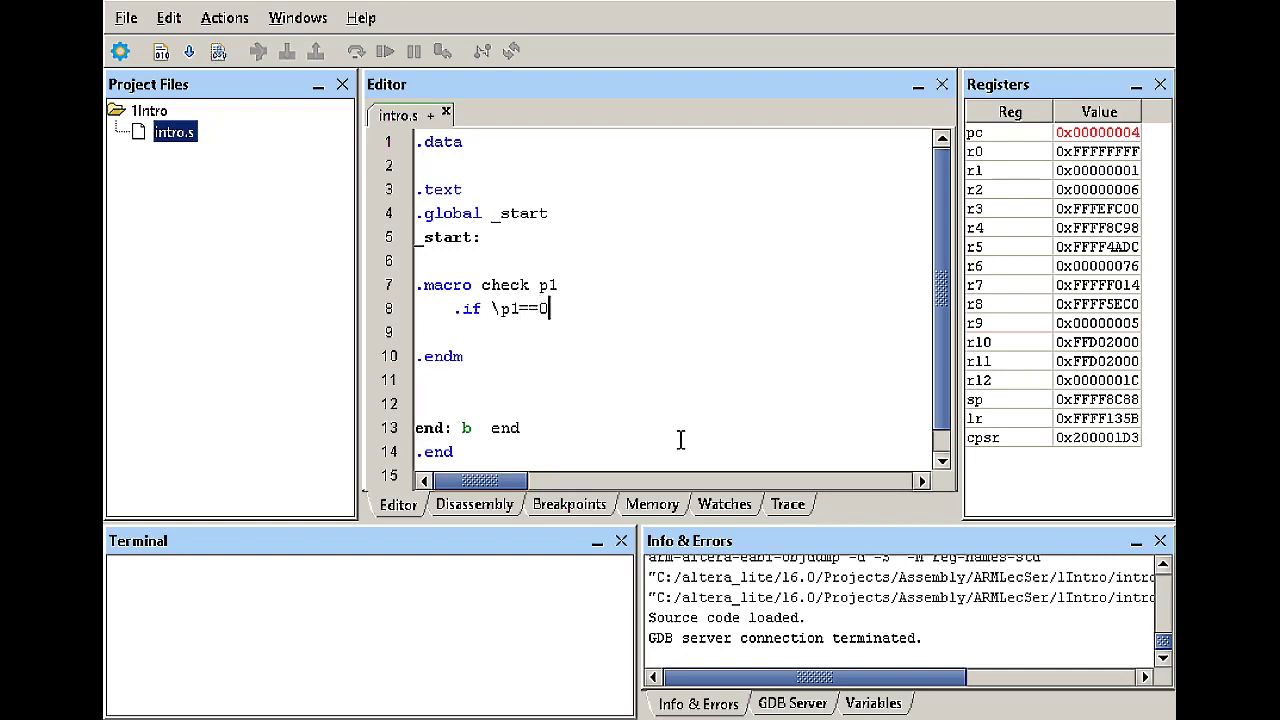
{"action": "key", "text": "Return"}
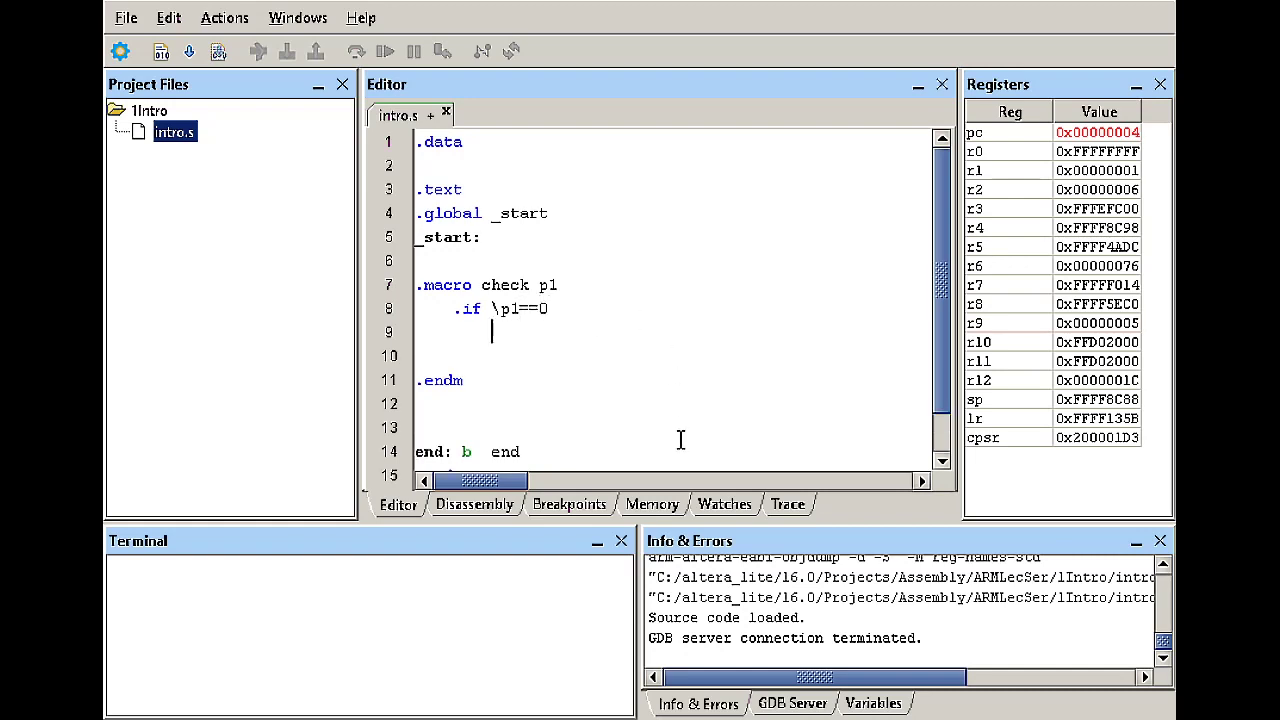
{"action": "type", "text": "mov"}
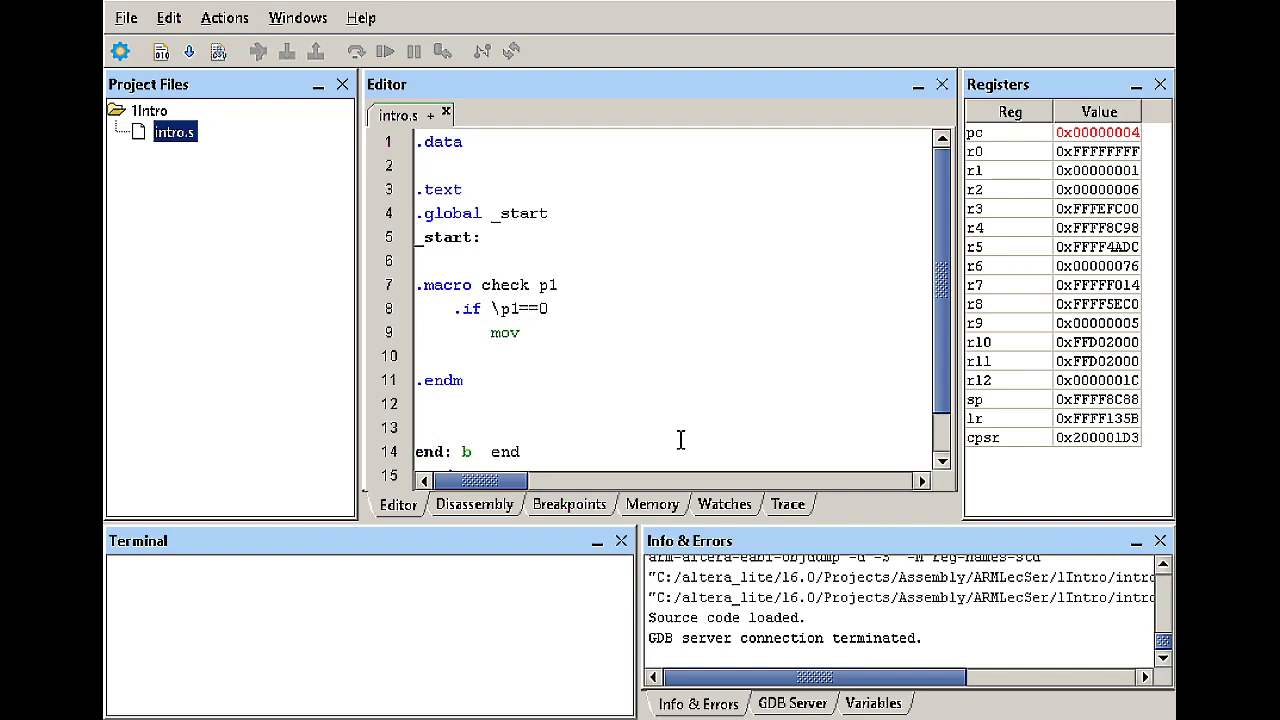
{"action": "type", "text": "r1,#0"}
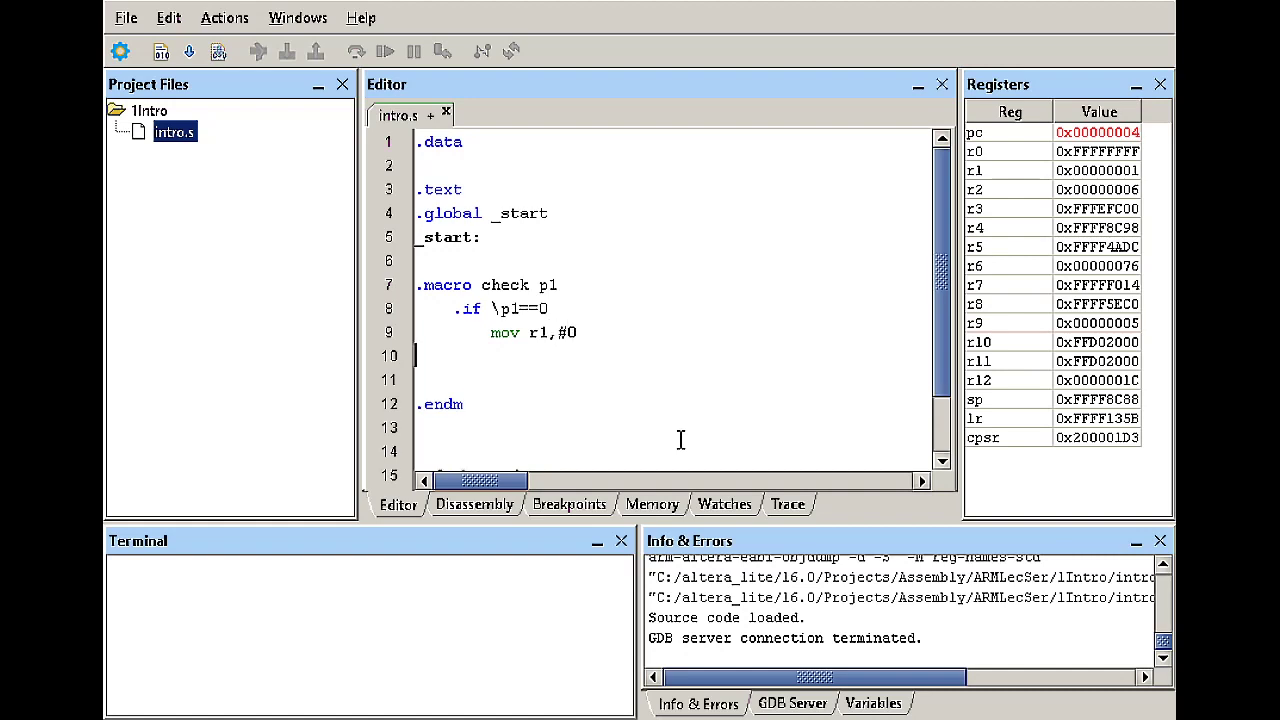
- Add the .else branch with 'mov r1,#1' and close the block with .endif
{"action": "type", "text": "."}
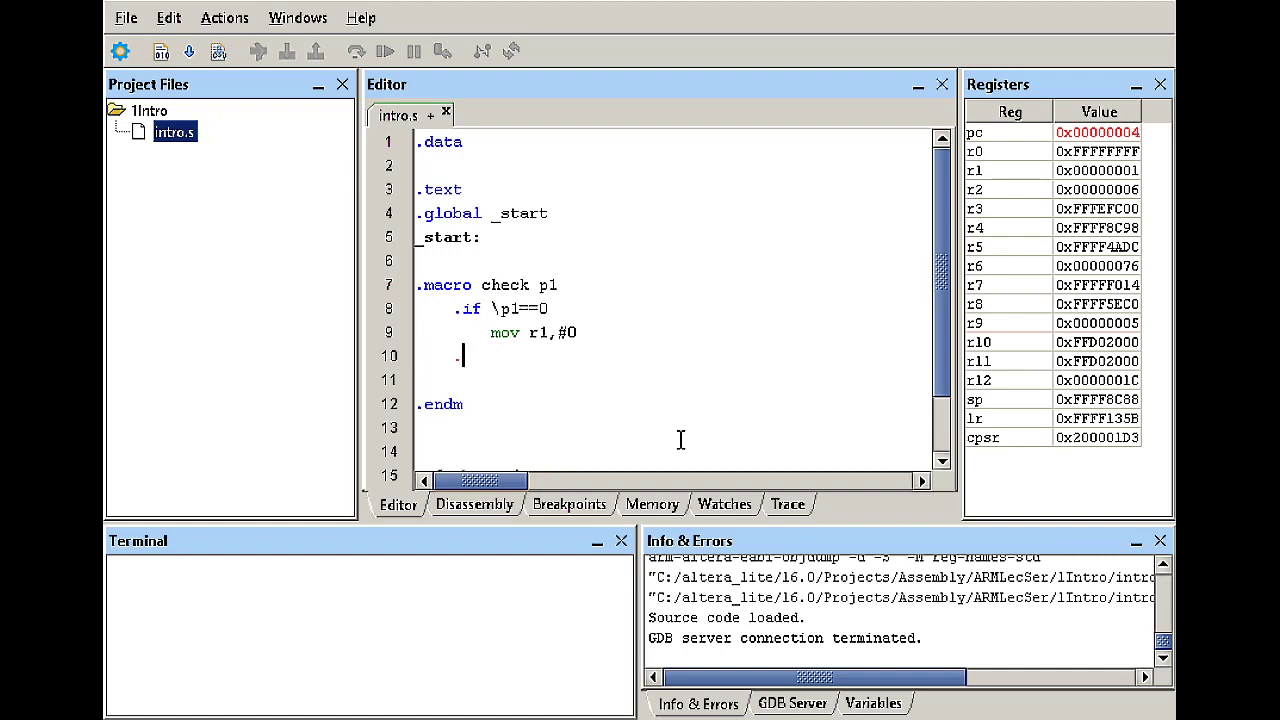
{"action": "type", "text": ".else"}
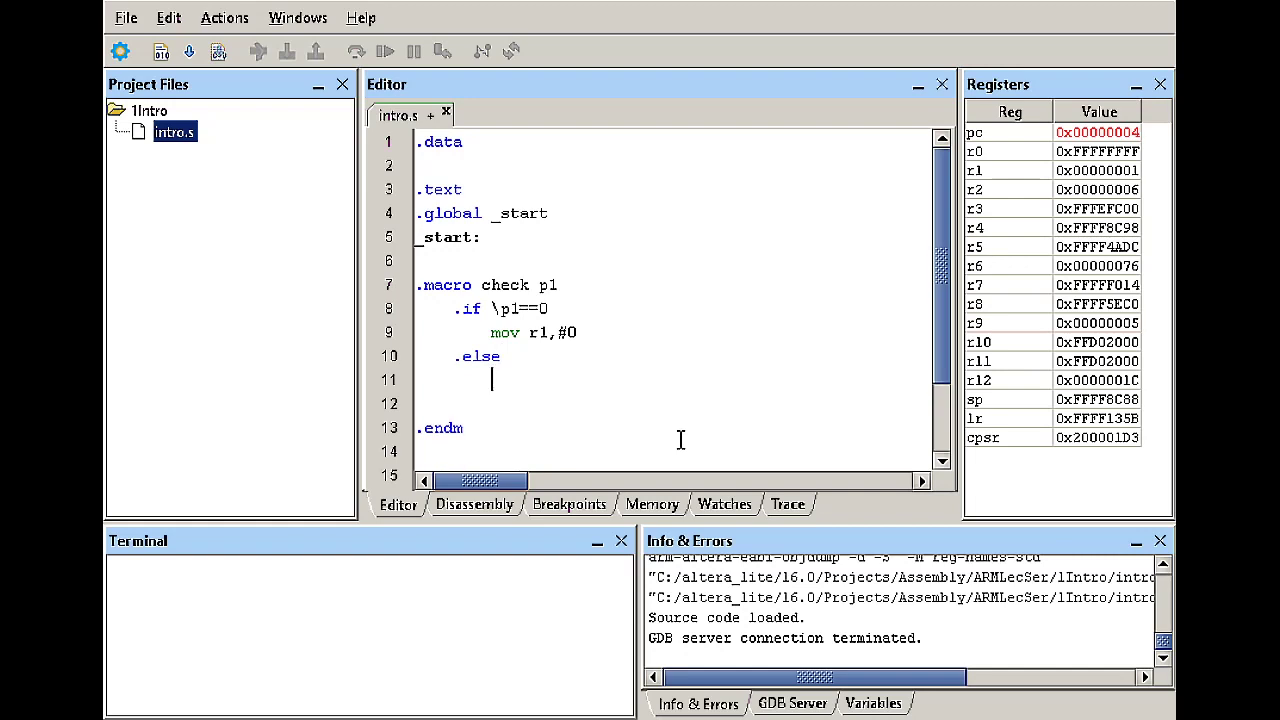
{"action": "type", "text": "mo"}
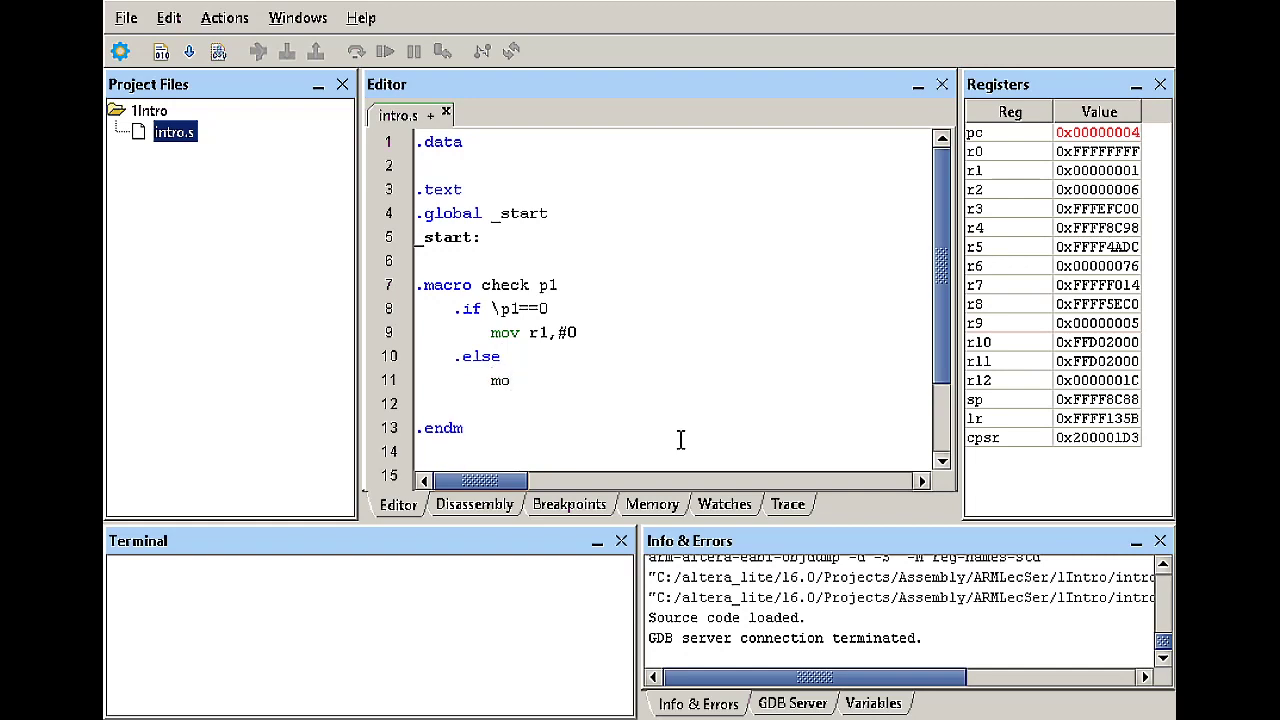
{"action": "type", "text": "v"}
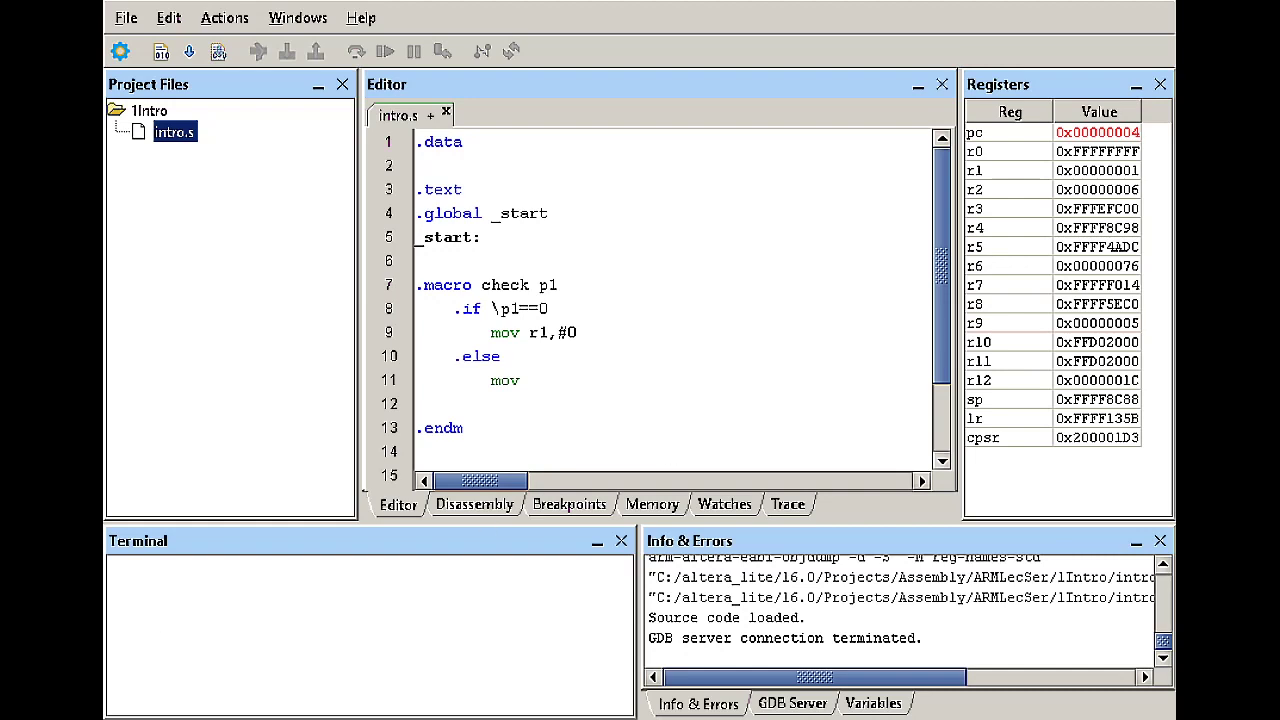
{"action": "type", "text": "r1"}
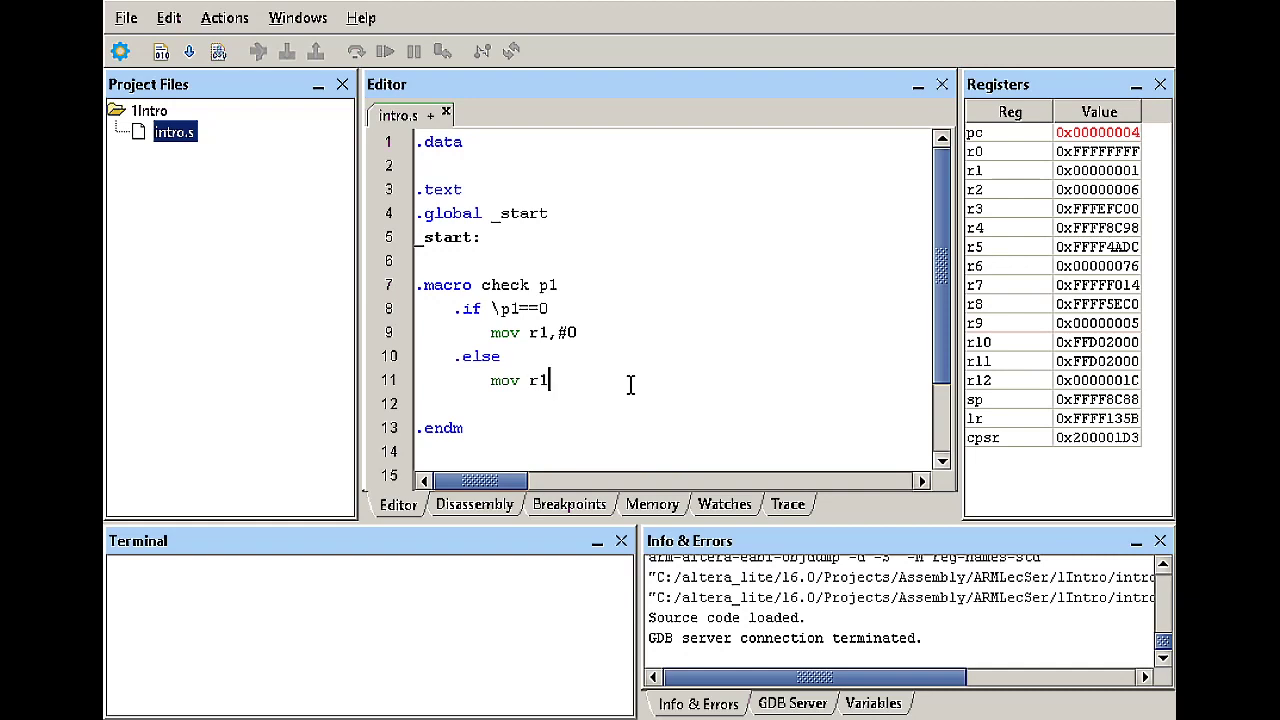
{"action": "type", "text": ",#1"}
{"action": "type", "text": "."}
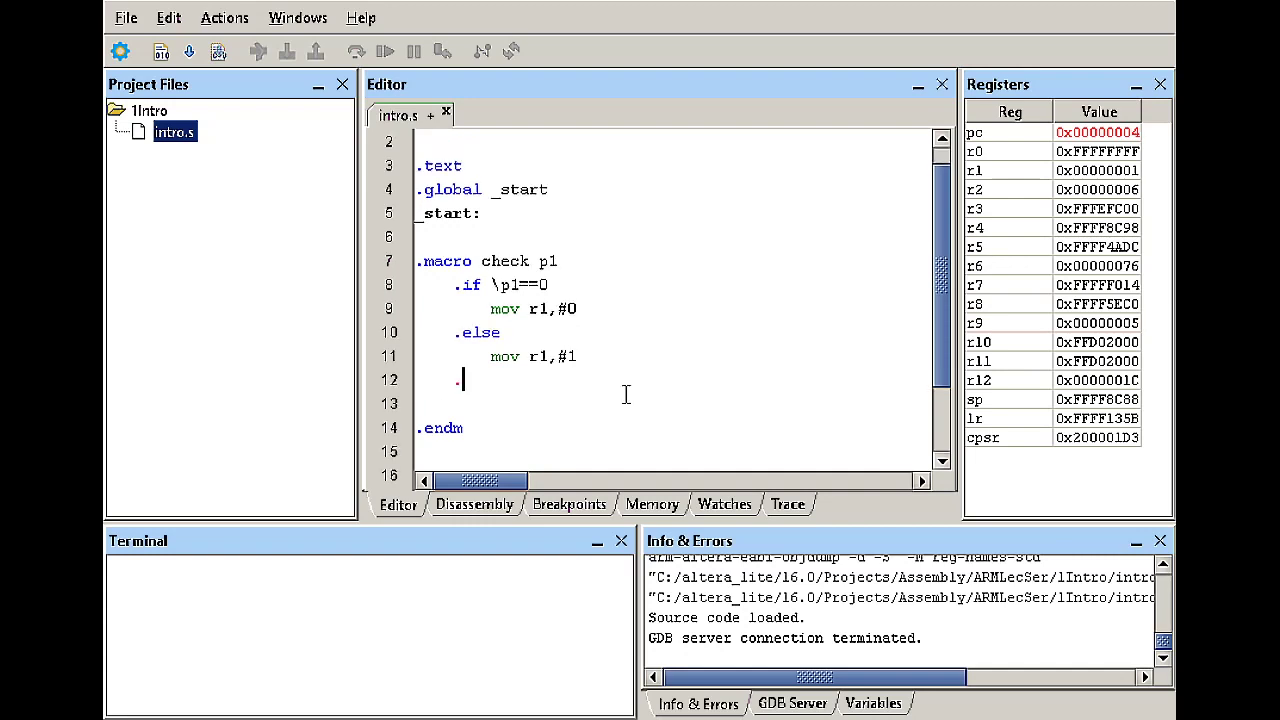
{"action": "type", "text": "endif"}
{"action": "left_click", "coordinate": [672, 403]}
{"action": "type", "text": ".endm"}
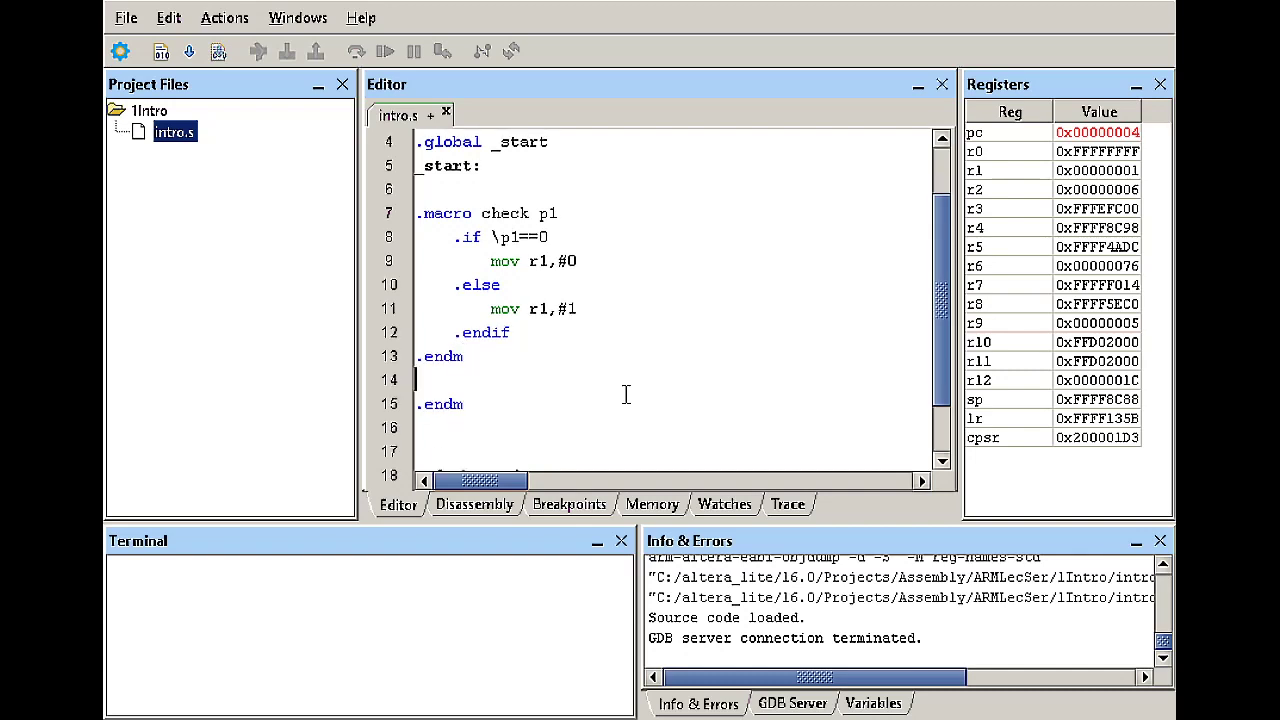
{"action": "scroll", "scroll_direction": "down", "scroll_amount": 3}
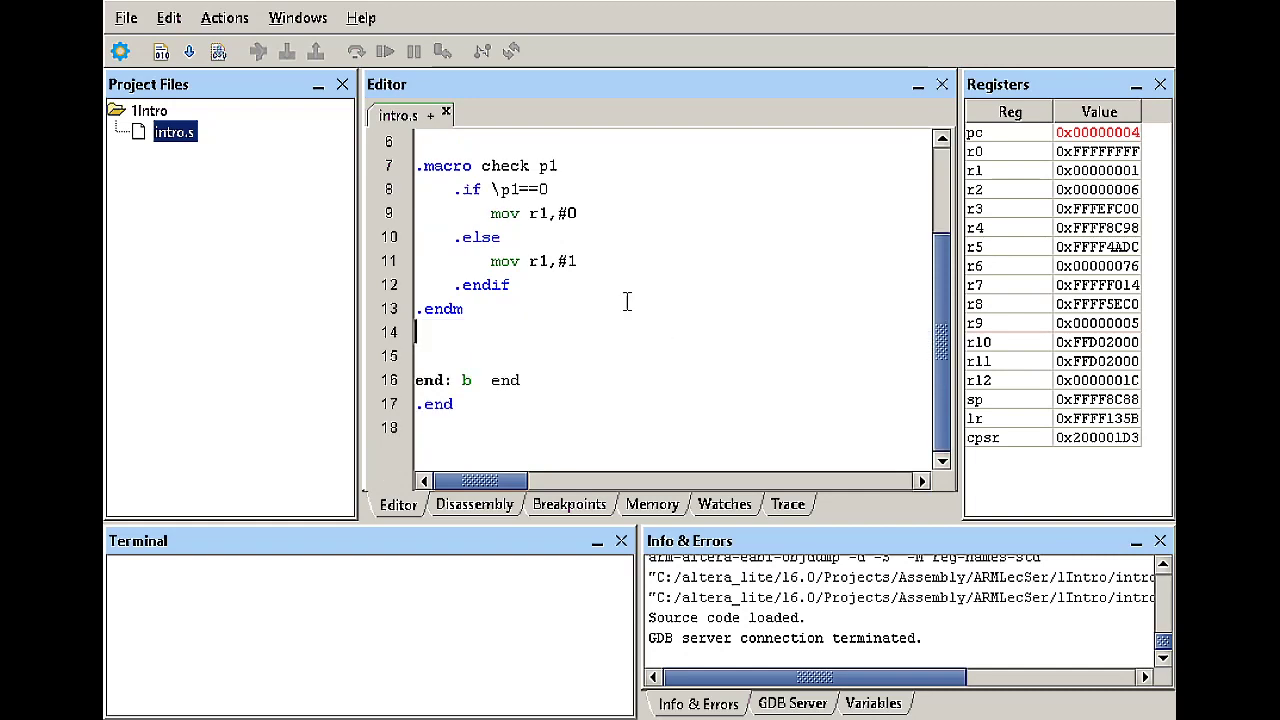
{"action": "scroll", "scroll_direction": "up", "scroll_amount": 3}
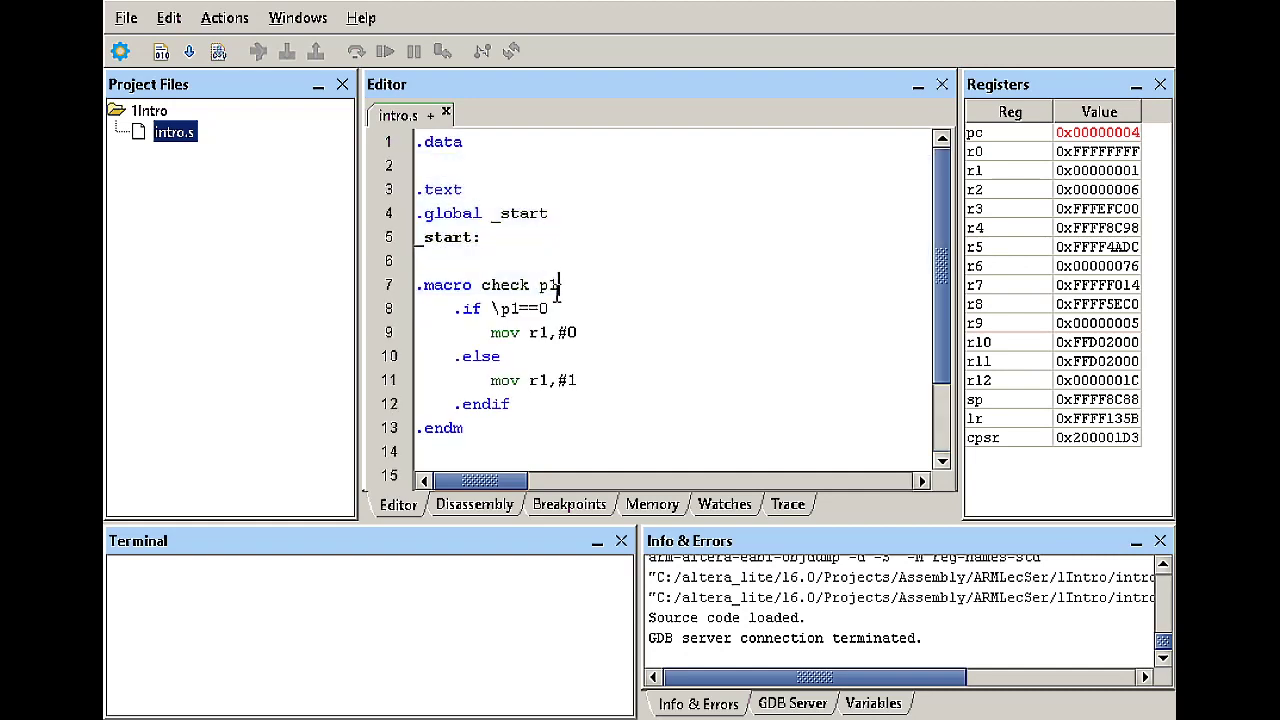
{"action": "scroll", "scroll_direction": "down", "scroll_amount": 3}
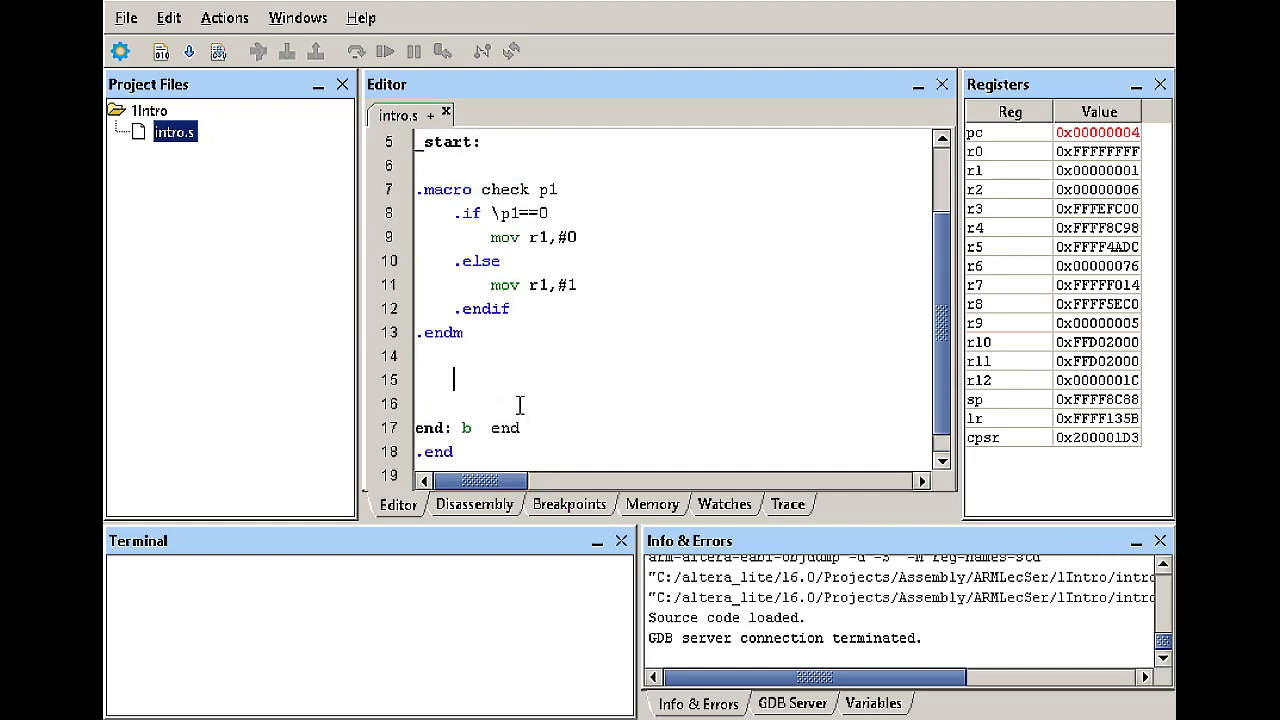
- Below .endm, type 'mov r2, #6' followed by the 'check r2' macro call
{"action": "type", "text": "mov"}
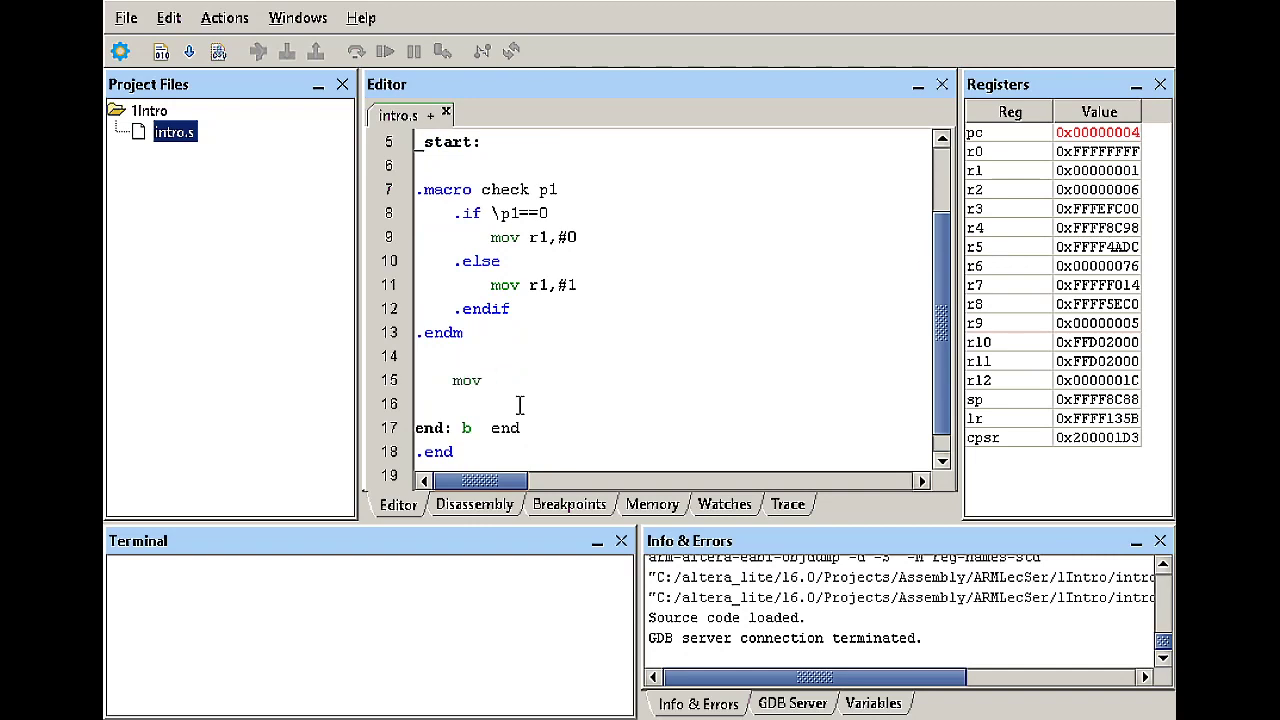
{"action": "type", "text": "r2,"}
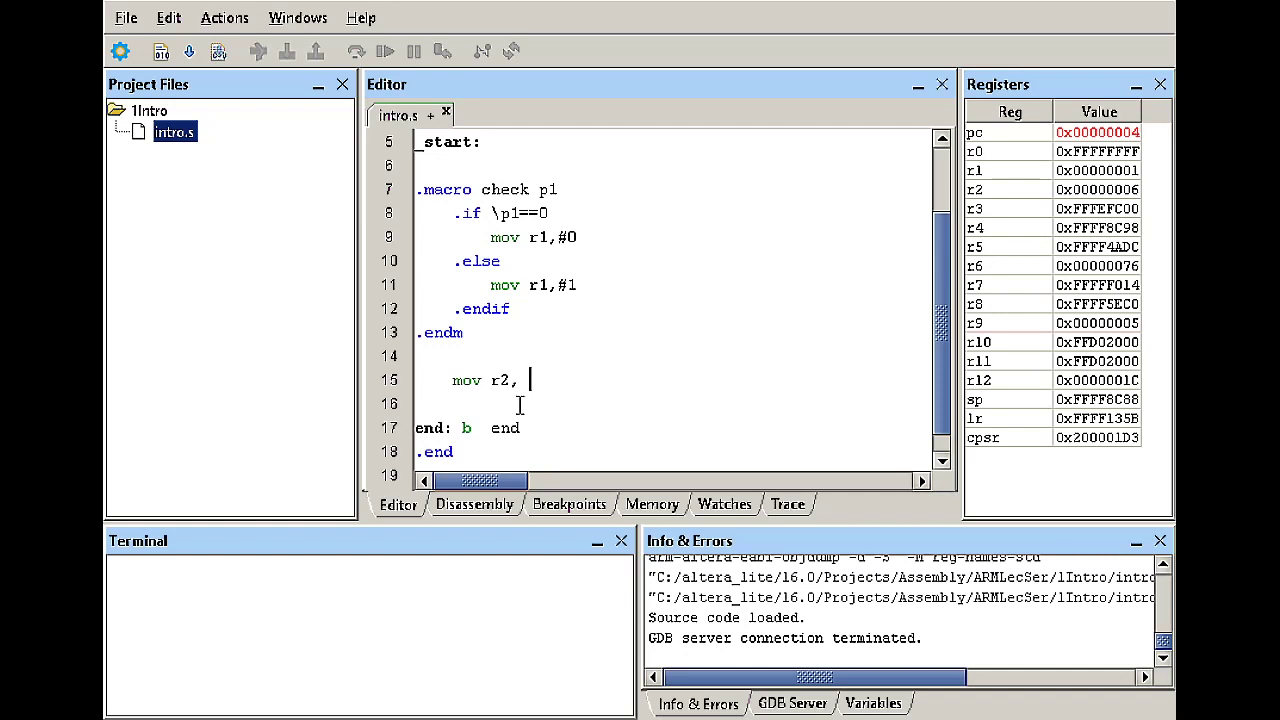
{"action": "type", "text": "#6"}
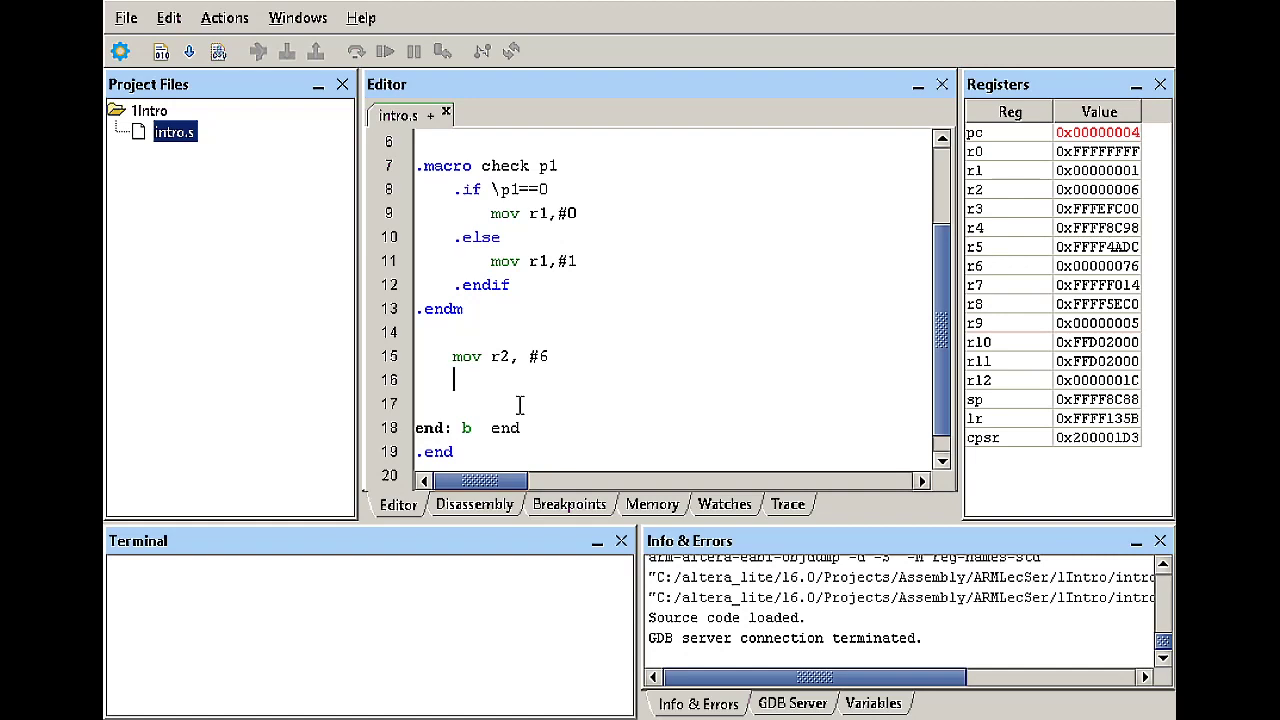
{"action": "type", "text": "check"}
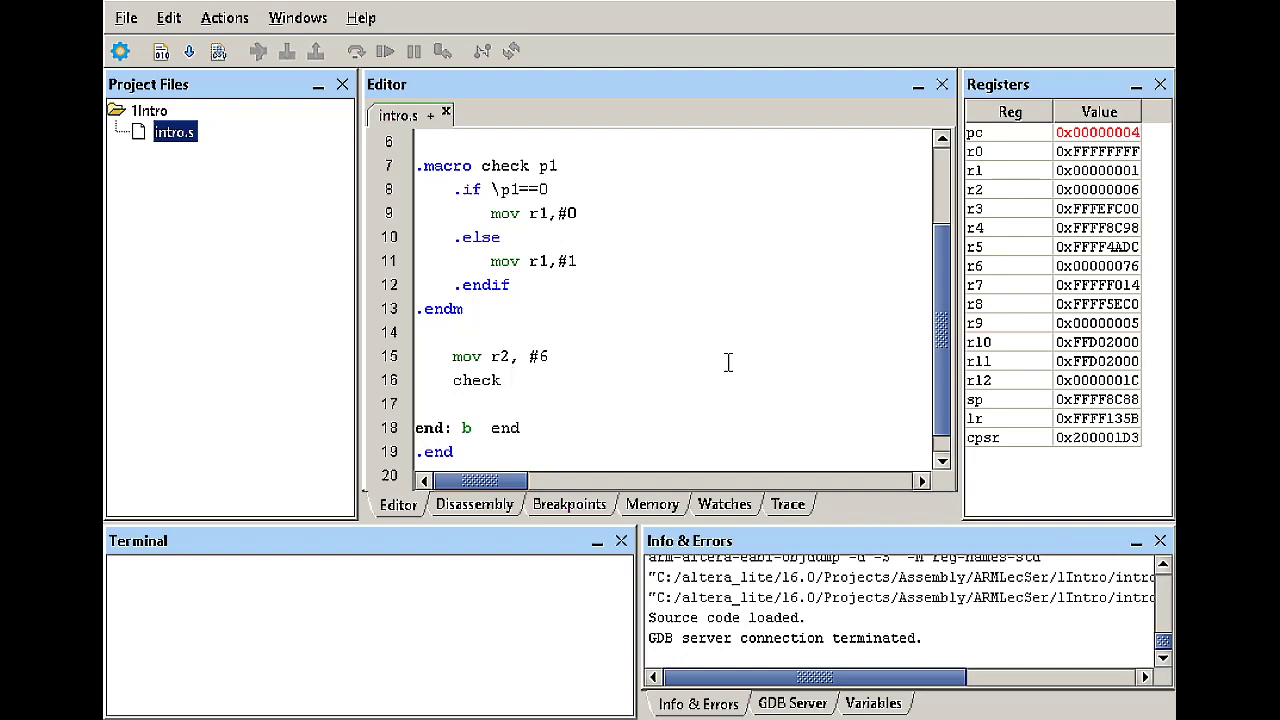
{"action": "type", "text": "r2"}
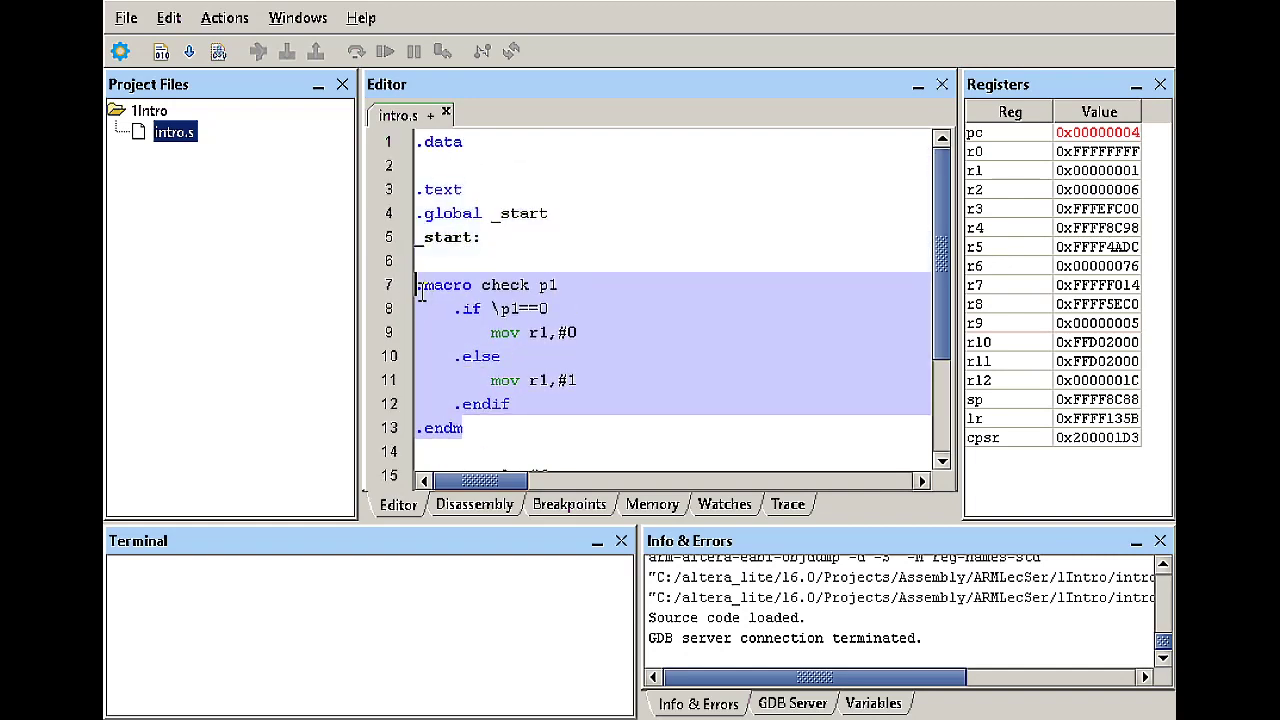
{"action": "mouse_move", "coordinate": [557, 357]}
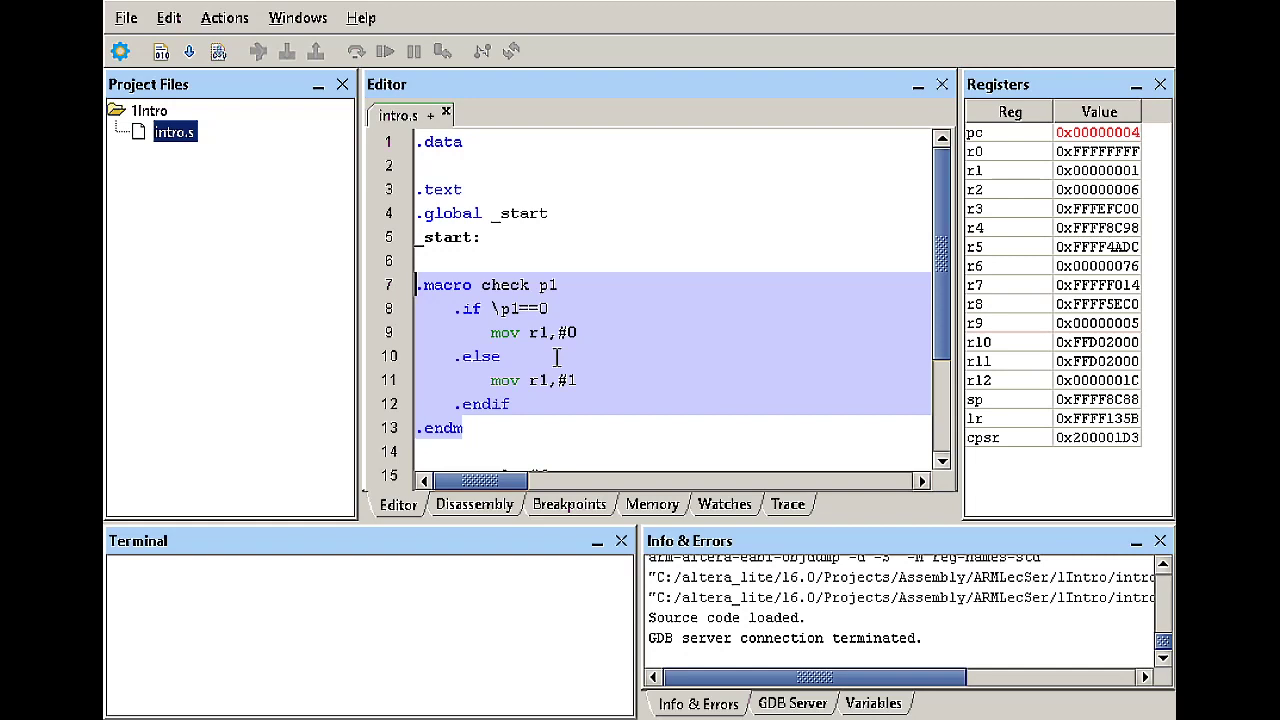
{"action": "scroll", "scroll_direction": "down", "scroll_amount": 3}
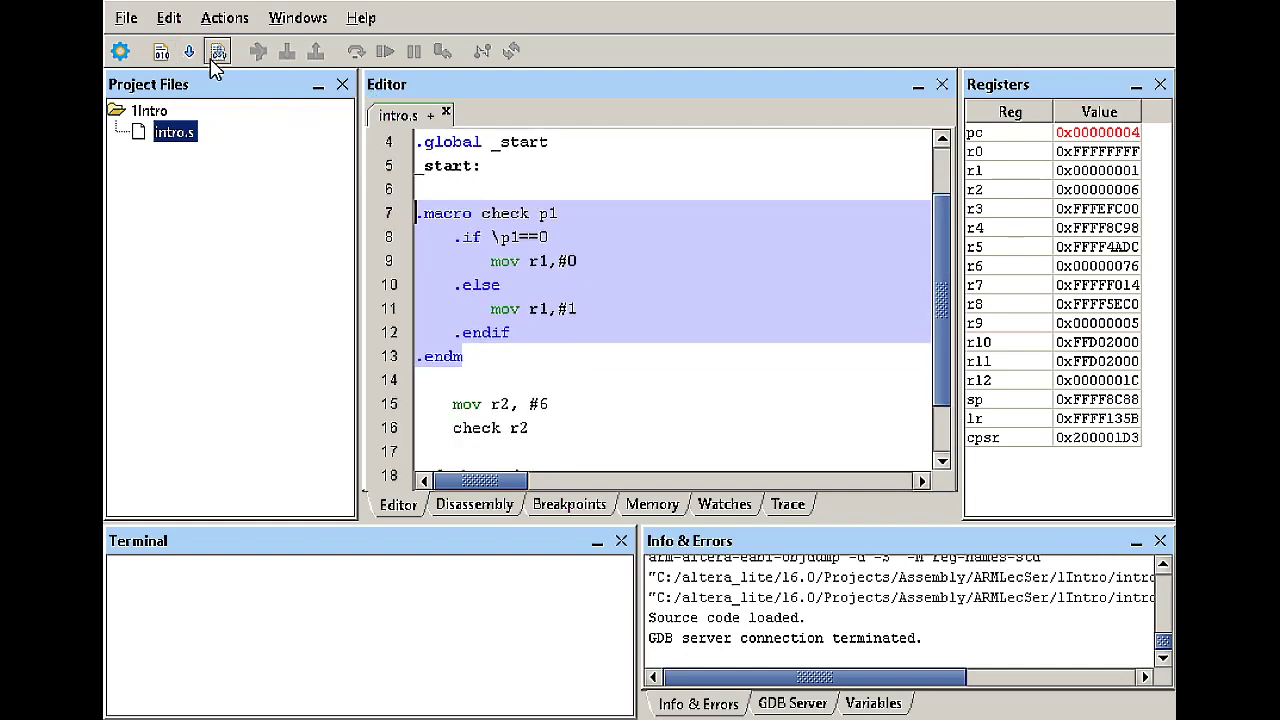
{"action": "left_click", "coordinate": [218, 51]}
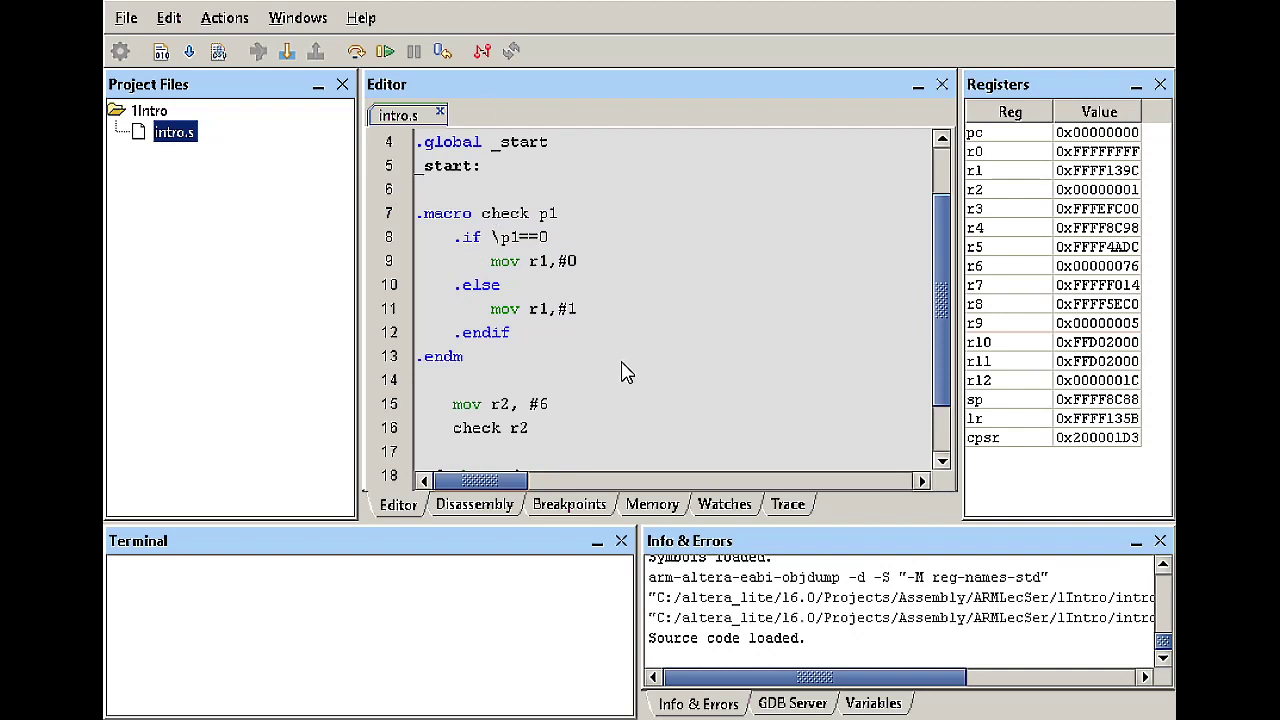
{"action": "mouse_move", "coordinate": [575, 398]}
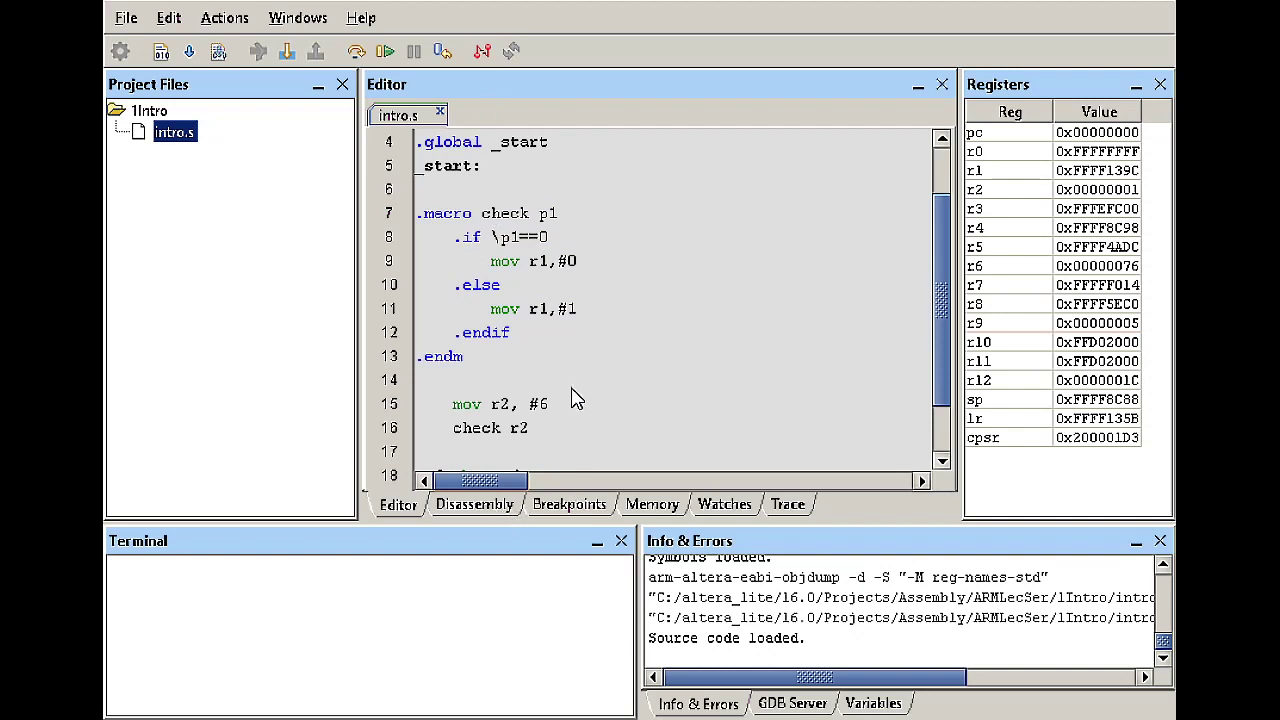
{"action": "scroll", "scroll_direction": "down", "scroll_amount": 3}
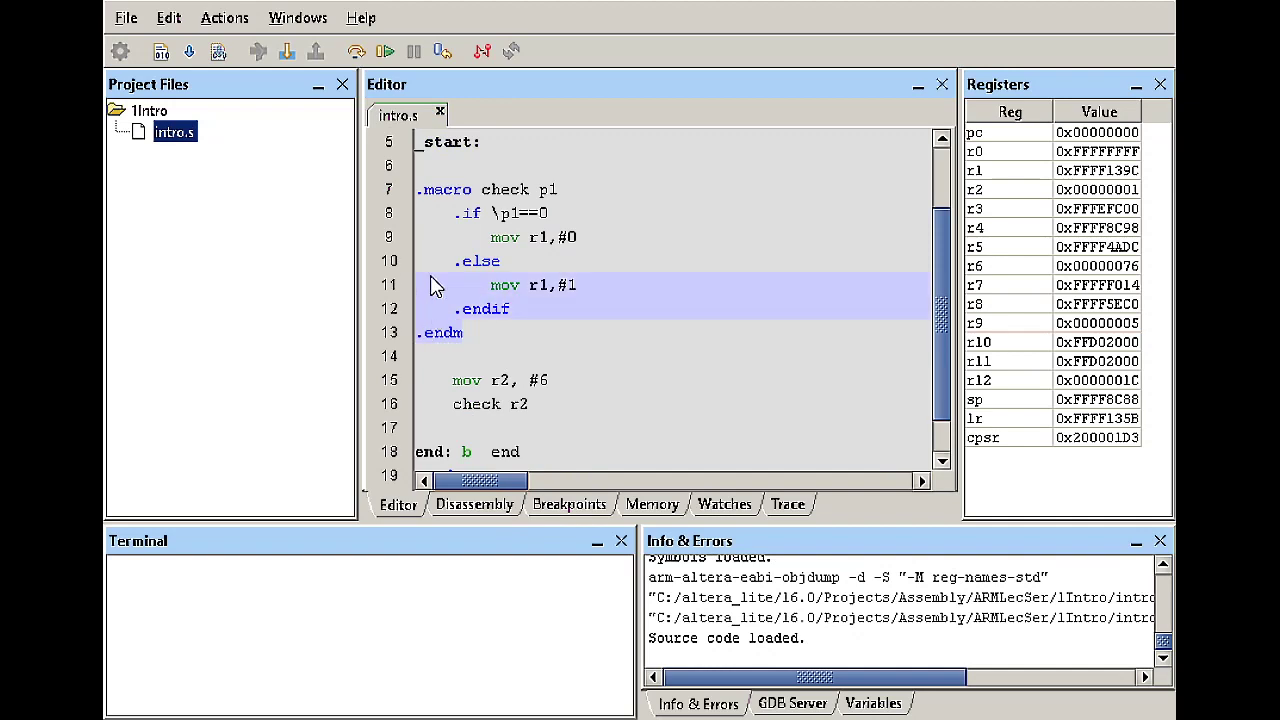
{"action": "mouse_move", "coordinate": [527, 406]}
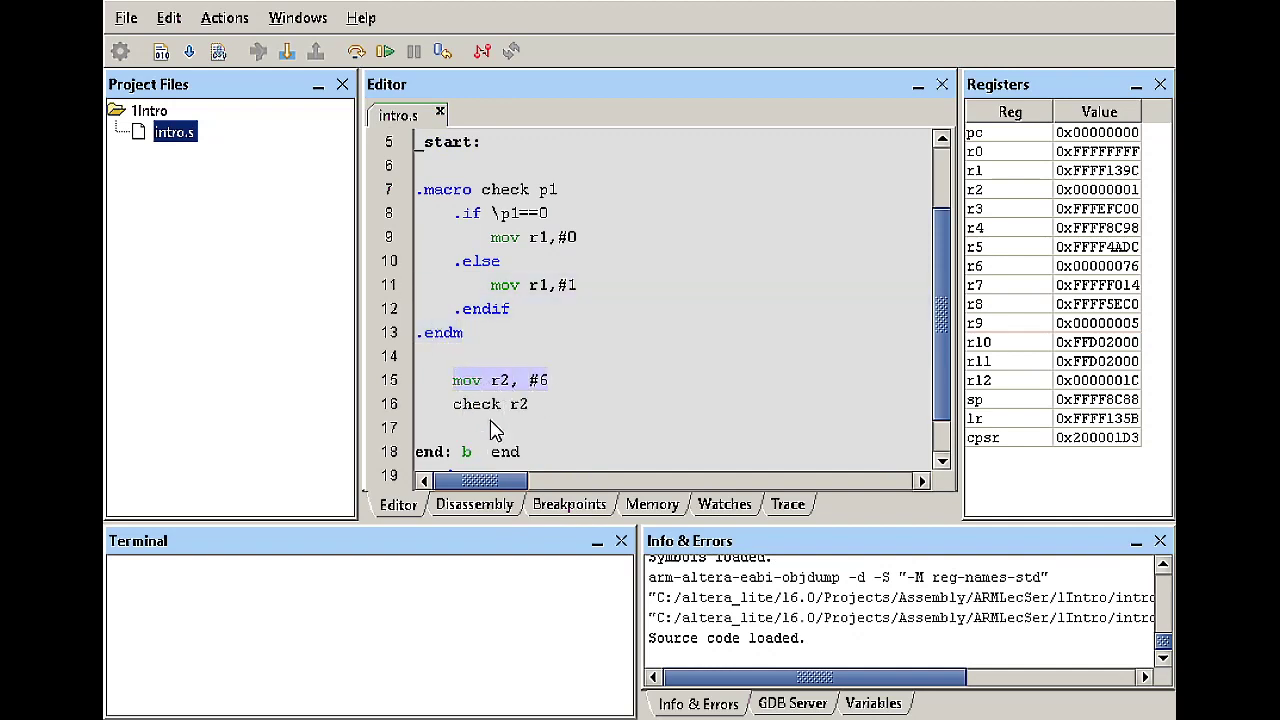
{"action": "scroll", "scroll_direction": "down", "scroll_amount": 3}
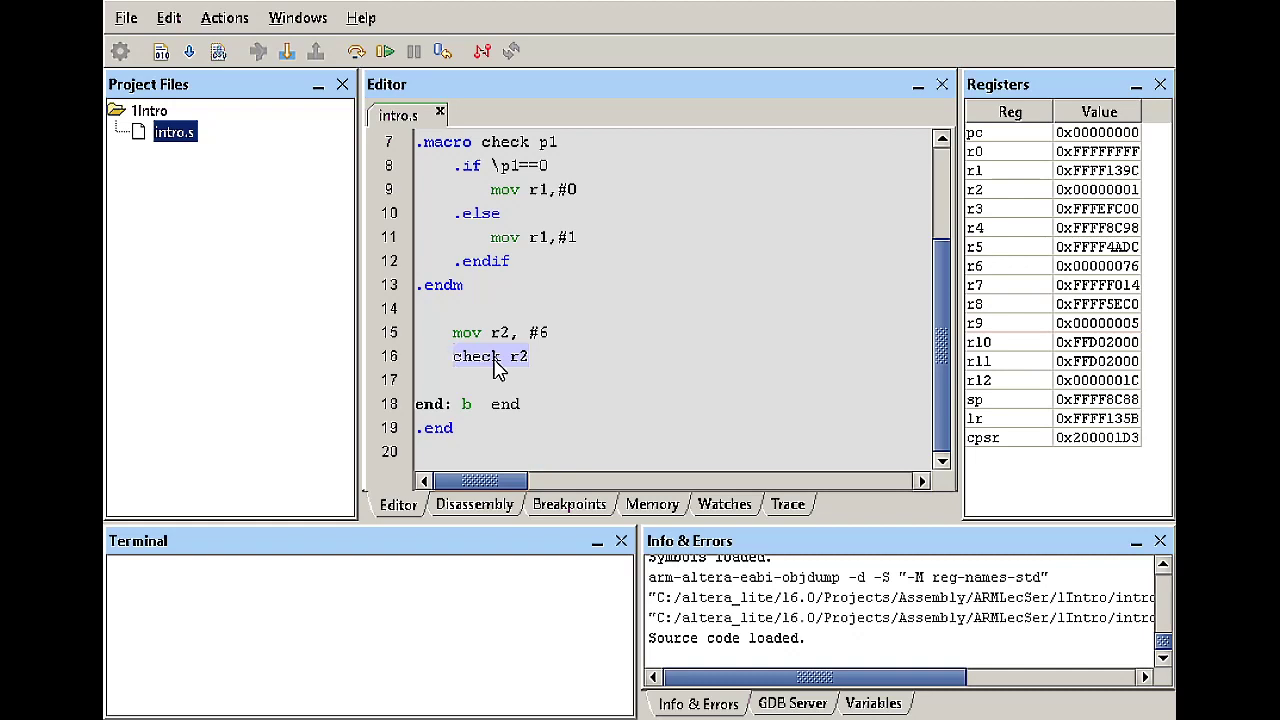
{"action": "mouse_move", "coordinate": [558, 343]}
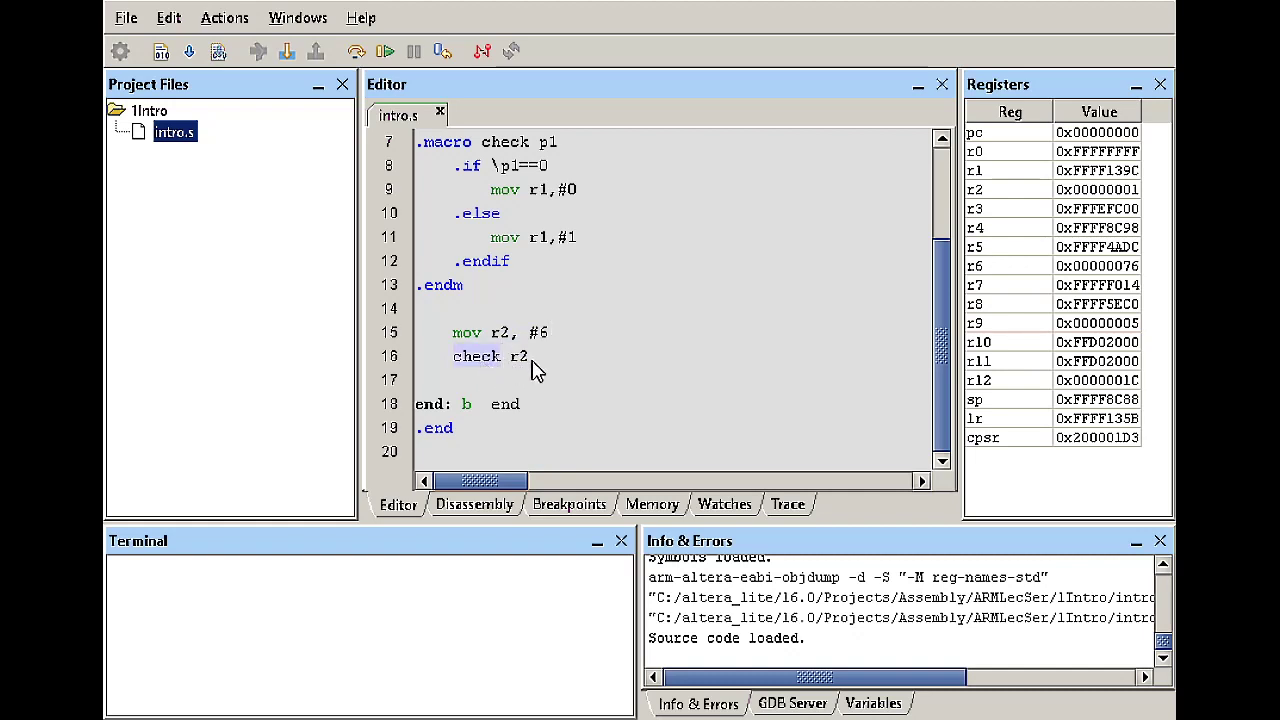
{"action": "left_click", "coordinate": [533, 356]}
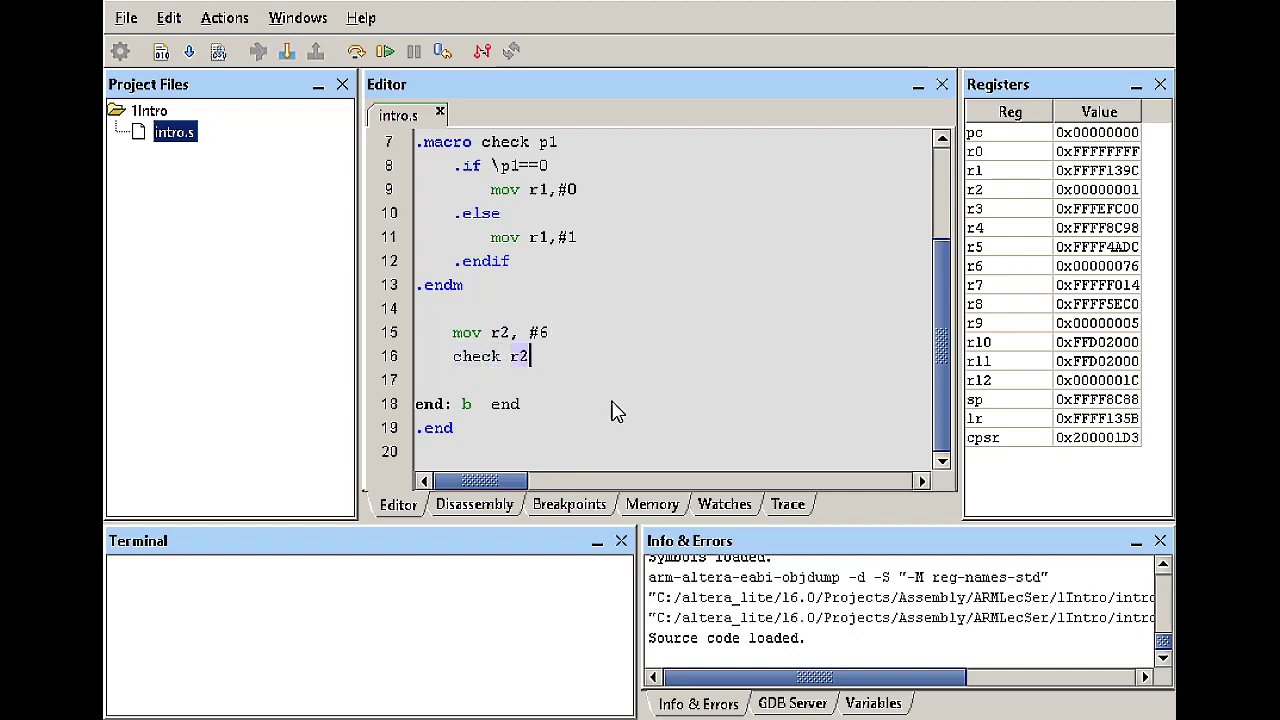
{"action": "mouse_move", "coordinate": [485, 165]}
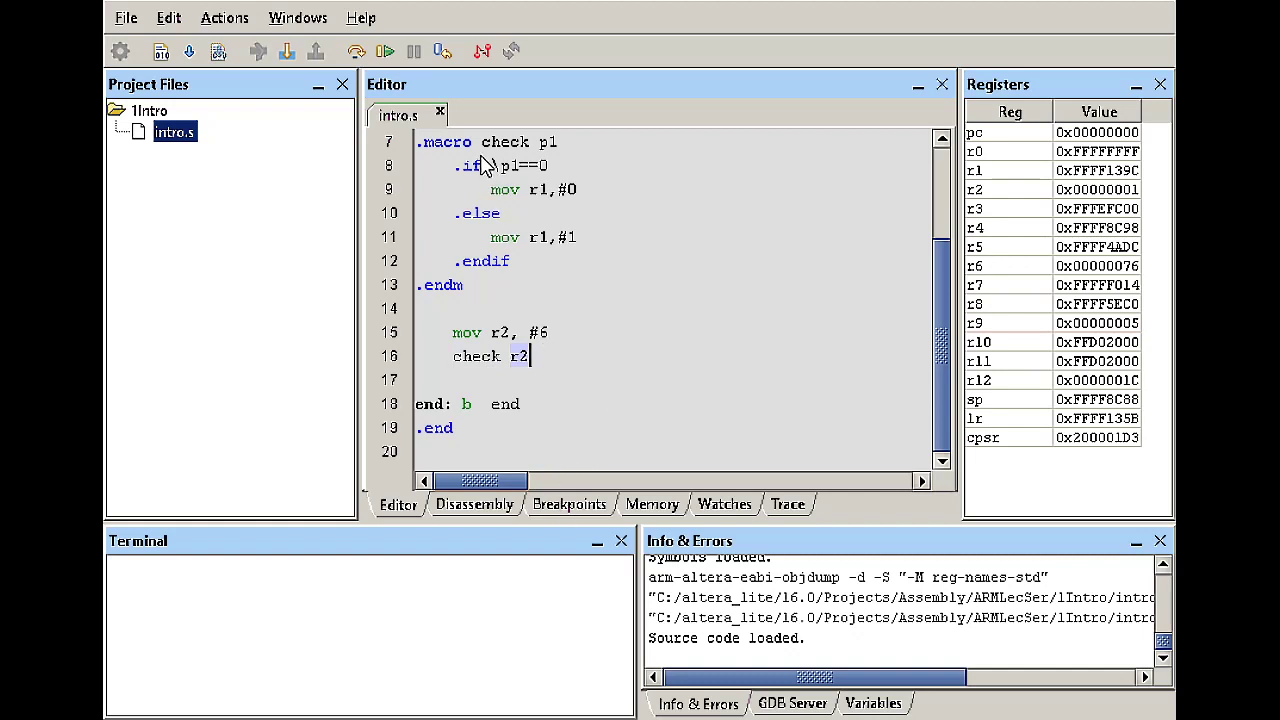
{"action": "scroll", "scroll_direction": "up", "scroll_amount": 3}
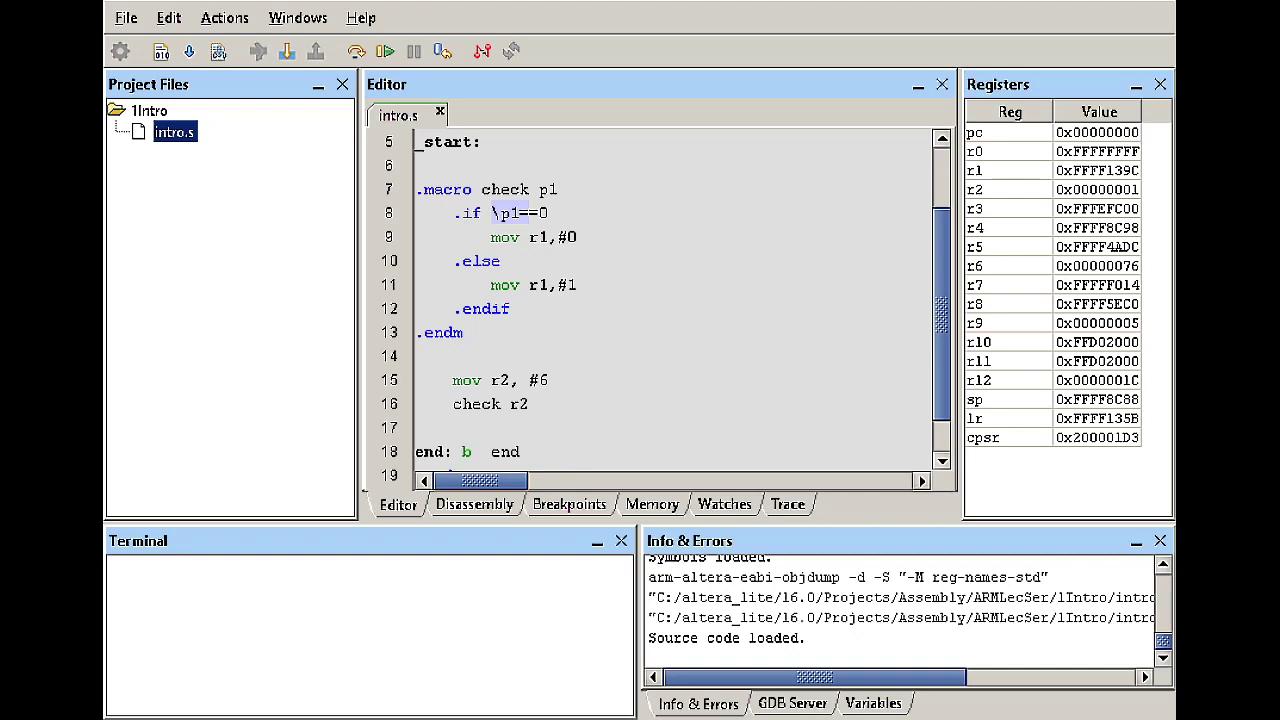
{"action": "left_click", "coordinate": [474, 503]}
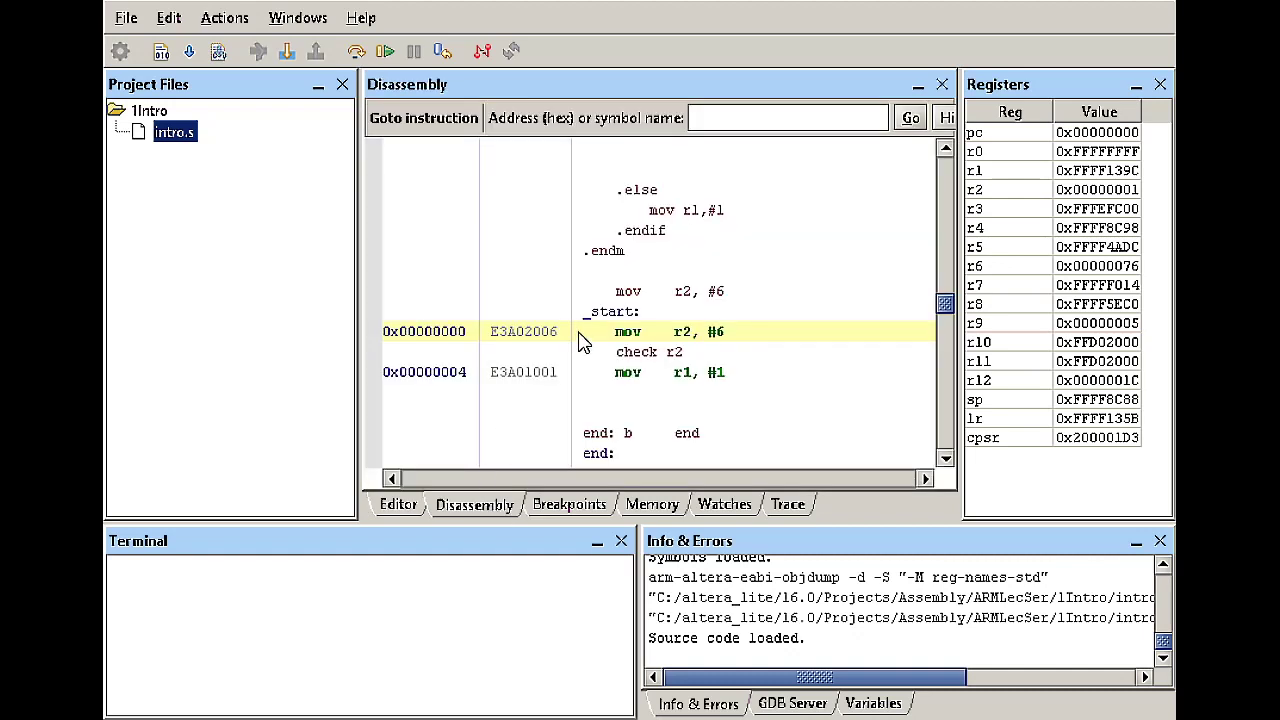
{"action": "mouse_move", "coordinate": [710, 310]}
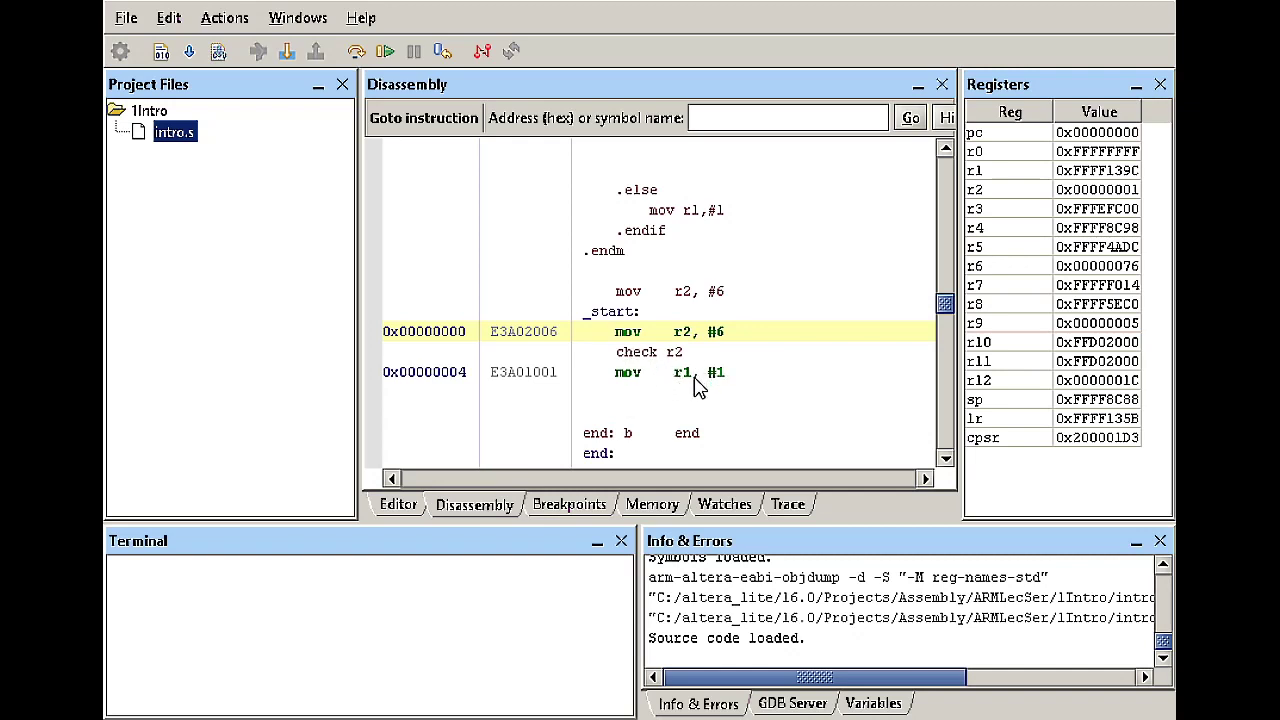
{"action": "mouse_move", "coordinate": [692, 385]}
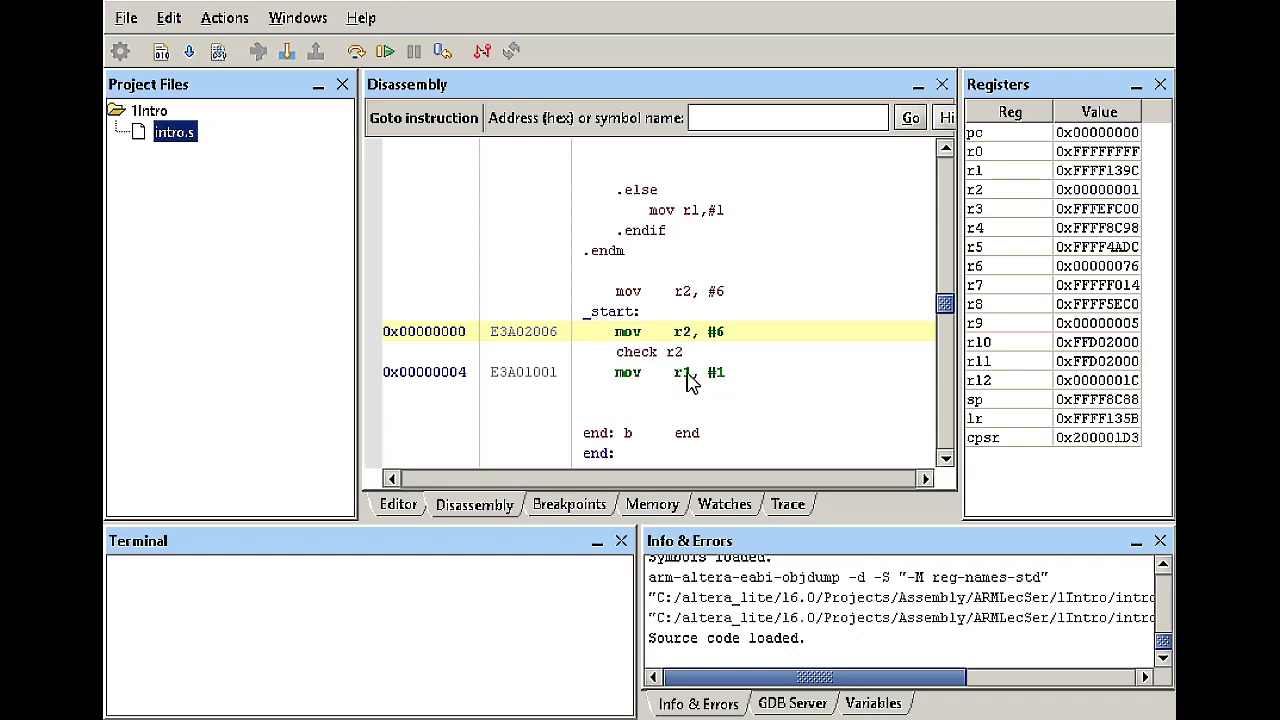
{"action": "left_click", "coordinate": [397, 504]}
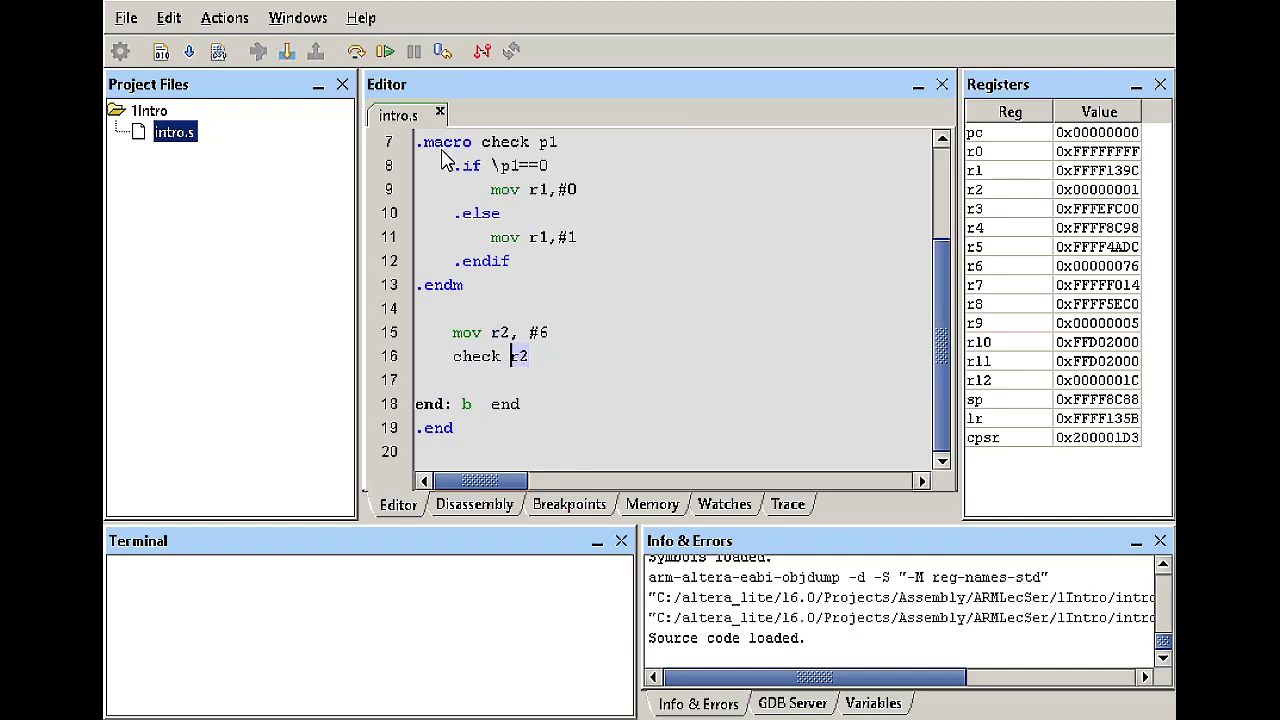
{"action": "scroll", "scroll_direction": "up", "scroll_amount": 3}
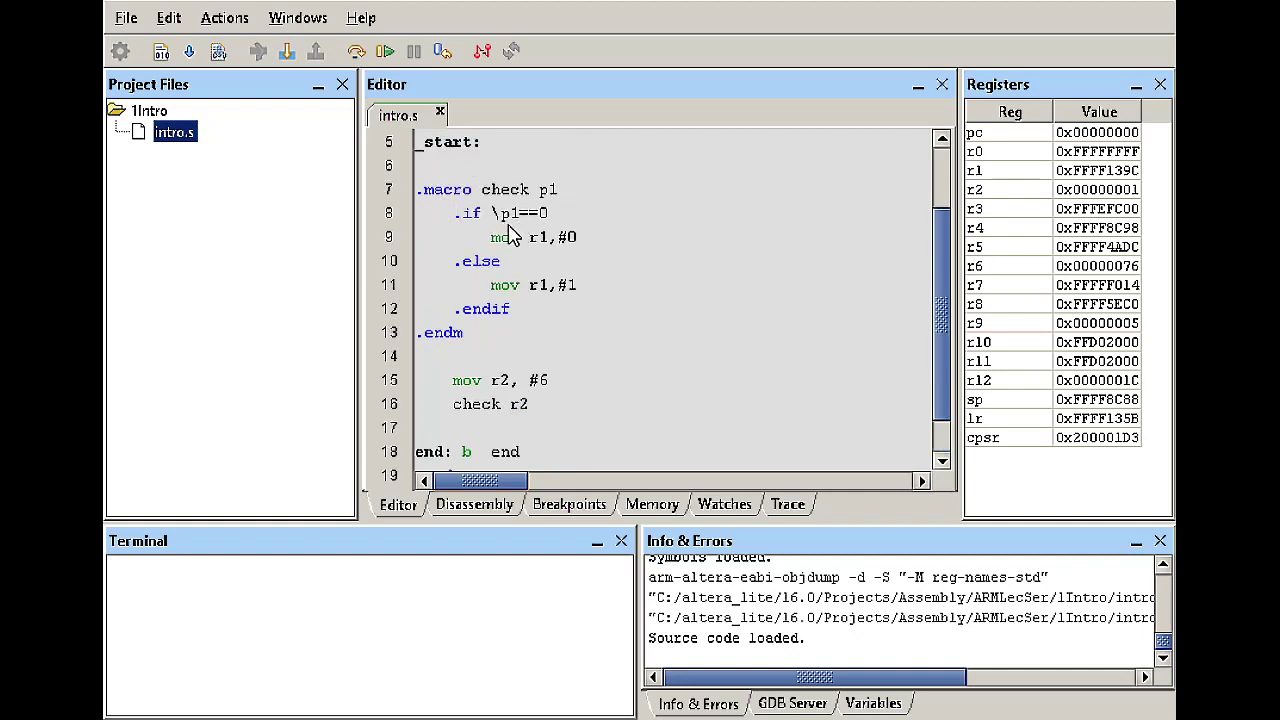
{"action": "mouse_move", "coordinate": [470, 222]}
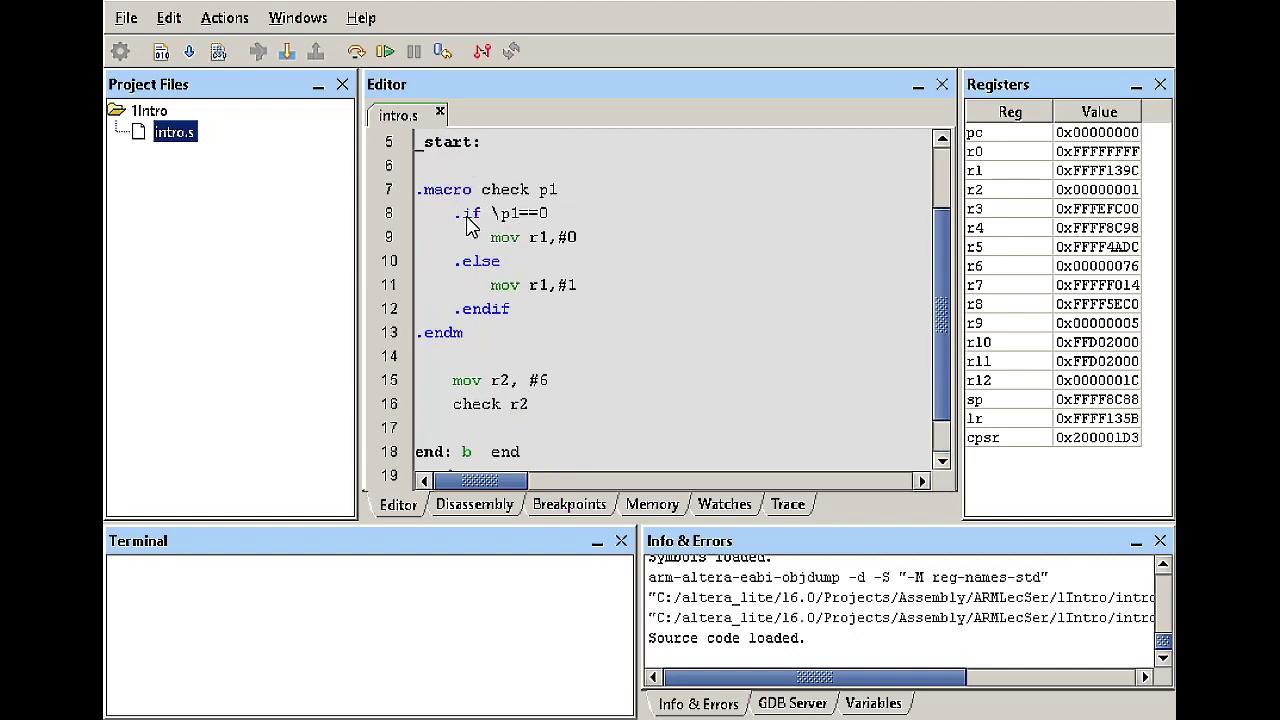
{"action": "mouse_move", "coordinate": [550, 222]}
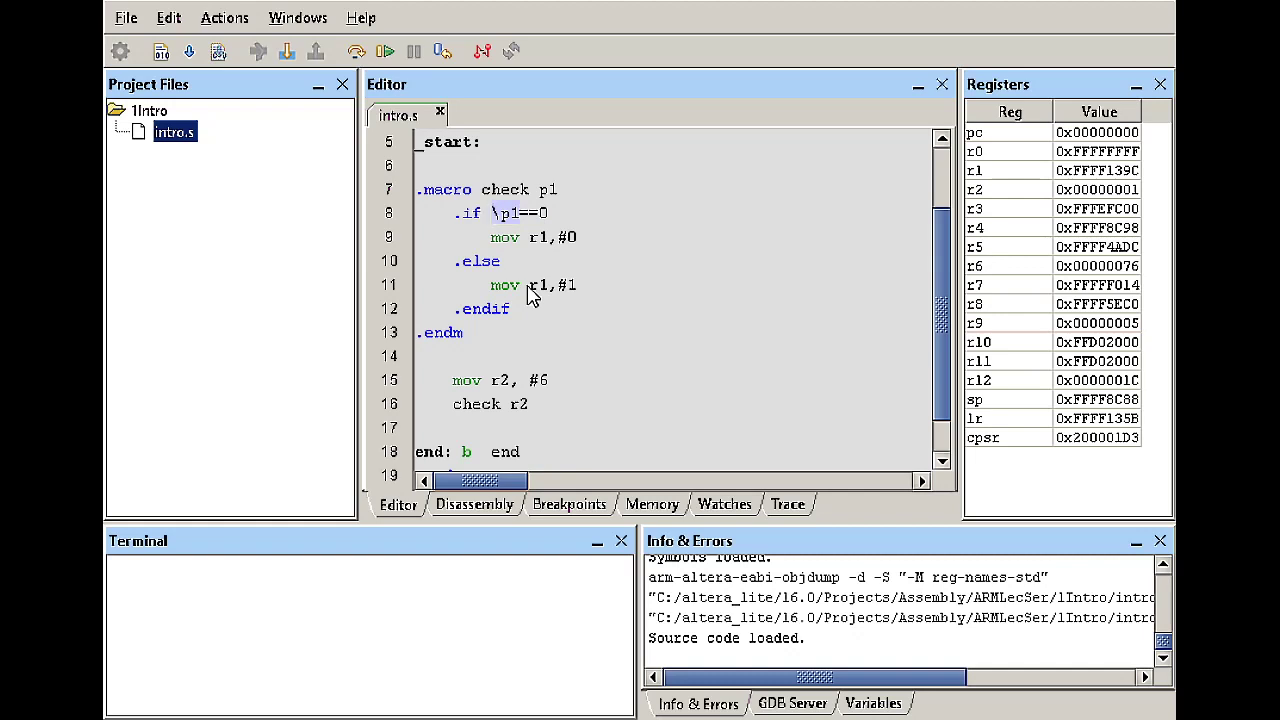
{"action": "mouse_move", "coordinate": [528, 247]}
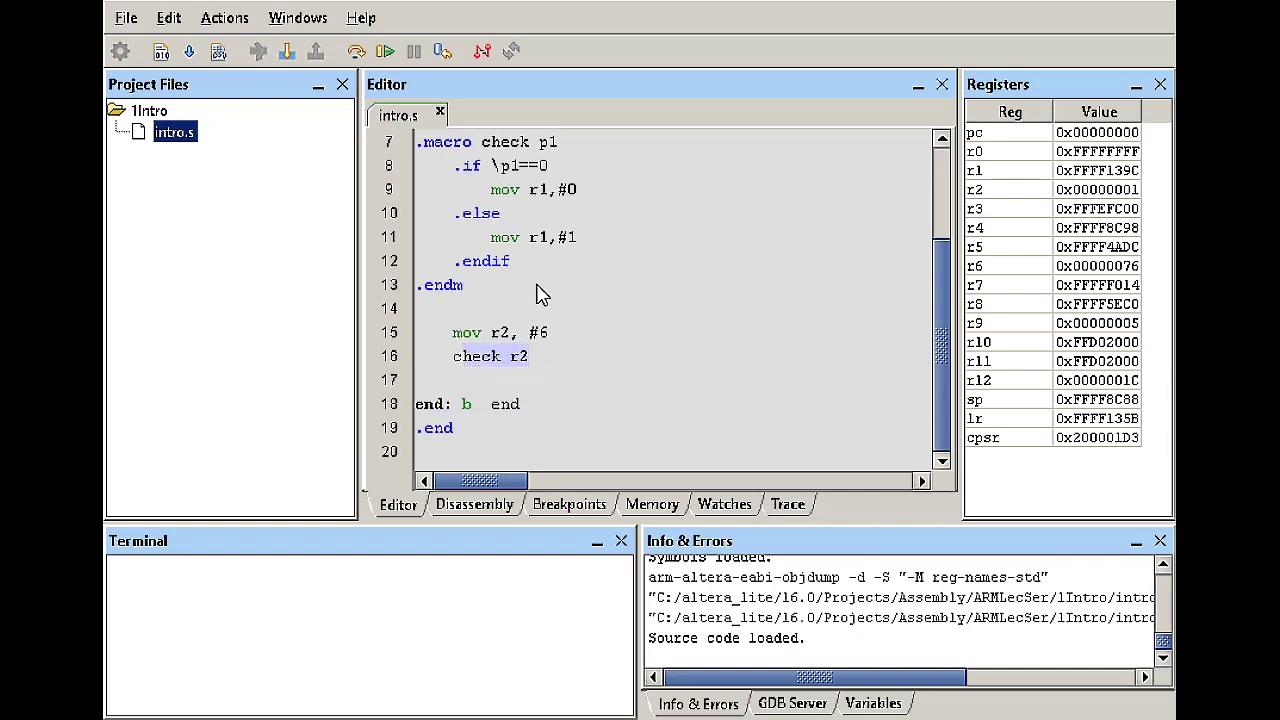
{"action": "mouse_move", "coordinate": [585, 248]}
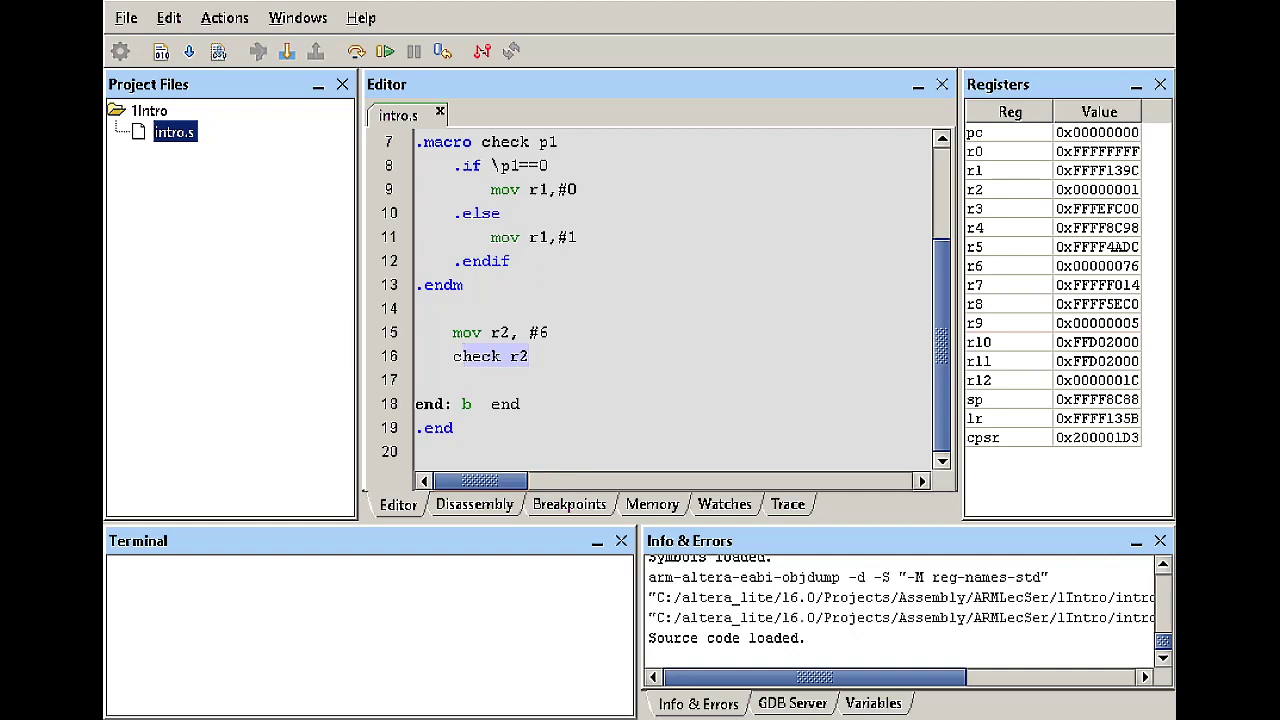
- Single-step past 'mov r2, #6' and 'check r2', confirming r2 = 6 and r1 = 1
{"action": "left_click", "coordinate": [355, 51]}
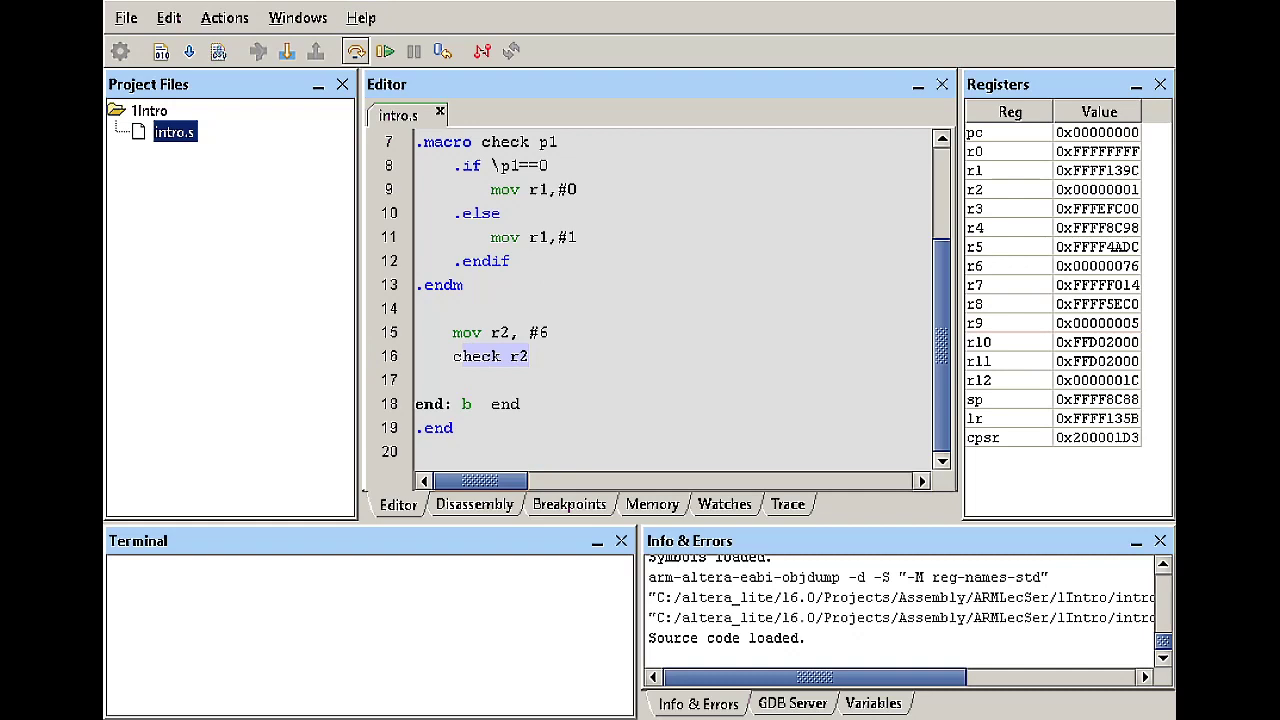
{"action": "left_click", "coordinate": [355, 51]}
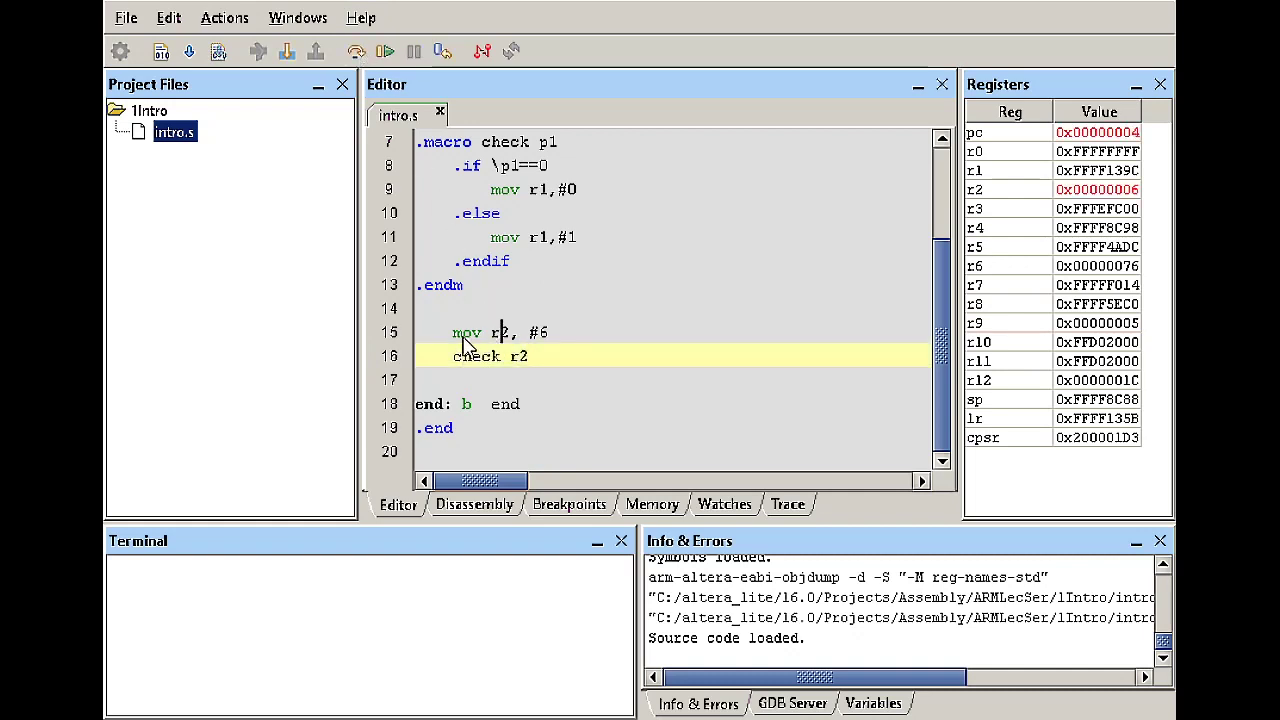
{"action": "mouse_move", "coordinate": [1115, 218]}
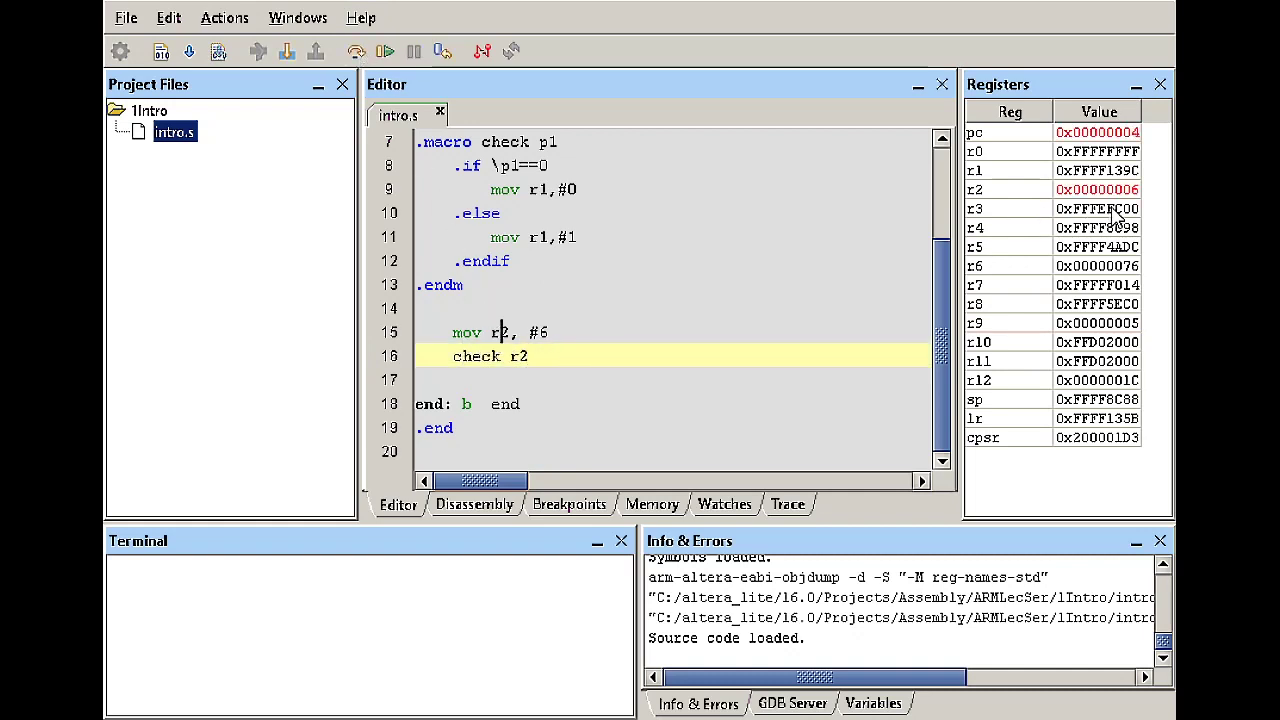
{"action": "left_click", "coordinate": [1050, 189]}
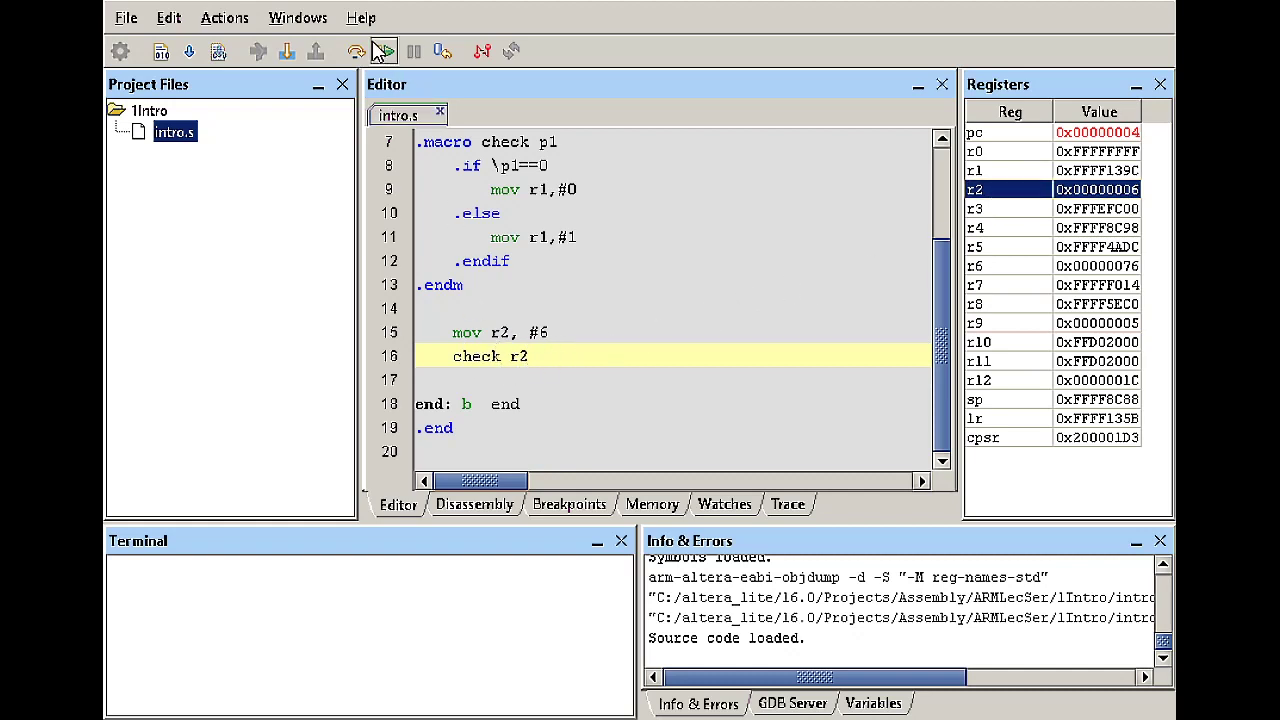
{"action": "left_click", "coordinate": [384, 51]}
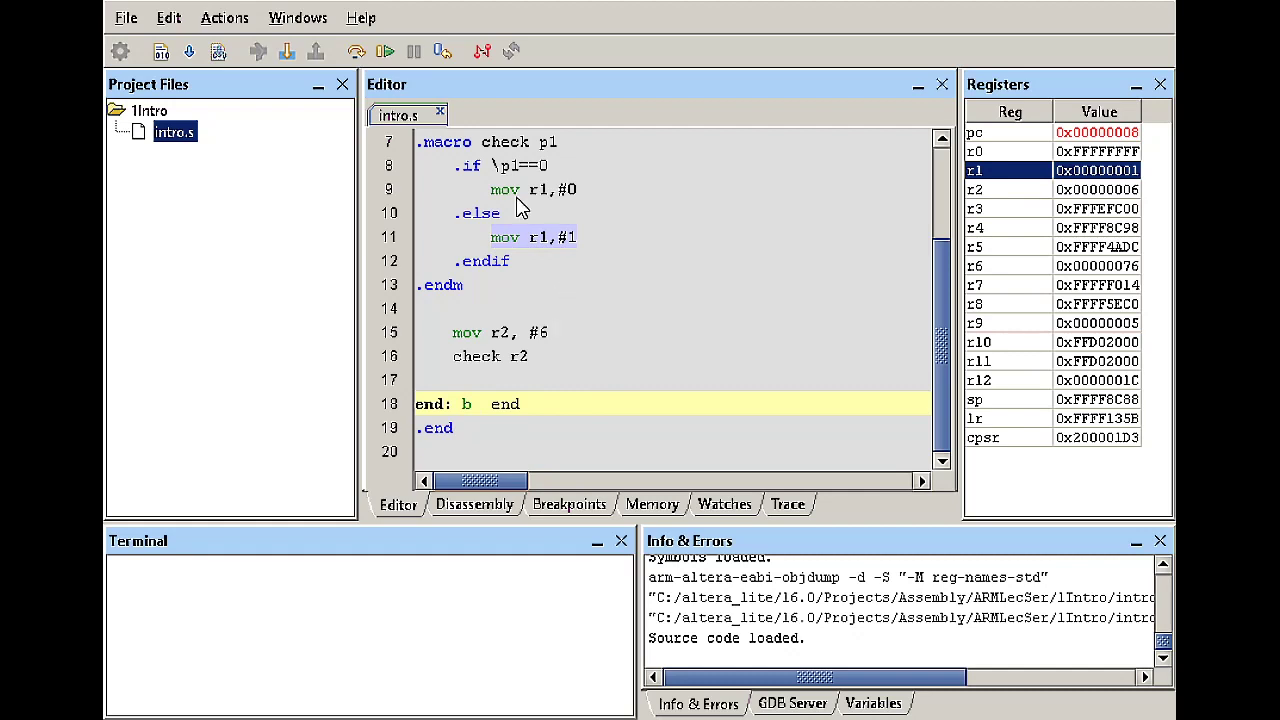
{"action": "scroll", "scroll_direction": "up", "scroll_amount": 3}
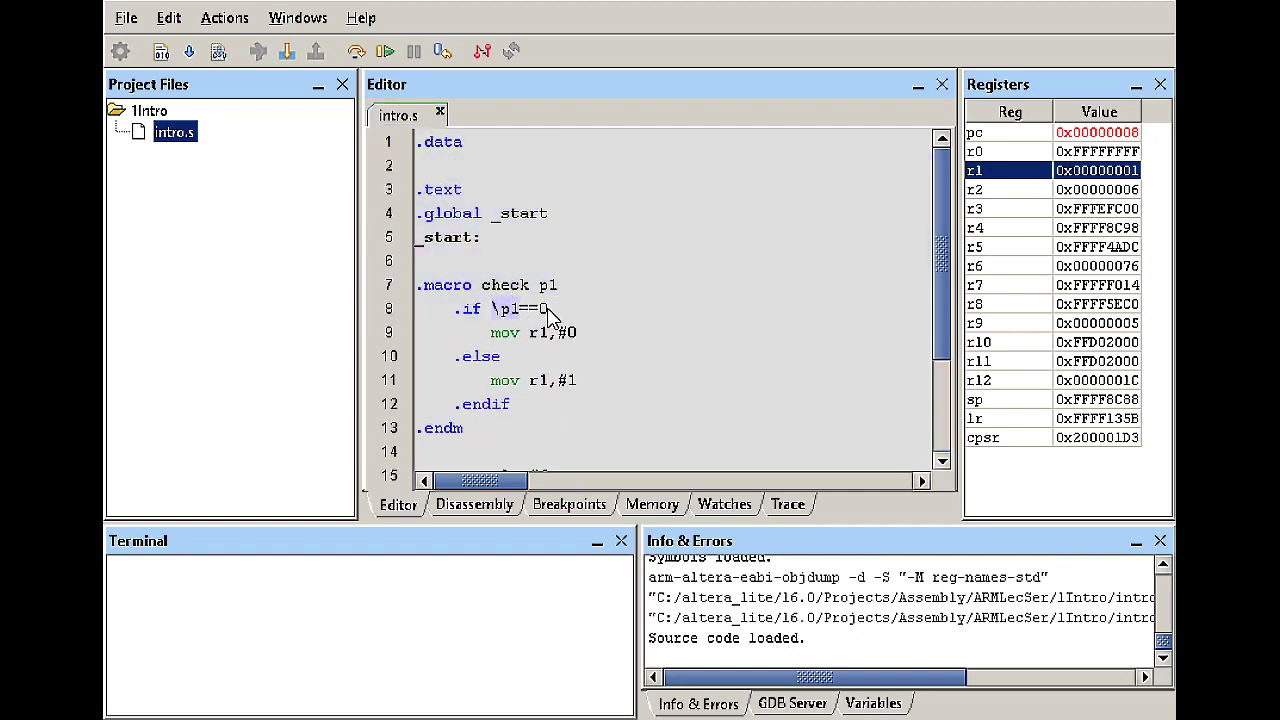
{"action": "mouse_move", "coordinate": [556, 355]}
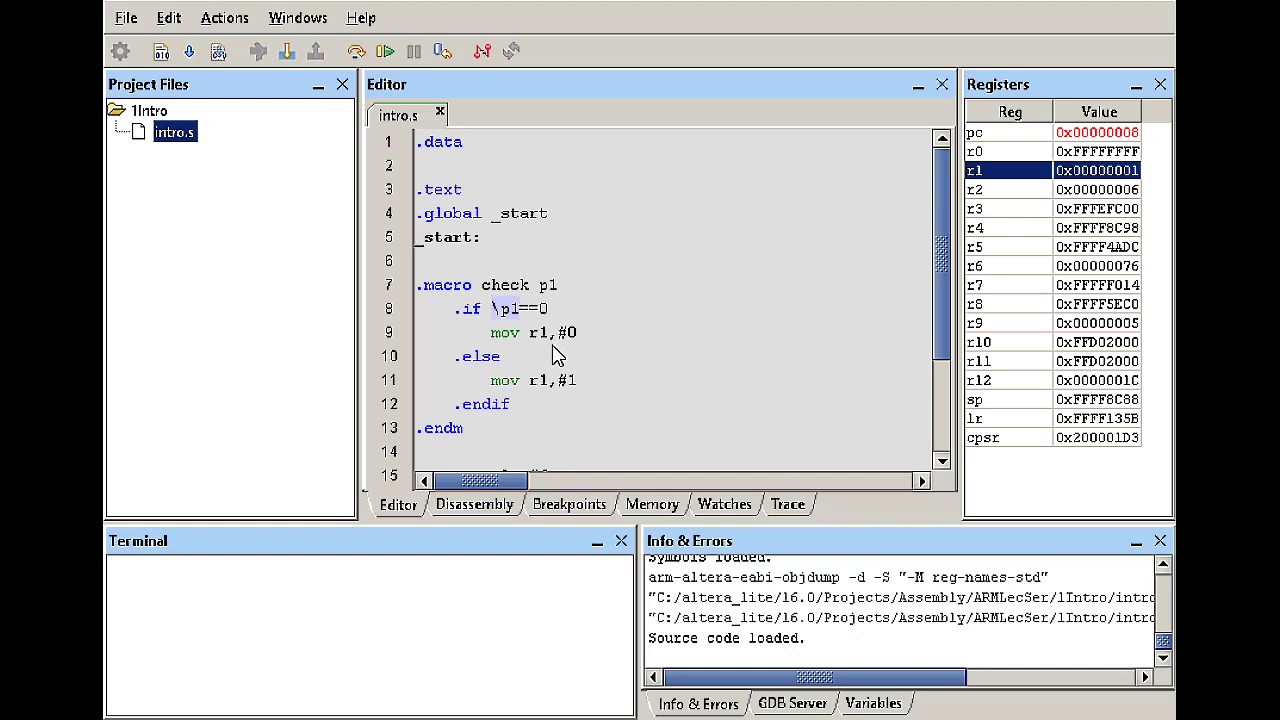